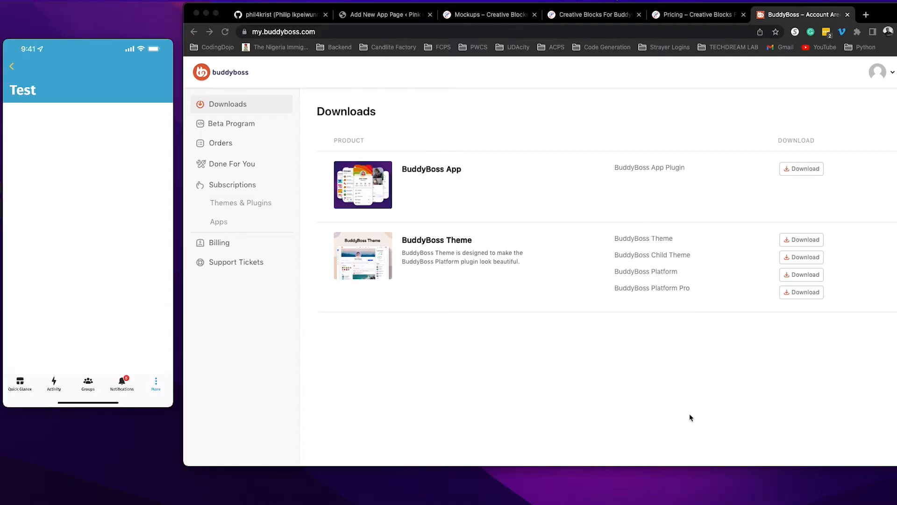
mouse_move(688, 413)
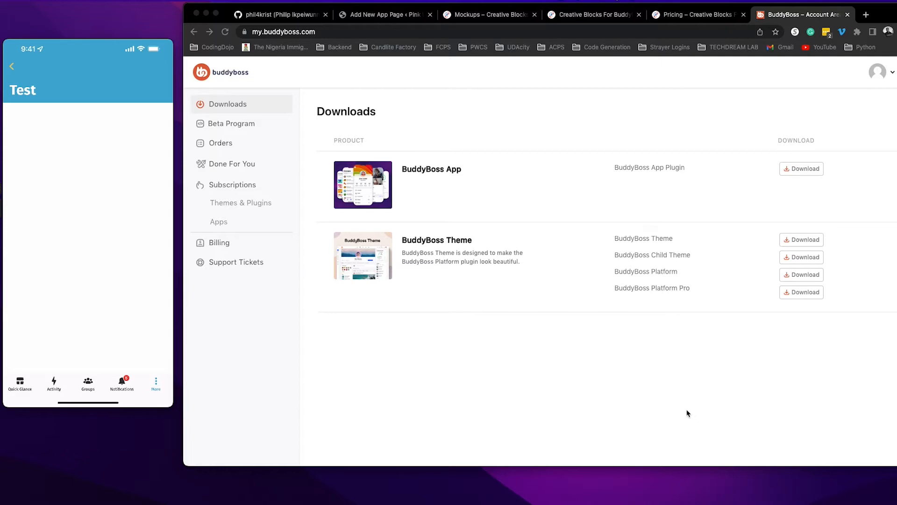
mouse_move(417, 320)
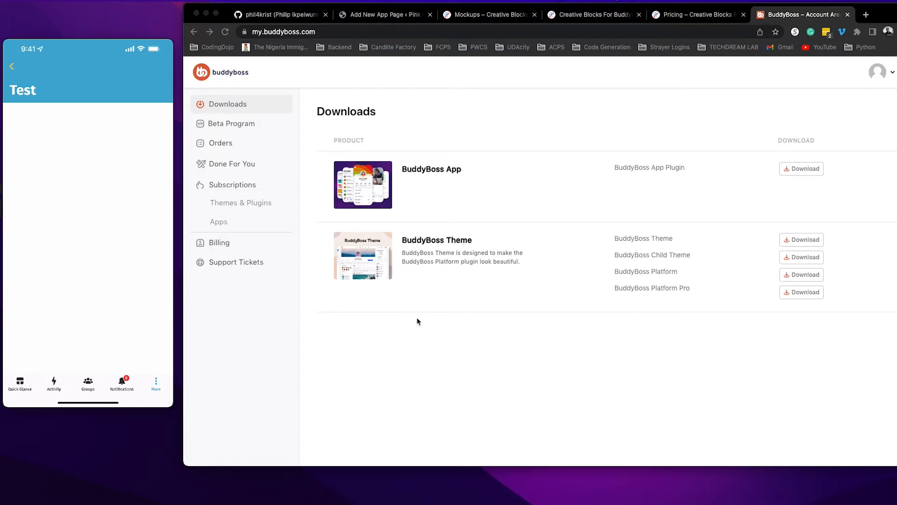
mouse_move(718, 113)
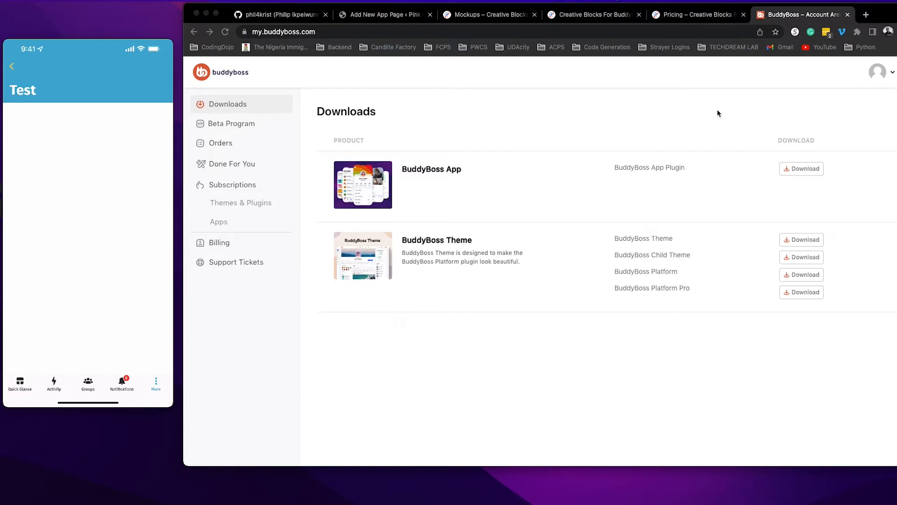
mouse_move(569, 318)
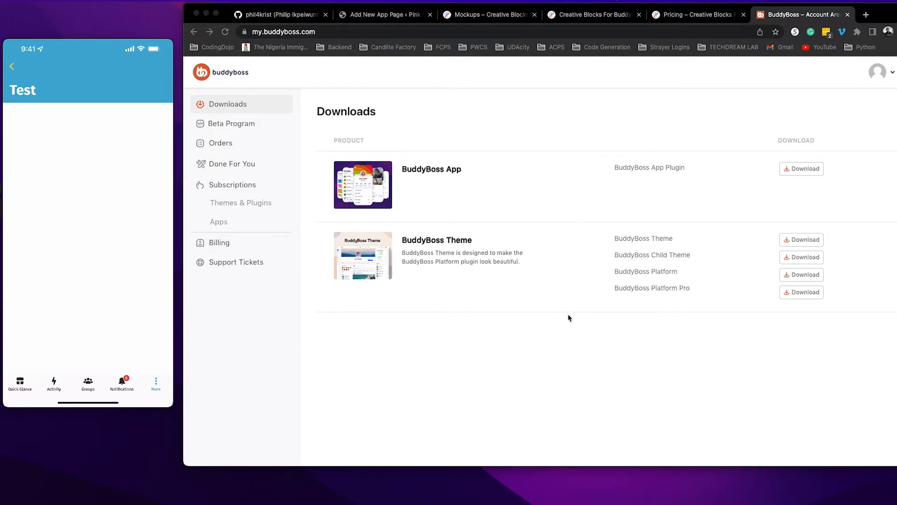
mouse_move(669, 117)
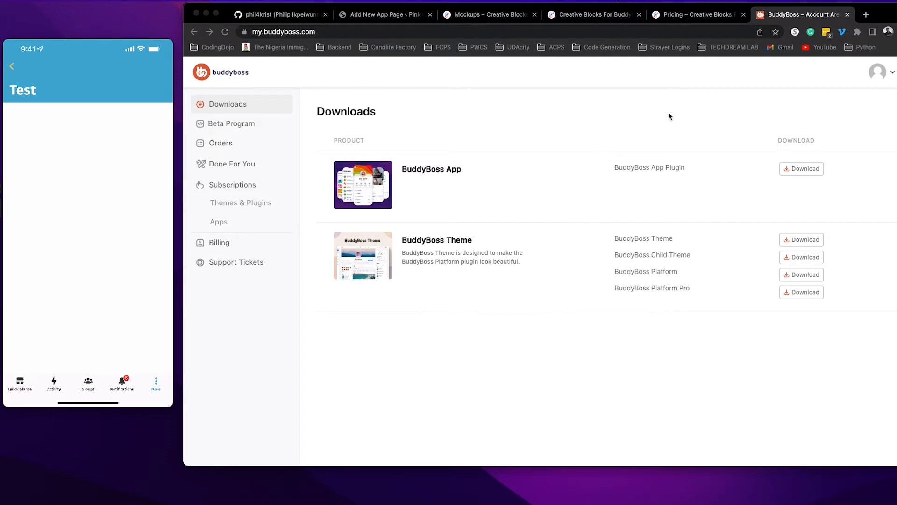
mouse_move(270, 264)
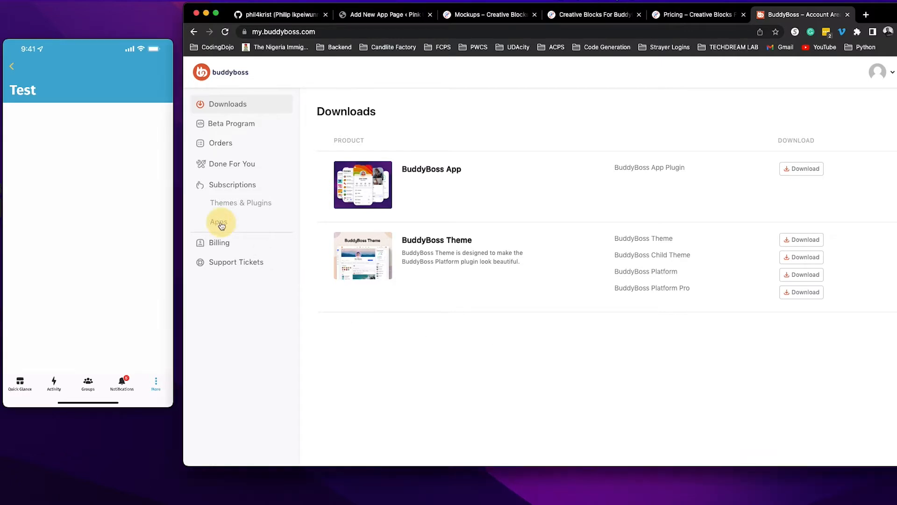
Reach the BuddyBoss App subscription's developer access settings from Subscriptions > Apps.
left_click(219, 221)
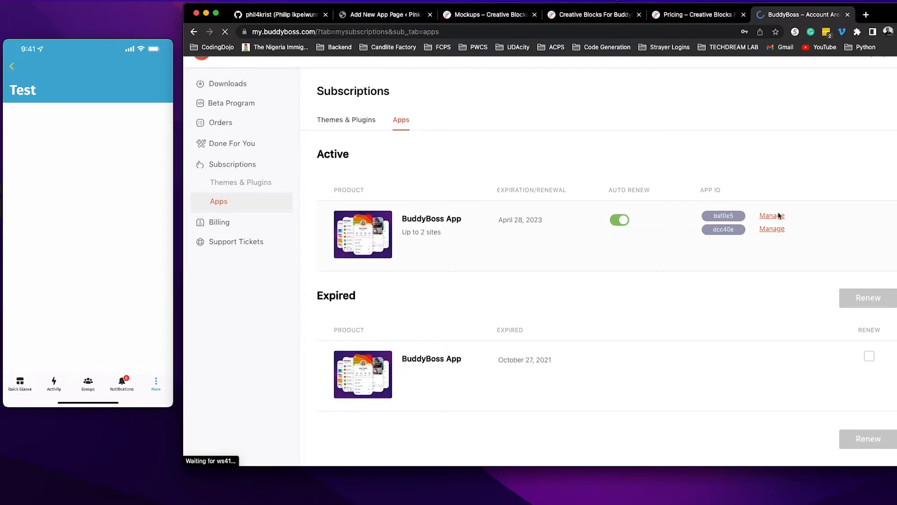
left_click(771, 215)
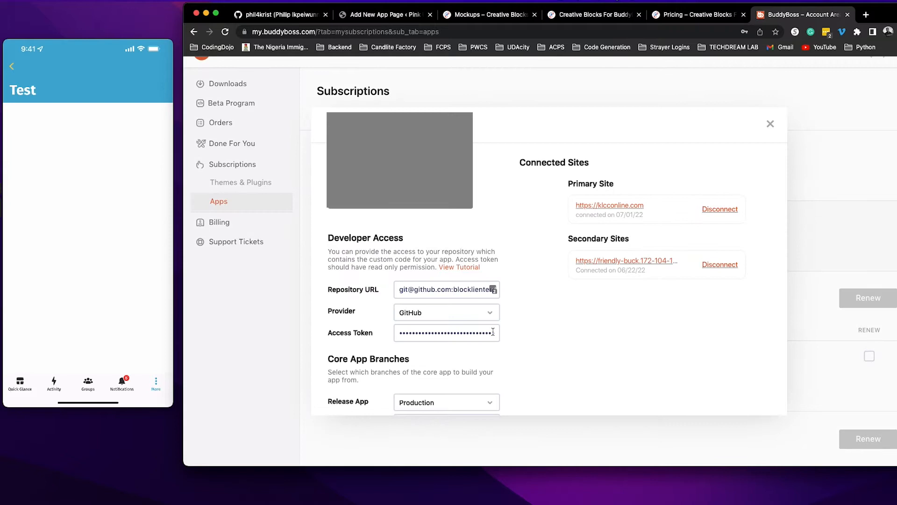
scroll("down", 3)
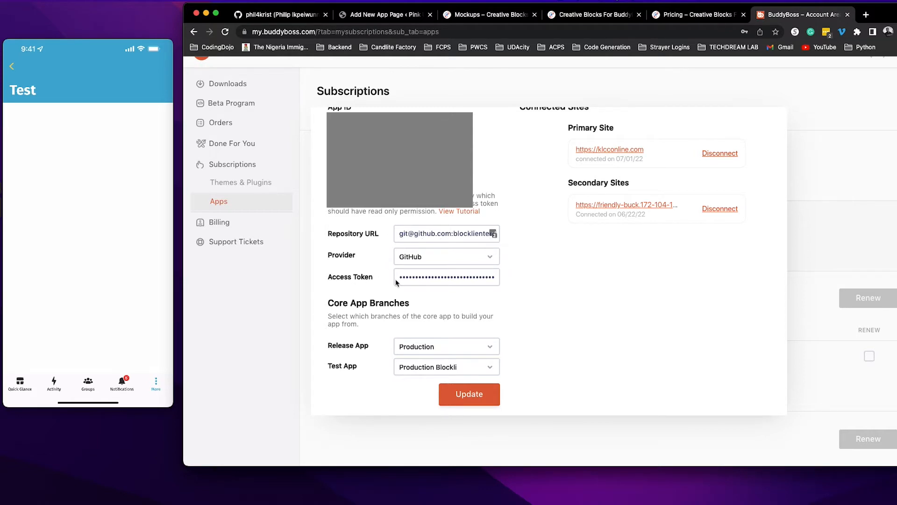
mouse_move(489, 265)
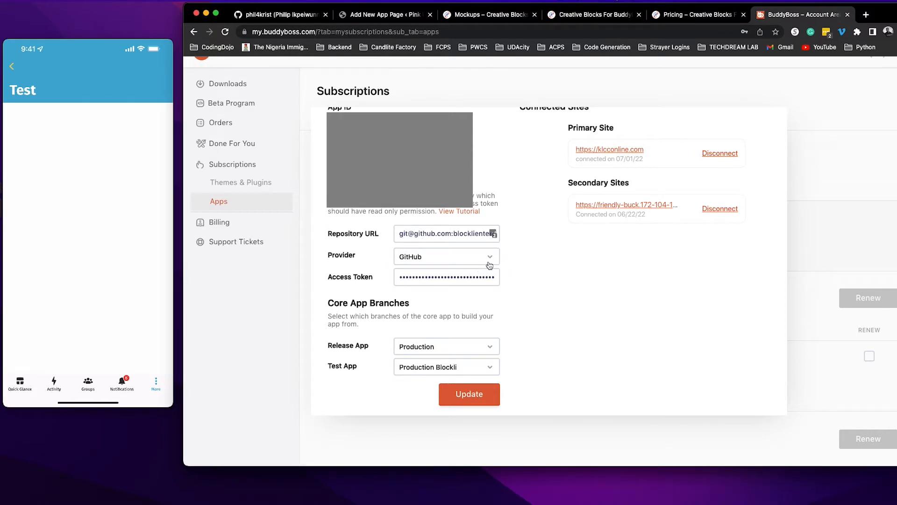
Keep GitHub selected as the repository provider with Production core branches.
left_click(447, 256)
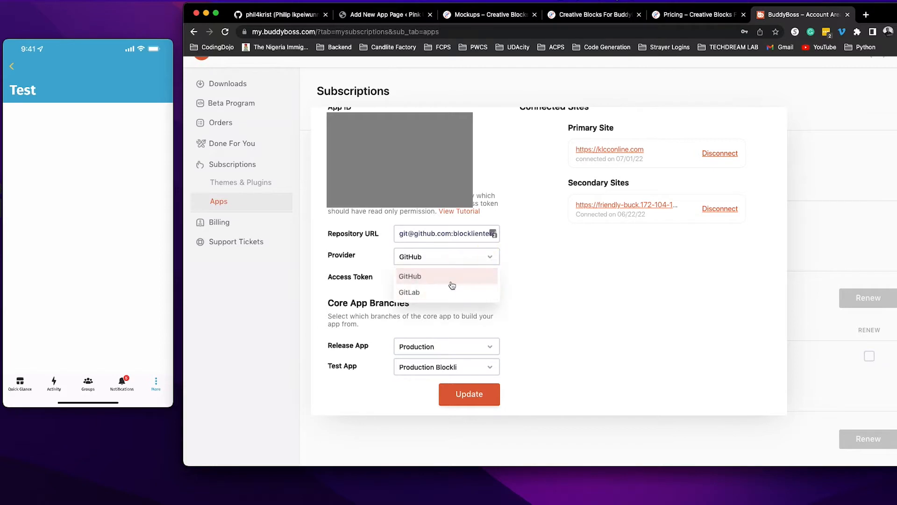
left_click(409, 276)
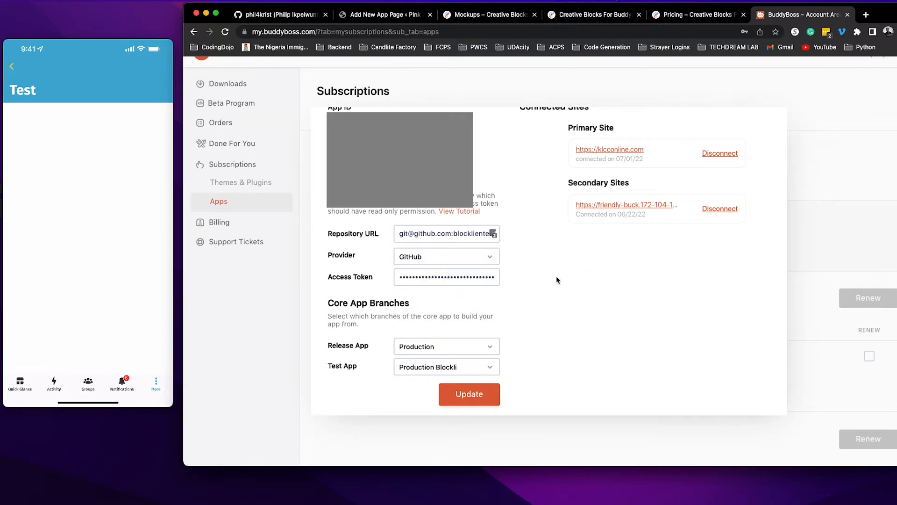
mouse_move(528, 401)
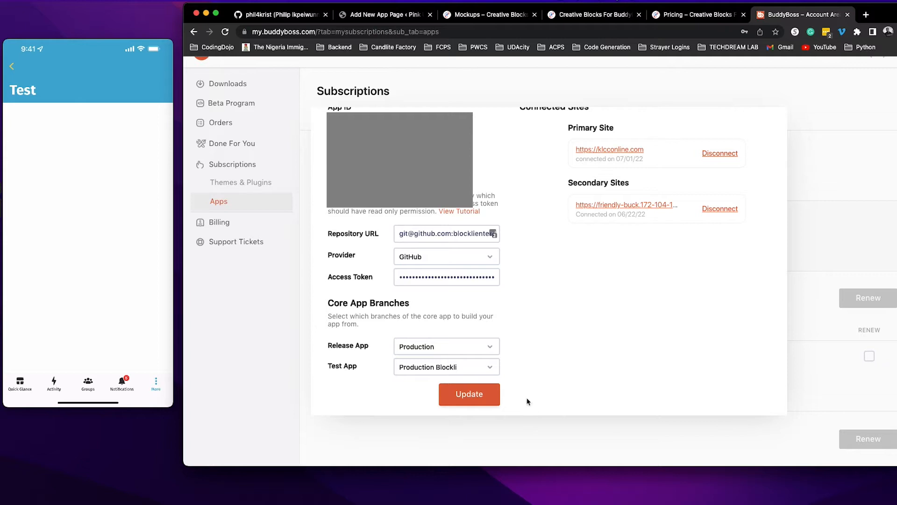
Bring up the GitHub profile overview showing popular repositories.
left_click(278, 14)
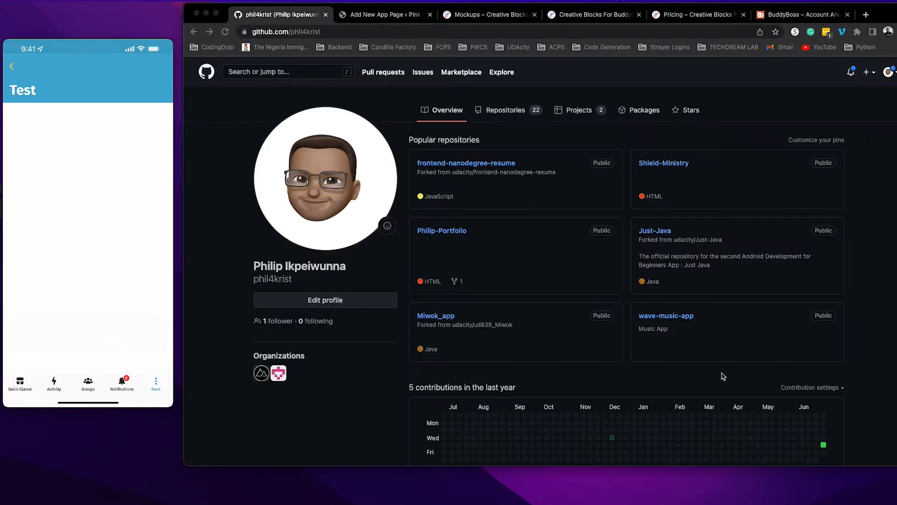
mouse_move(494, 221)
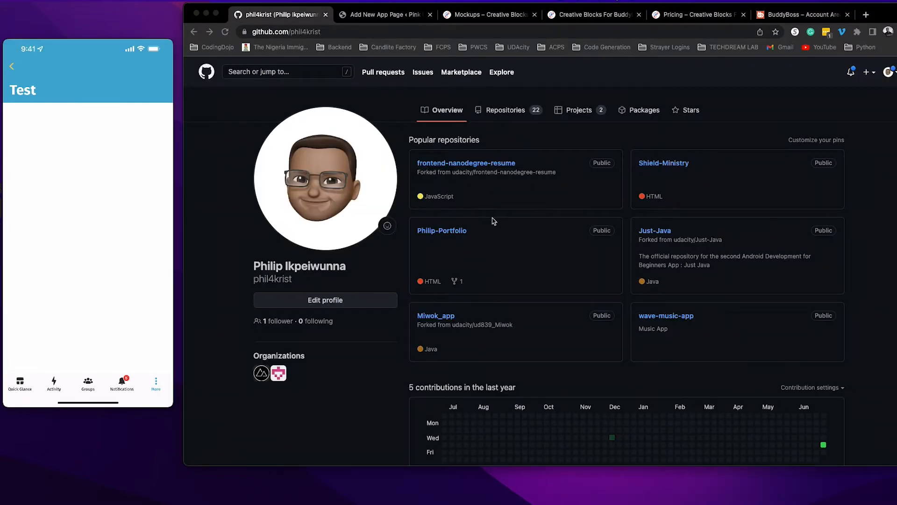
mouse_move(764, 100)
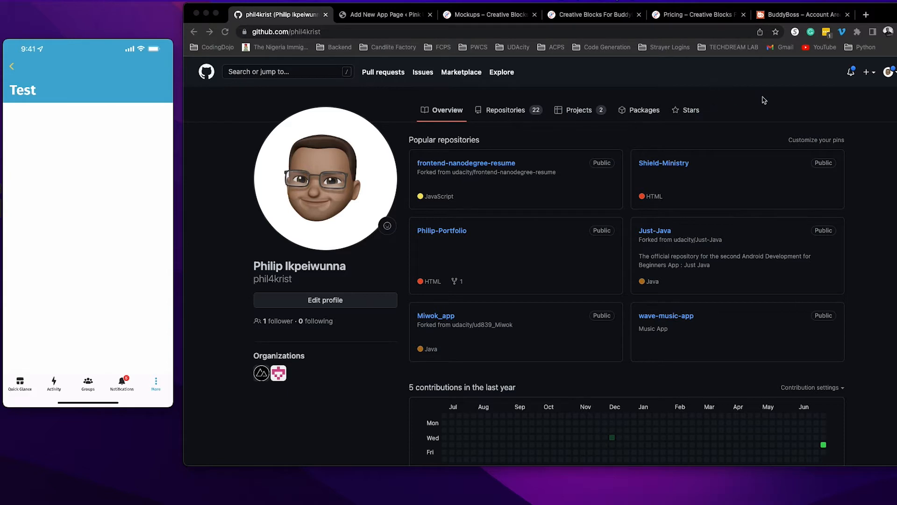
mouse_move(779, 141)
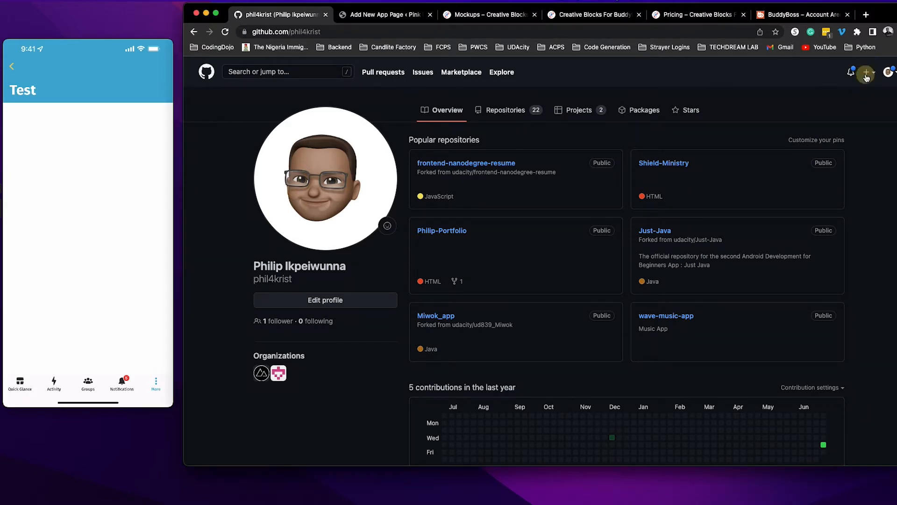
Create a new private repository named mybuddybossapp in the personal account.
left_click(869, 72)
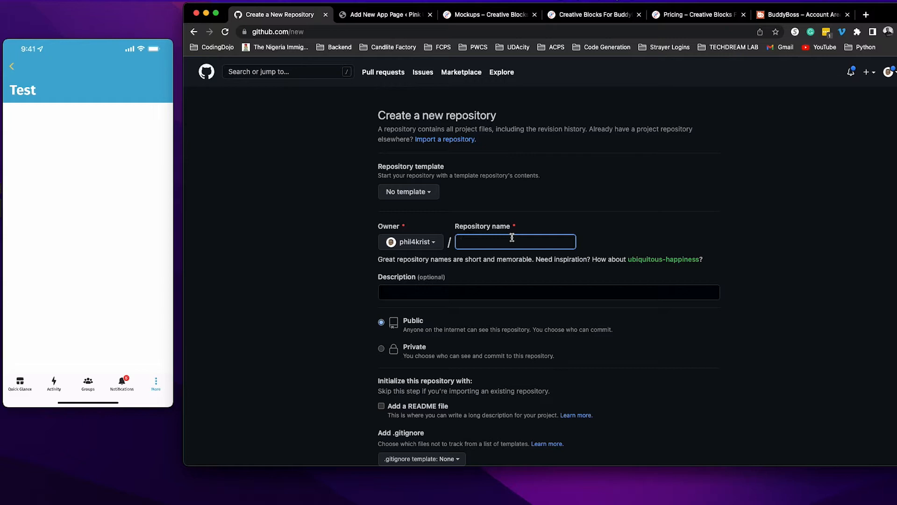
type("mybuddybossapp")
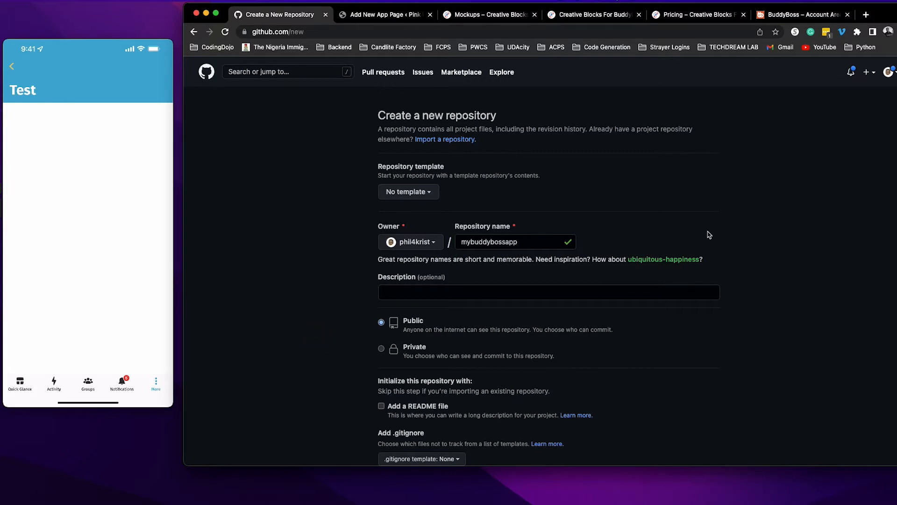
scroll("down", 3)
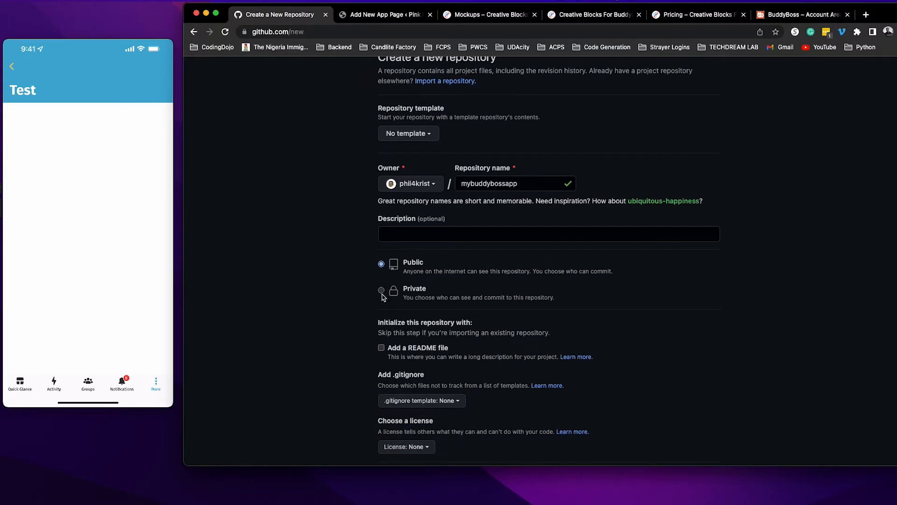
mouse_move(628, 300)
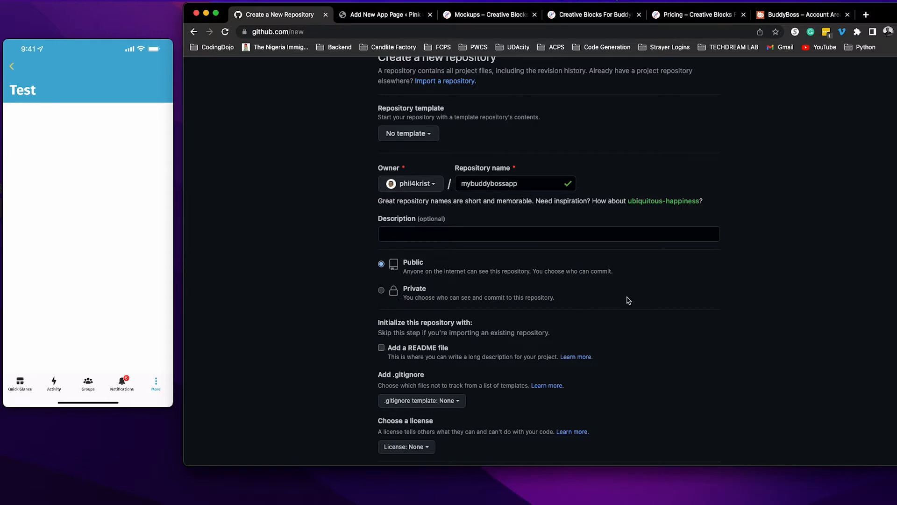
mouse_move(706, 274)
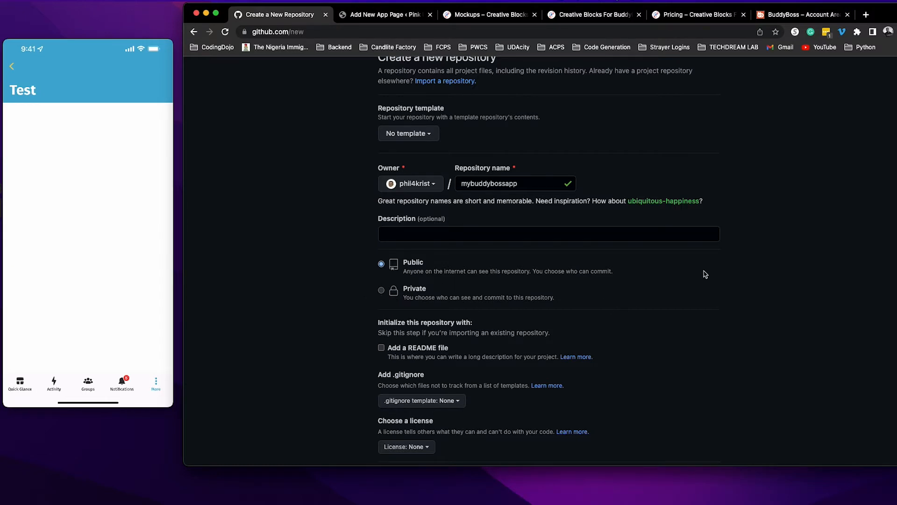
mouse_move(759, 276)
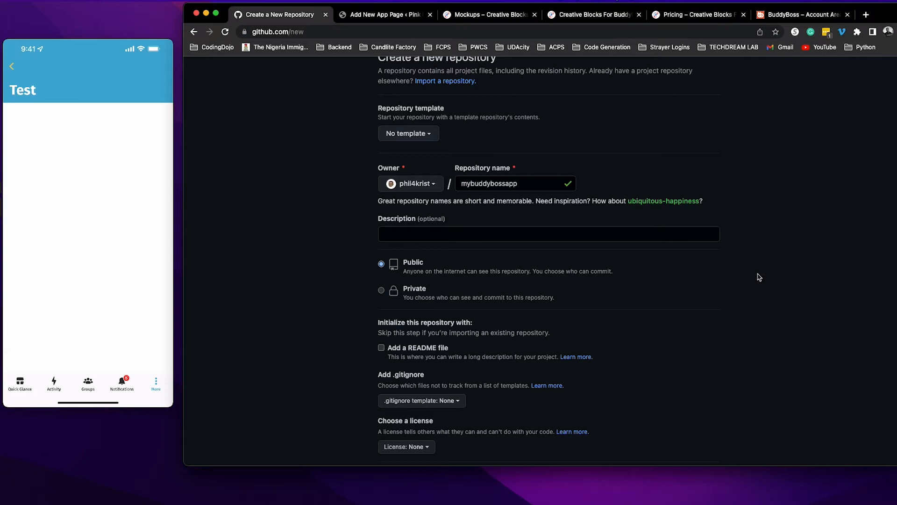
mouse_move(329, 324)
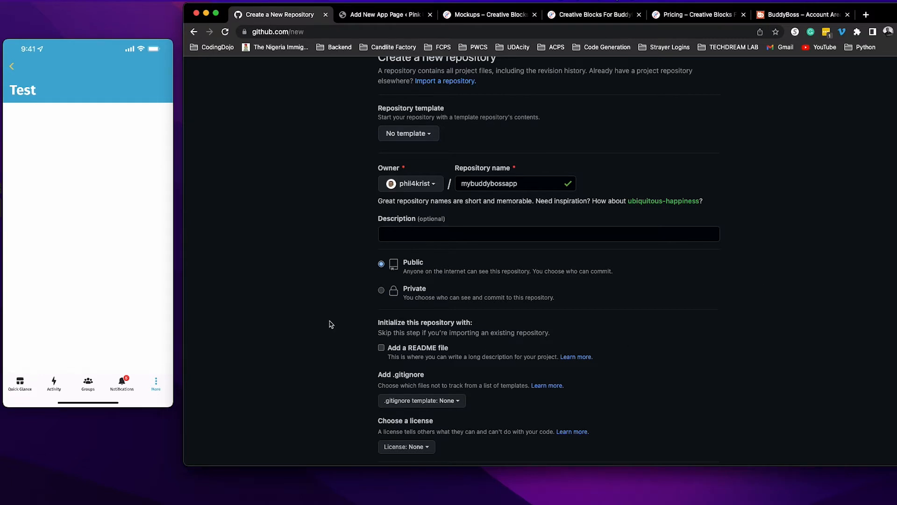
left_click(382, 289)
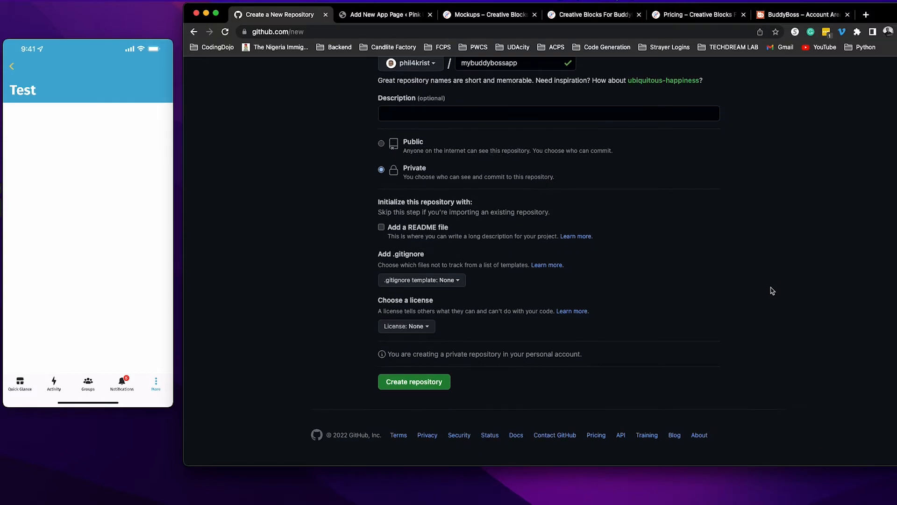
scroll("up", 3)
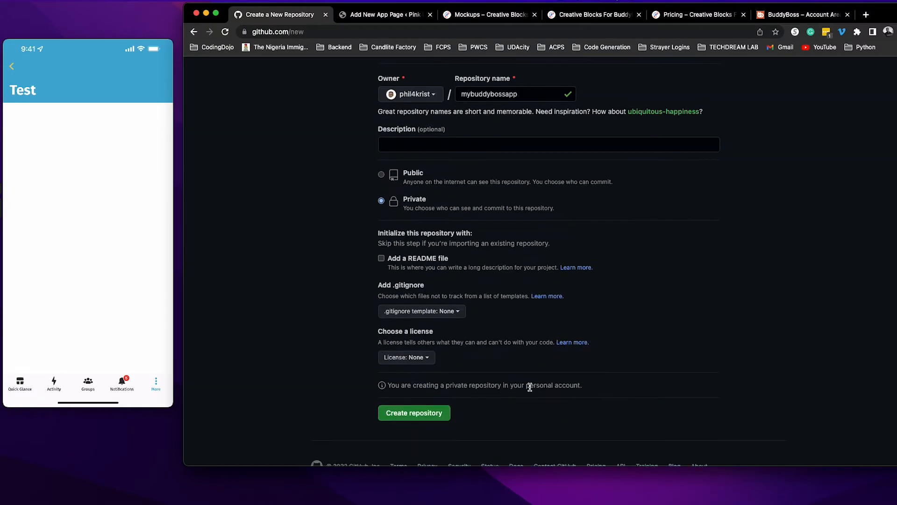
left_click(414, 412)
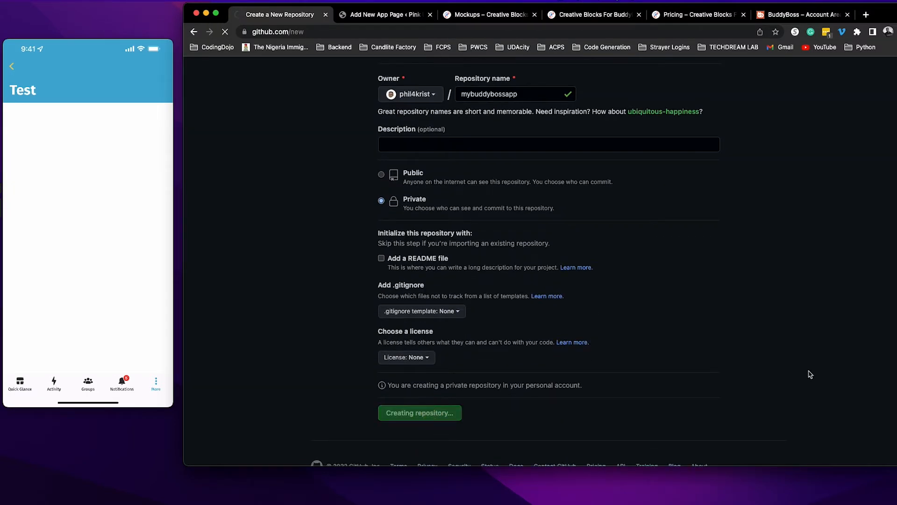
left_click(420, 412)
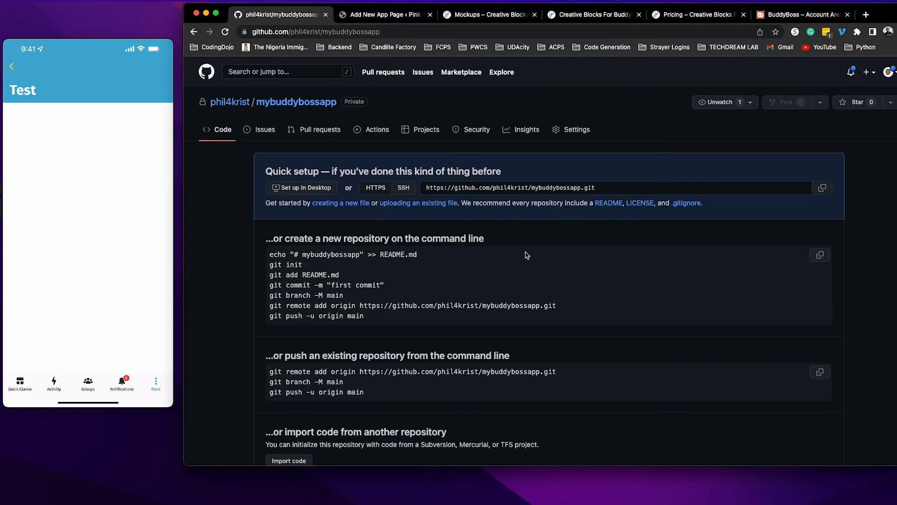
mouse_move(468, 378)
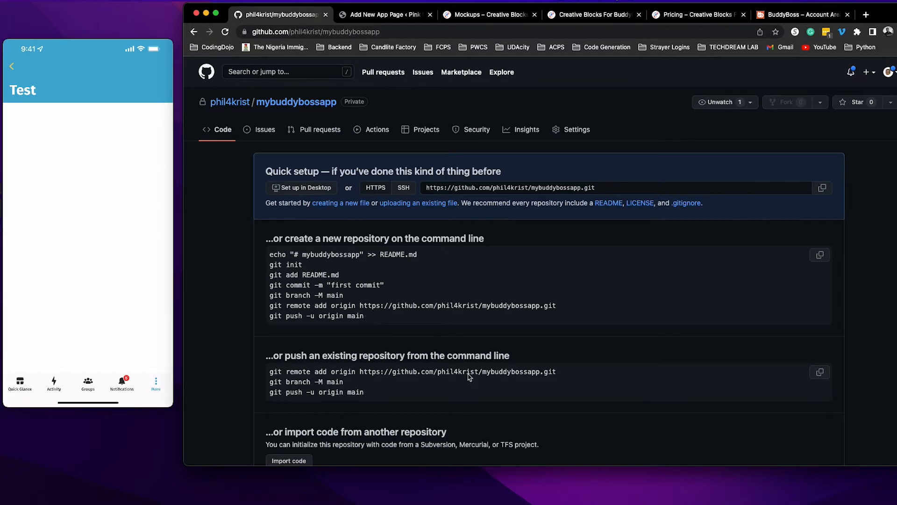
mouse_move(514, 255)
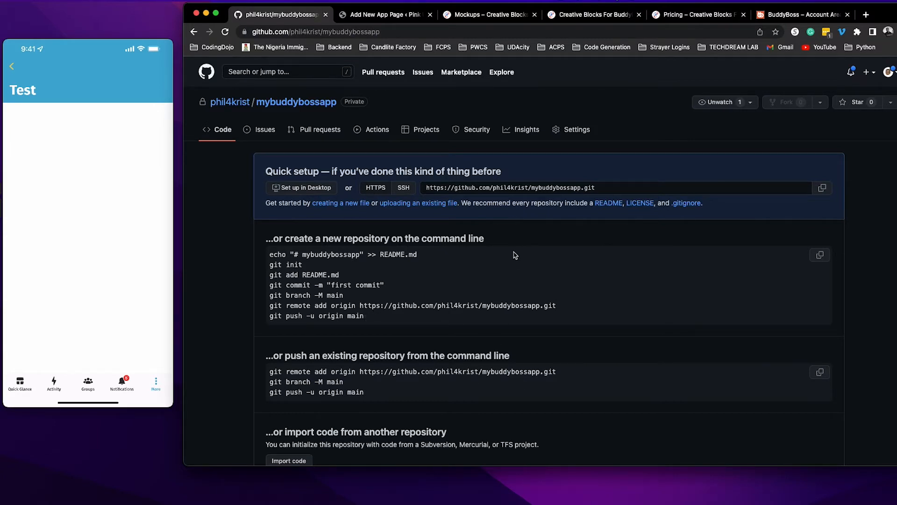
mouse_move(541, 293)
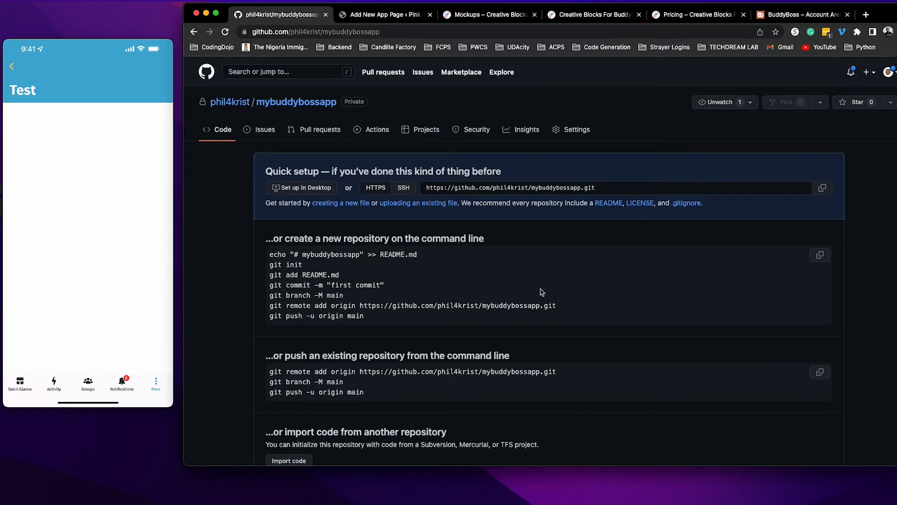
mouse_move(340, 203)
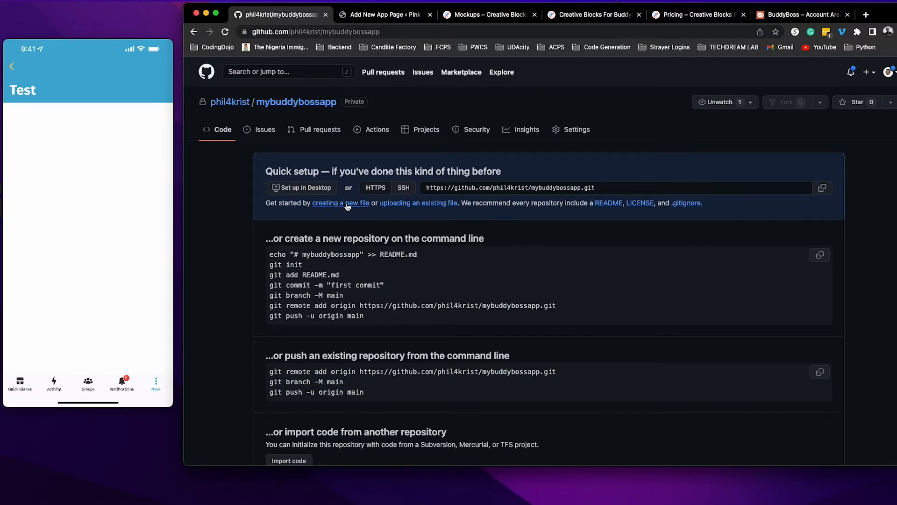
mouse_move(340, 204)
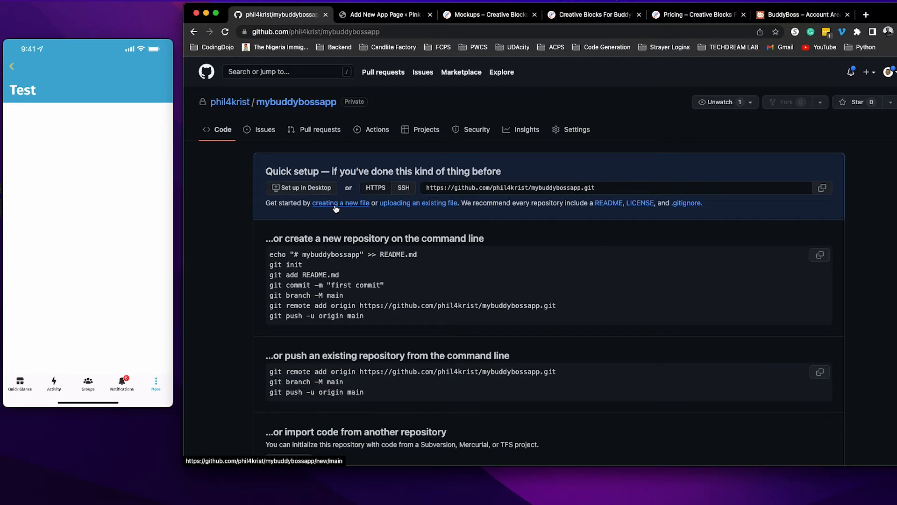
Prepare a new empty file named index.js on main, ready to commit.
left_click(340, 203)
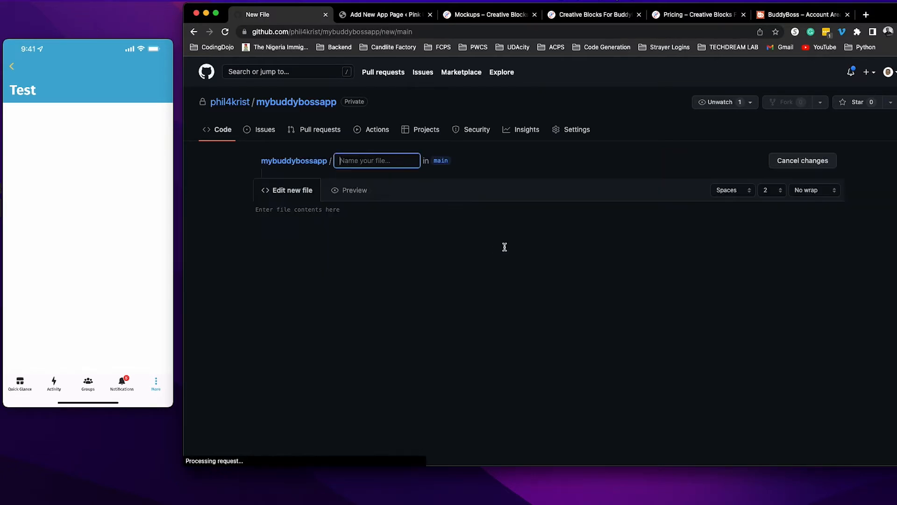
left_click(376, 160)
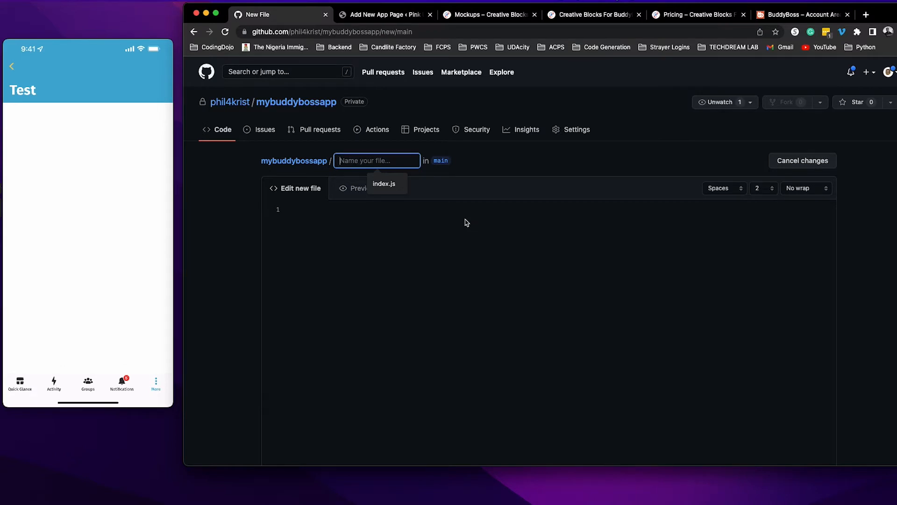
type("index")
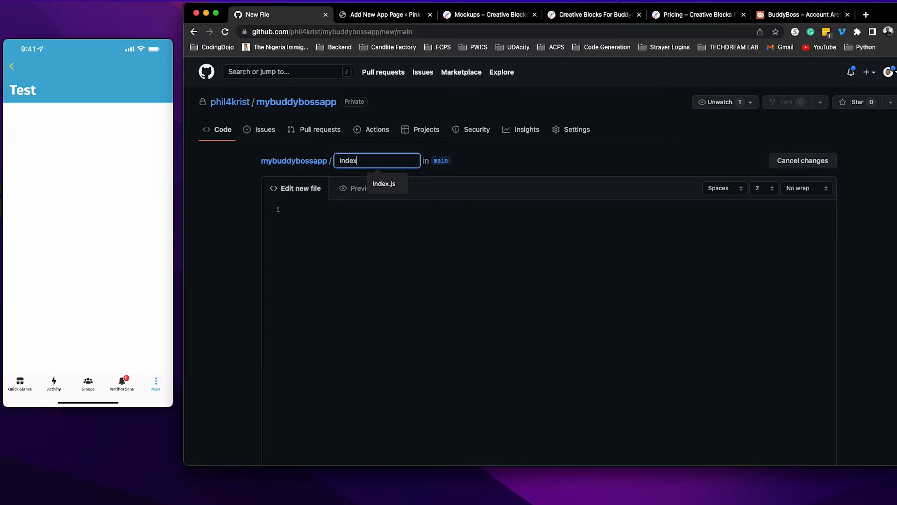
type(".html")
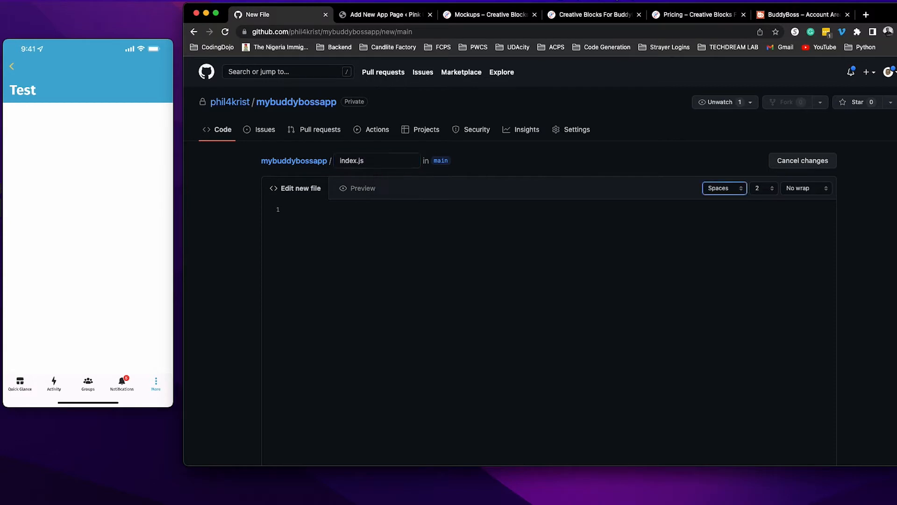
mouse_move(623, 300)
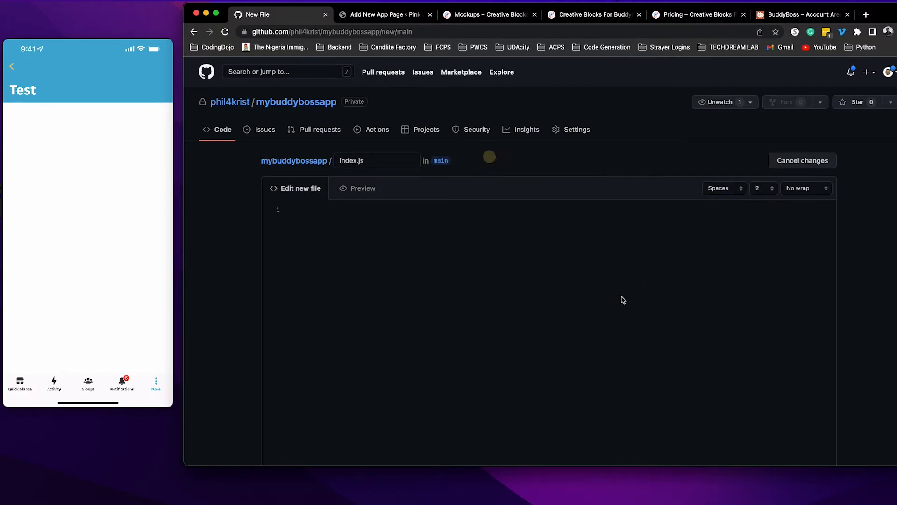
scroll("down", 3)
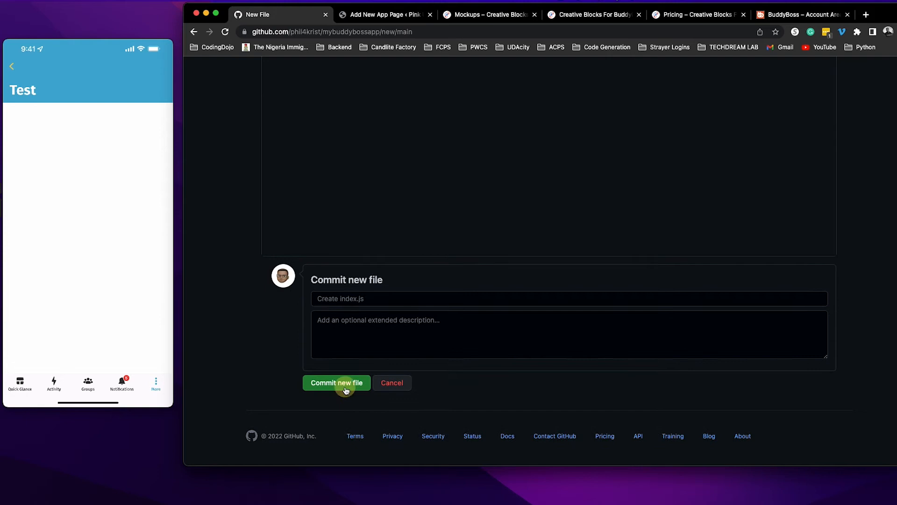
Commit index.js to mybuddybossapp, then delete it and commit the deletion on main.
left_click(337, 382)
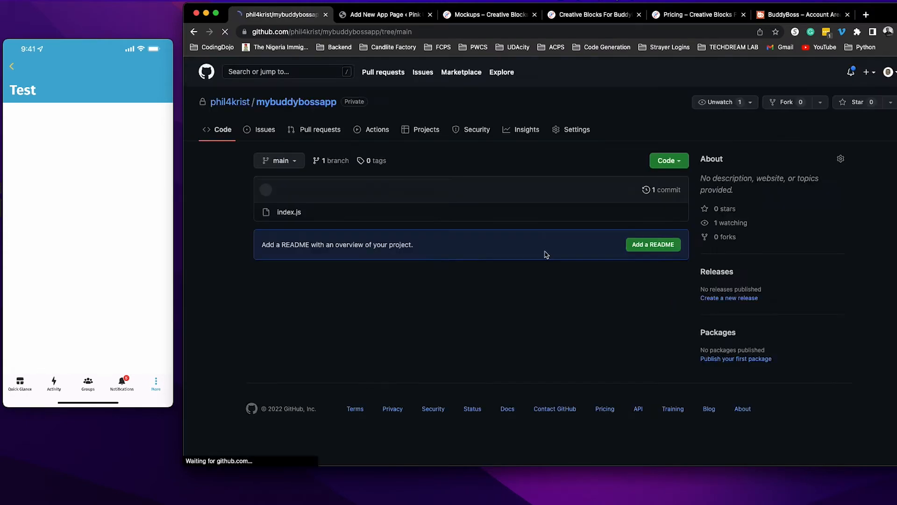
mouse_move(385, 214)
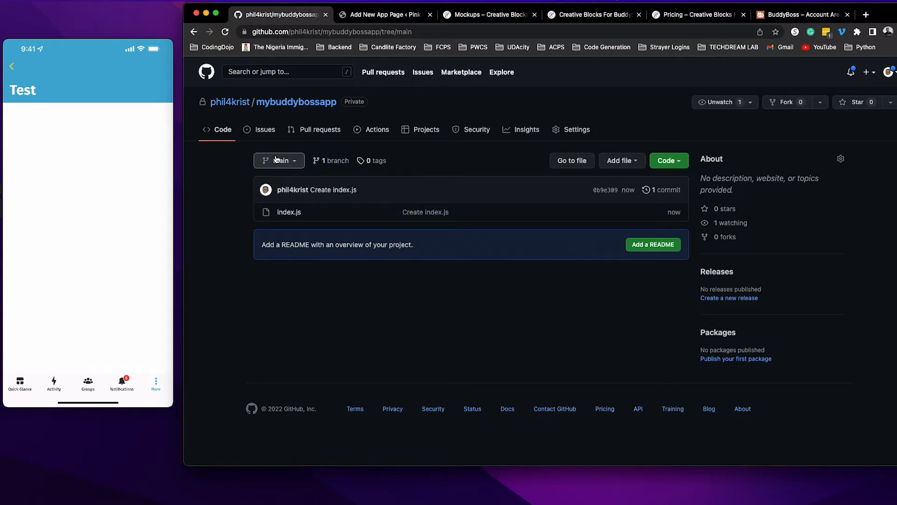
mouse_move(404, 308)
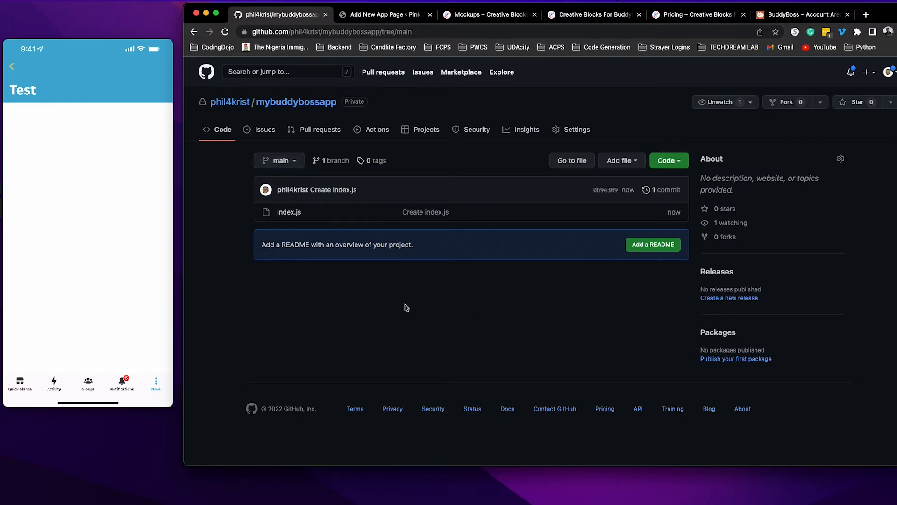
mouse_move(465, 292)
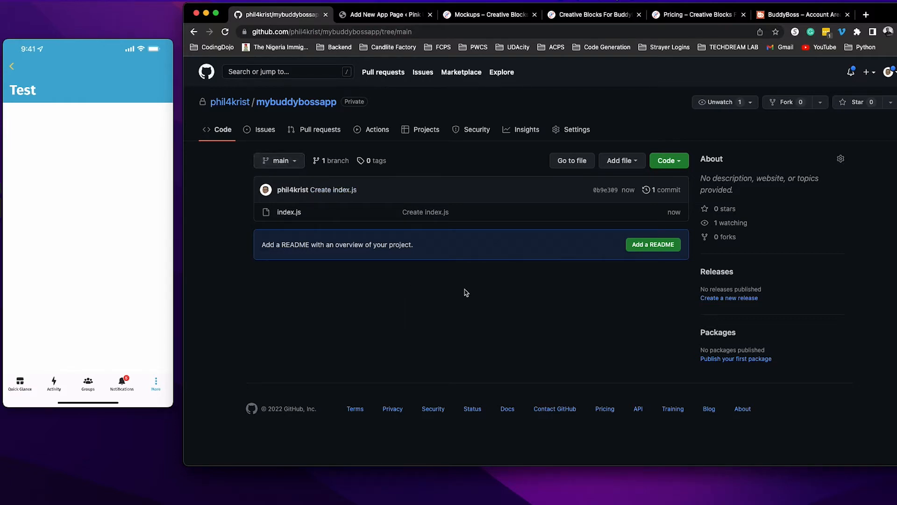
mouse_move(442, 319)
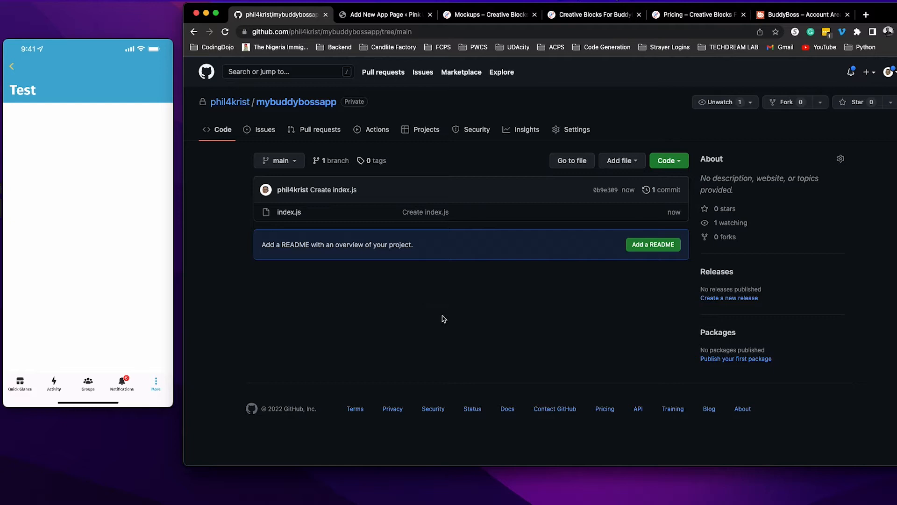
mouse_move(408, 180)
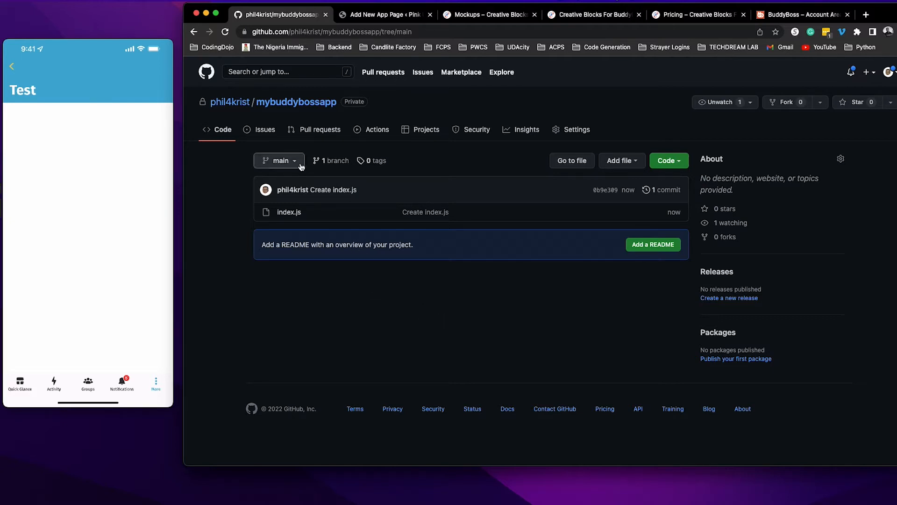
mouse_move(280, 223)
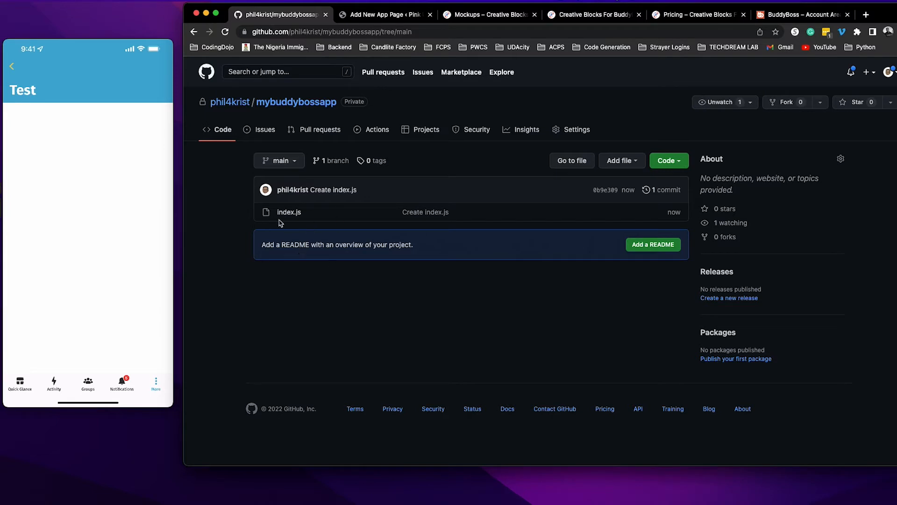
mouse_move(304, 221)
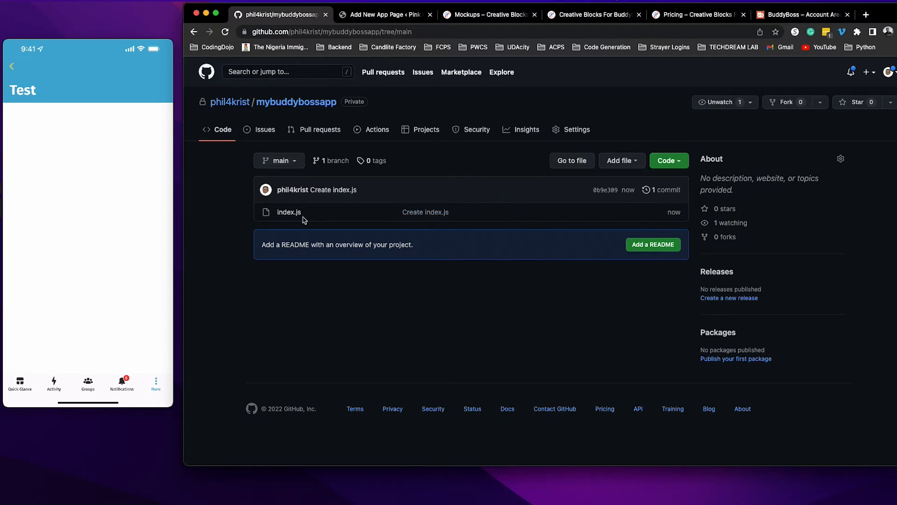
mouse_move(289, 212)
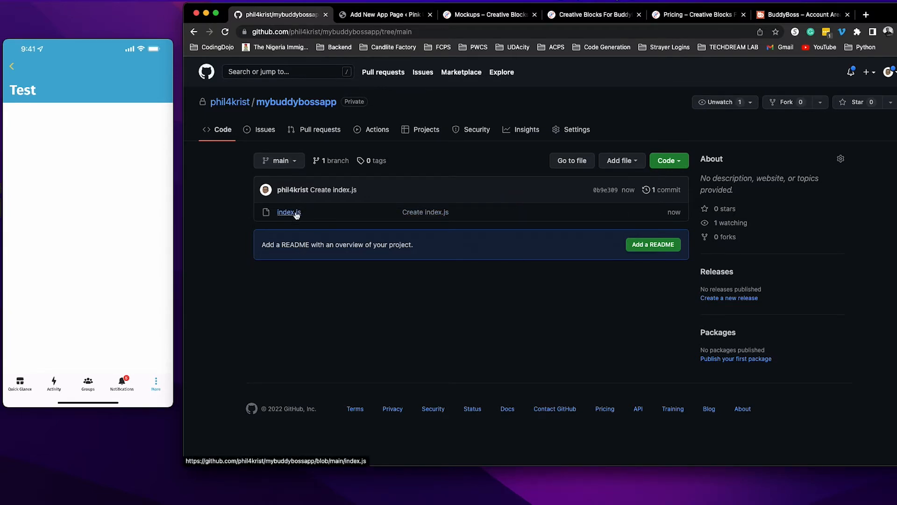
left_click(289, 213)
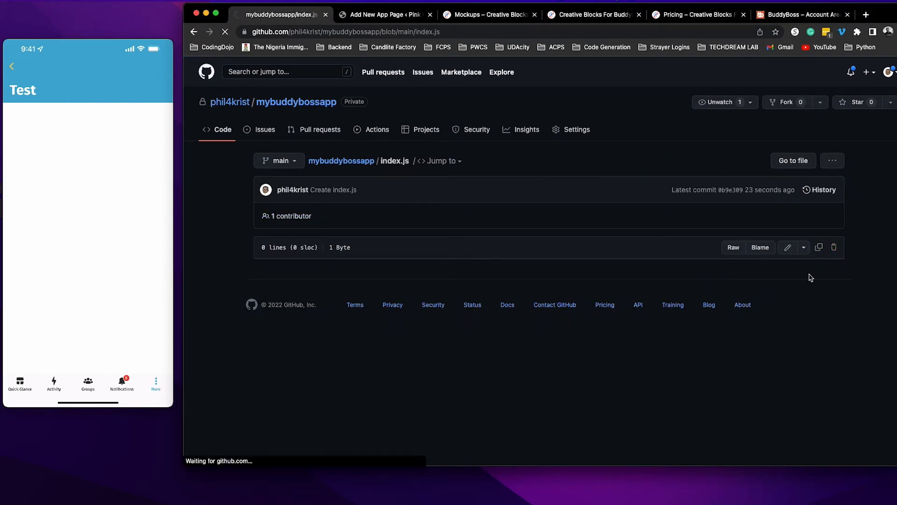
left_click(834, 247)
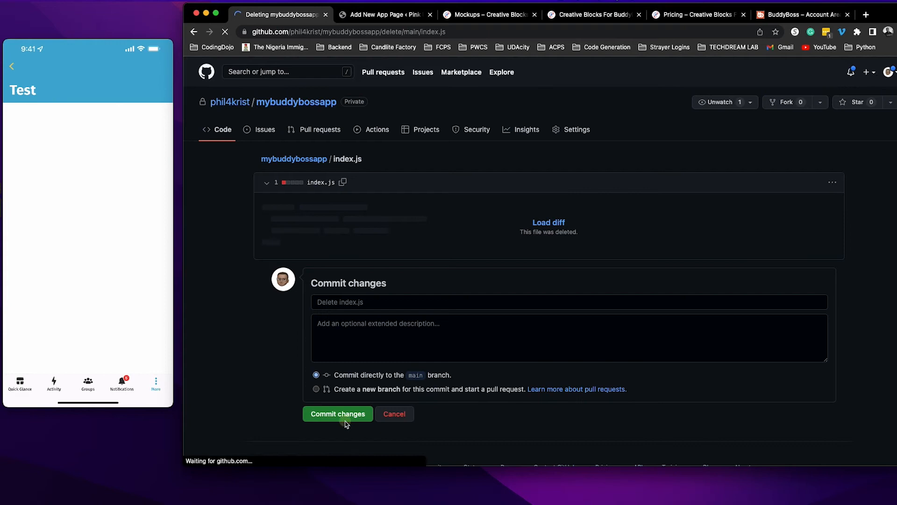
left_click(338, 413)
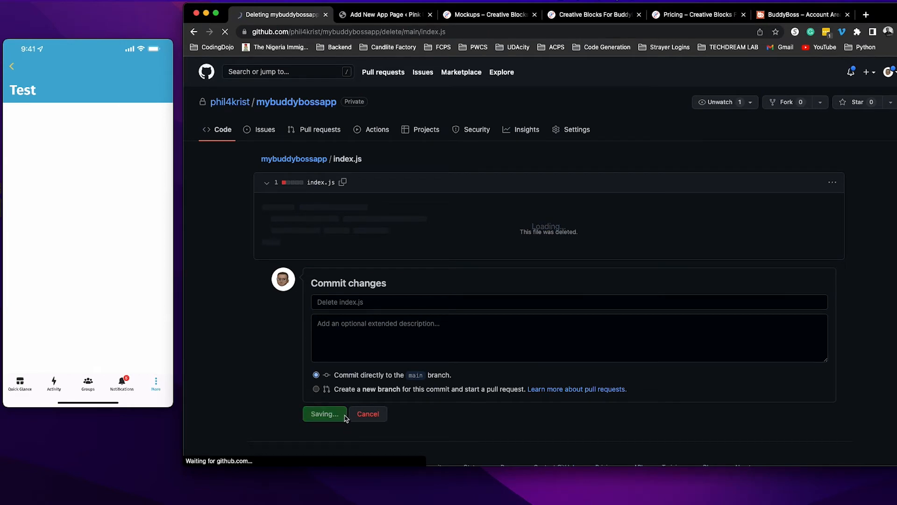
left_click(324, 414)
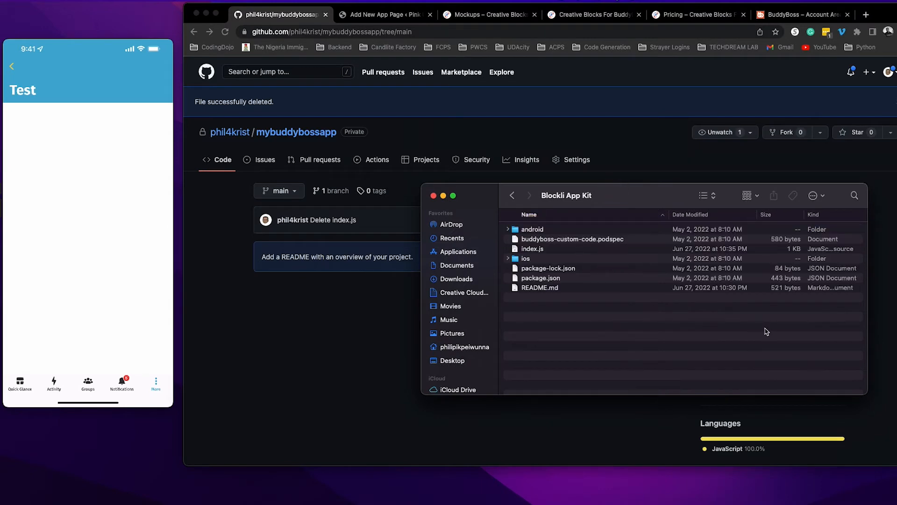
mouse_move(563, 268)
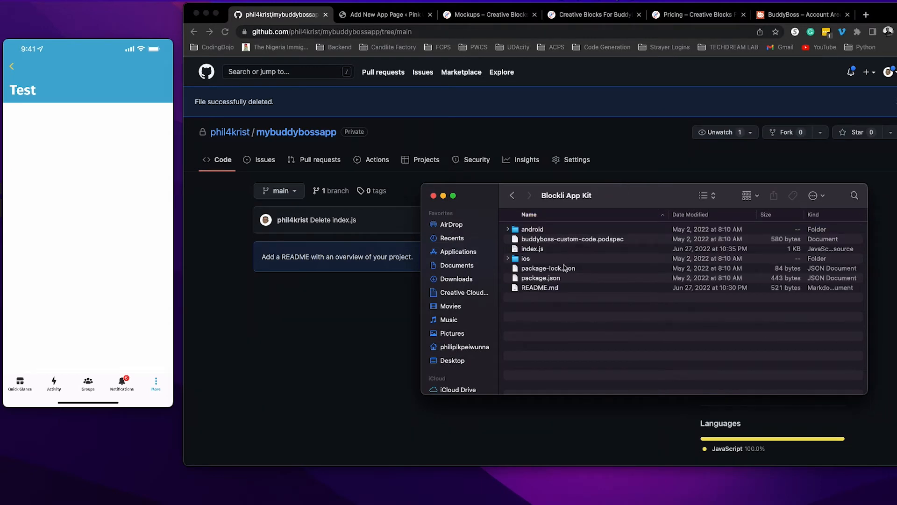
mouse_move(537, 310)
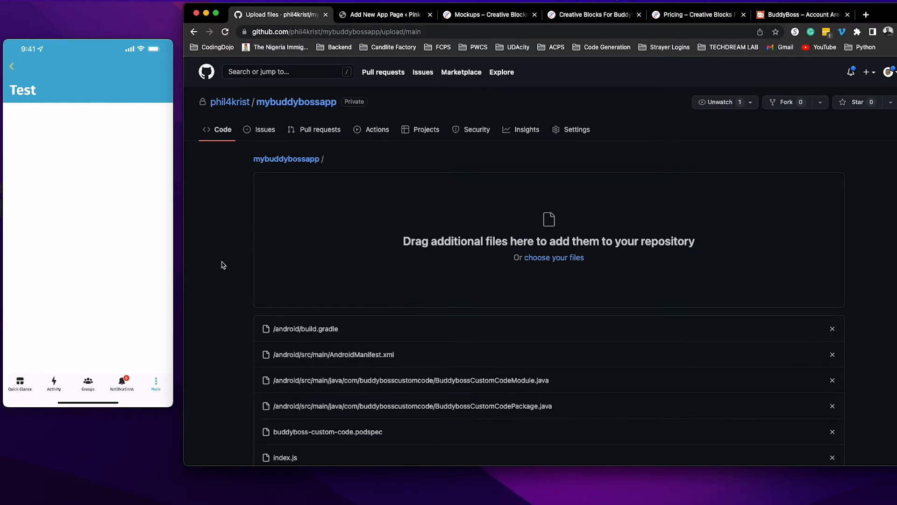
Commit the starter files to main with message "uploaded Starter files for Blockli".
scroll("down", 3)
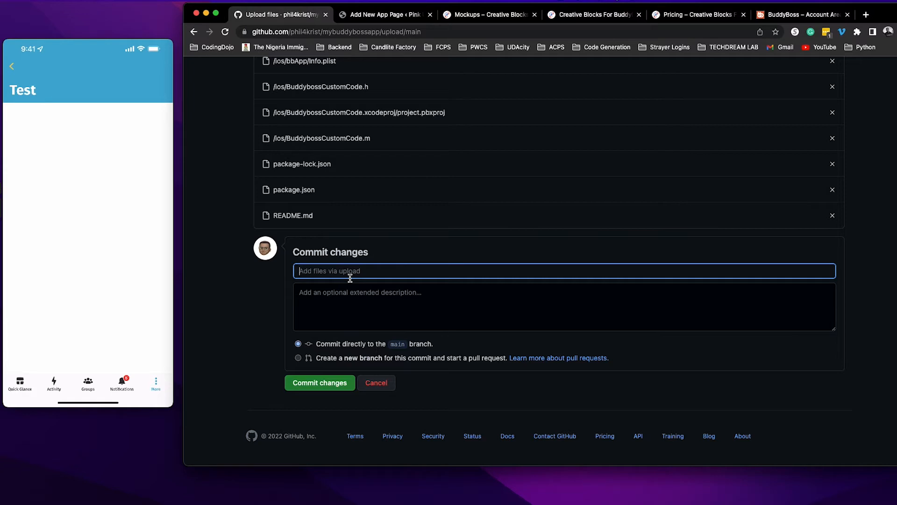
type("uploaded")
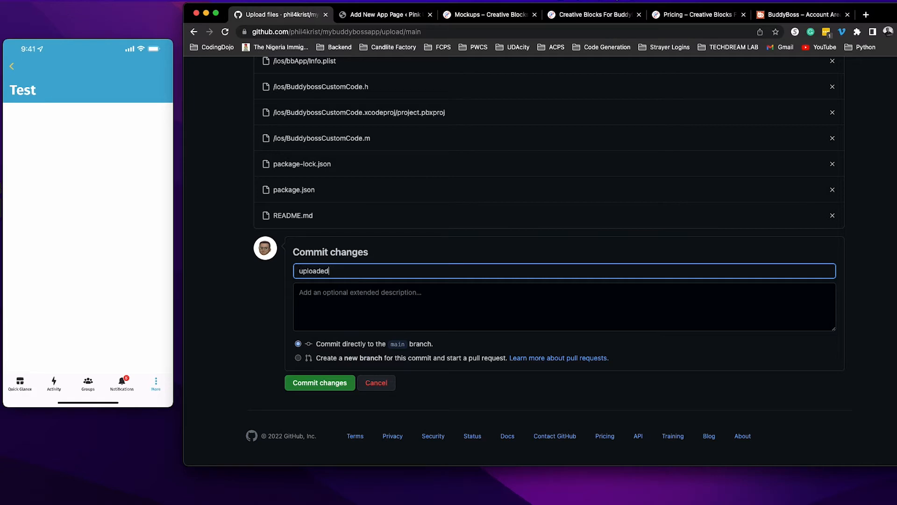
type("Starter")
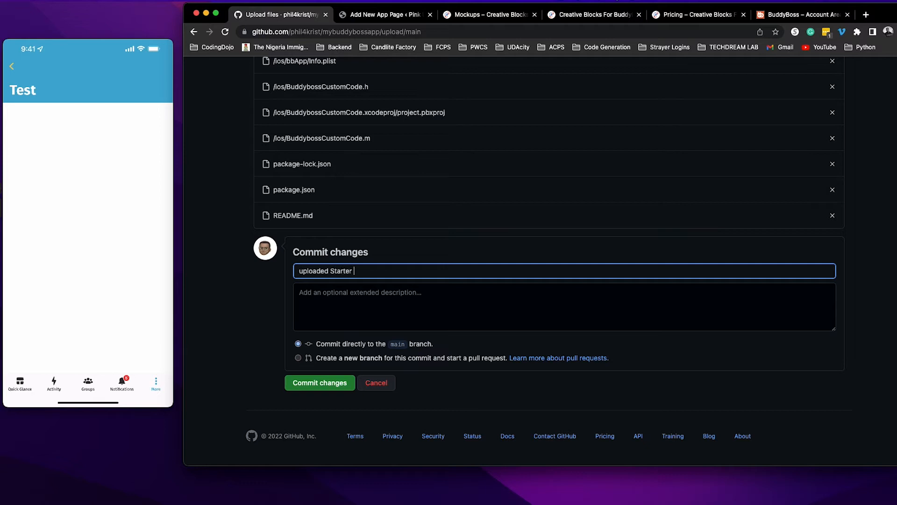
type("files for")
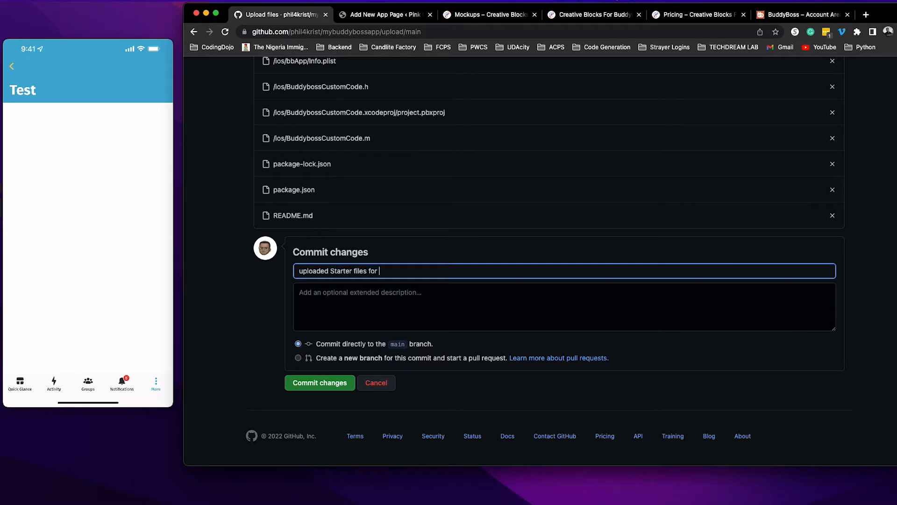
type("Blockli")
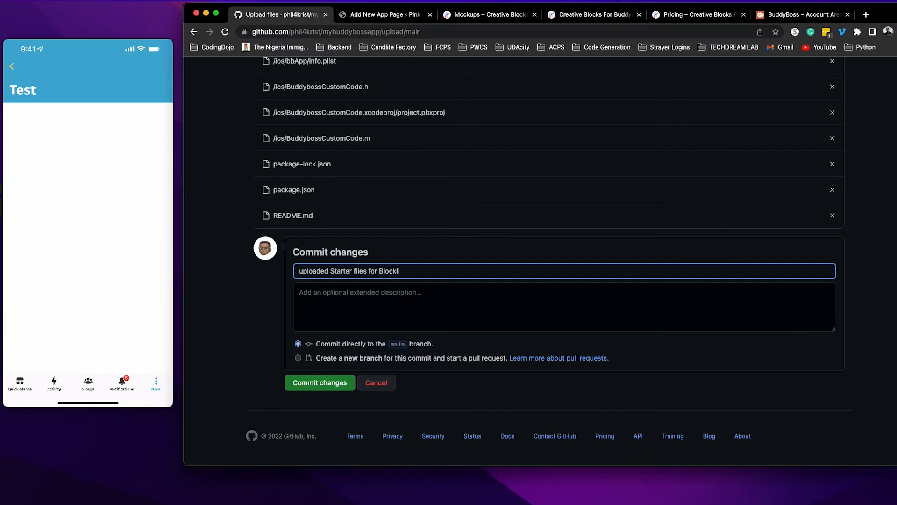
left_click(320, 382)
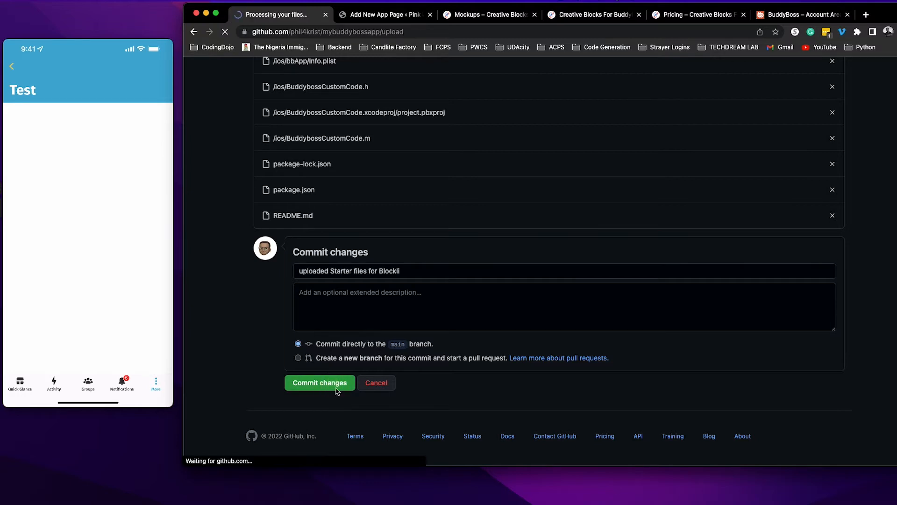
left_click(319, 383)
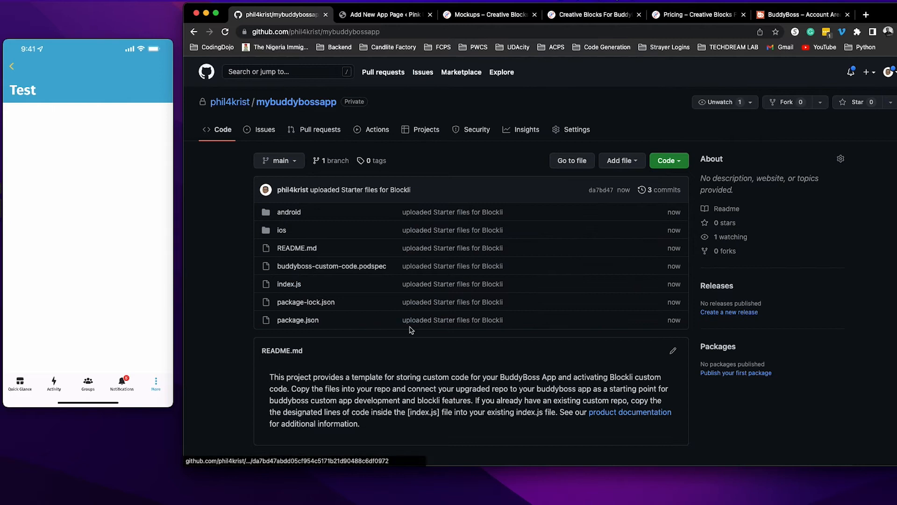
mouse_move(289, 284)
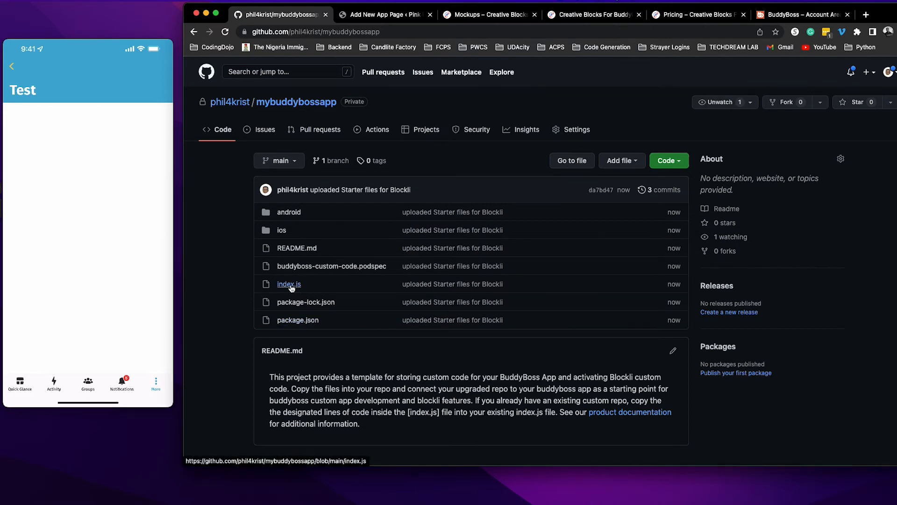
View index.js and select the license key in the initialize call on line 21.
left_click(289, 285)
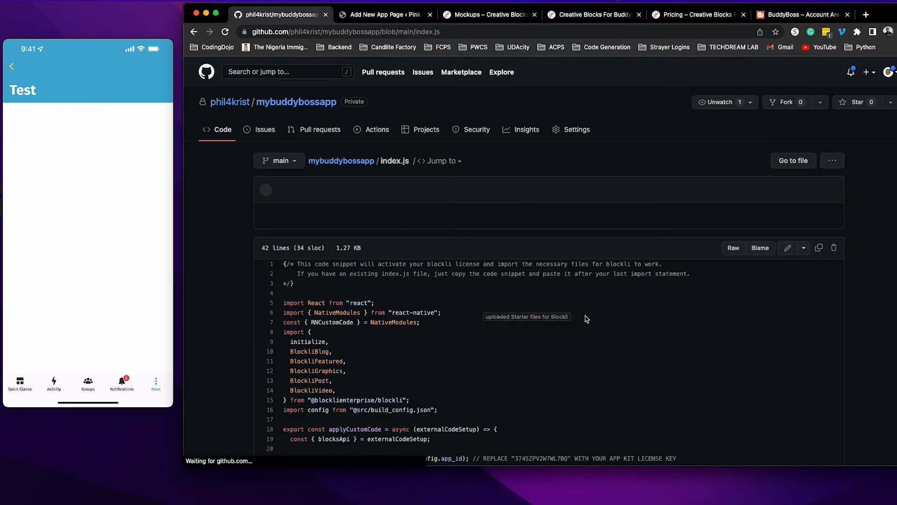
scroll("down", 3)
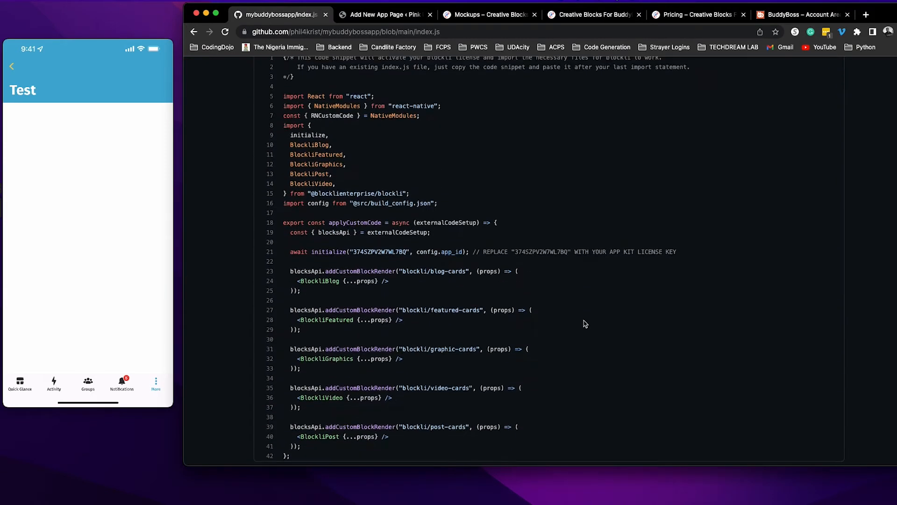
scroll("up", 3)
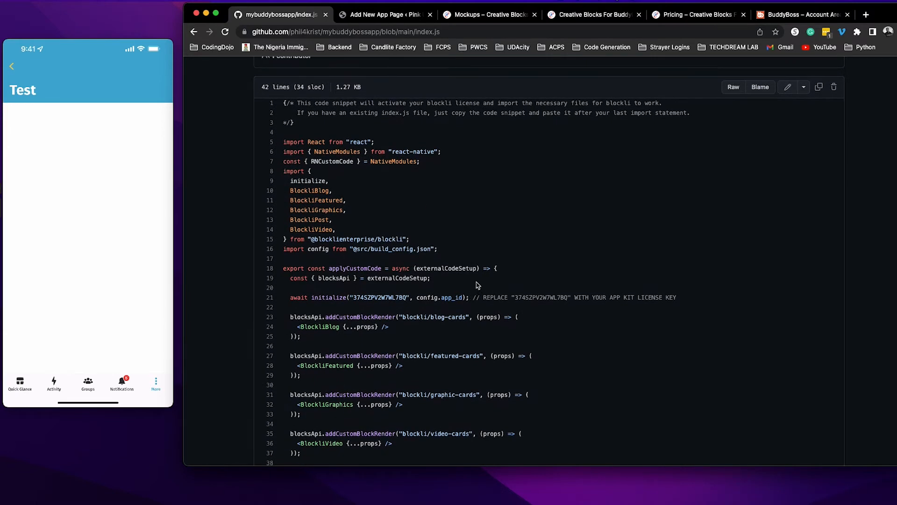
mouse_move(518, 297)
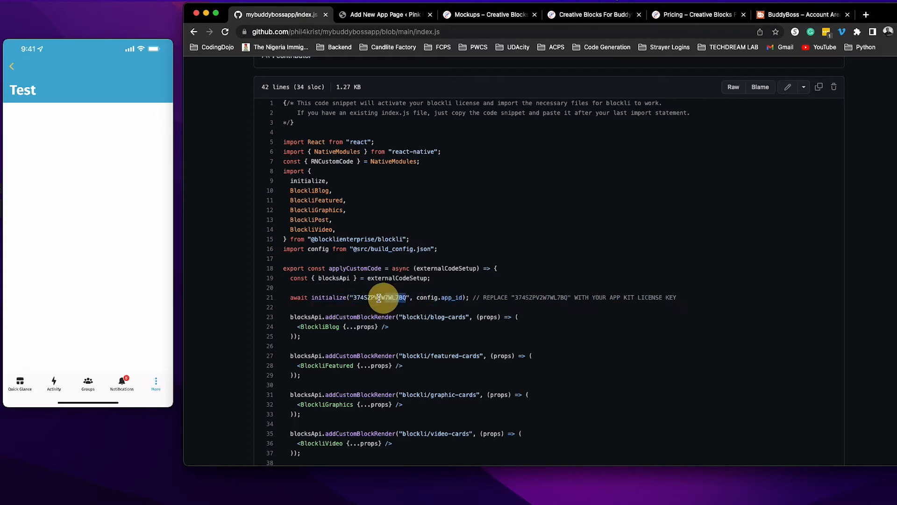
double_click(380, 298)
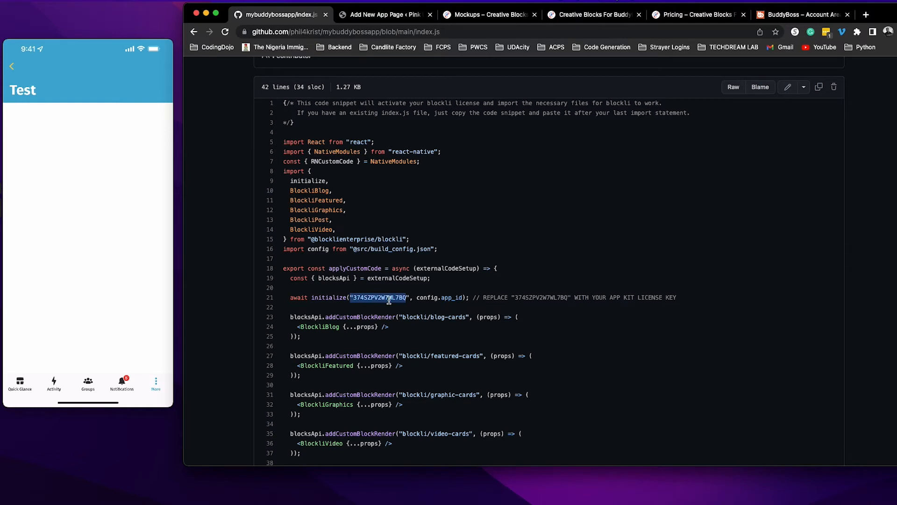
mouse_move(562, 305)
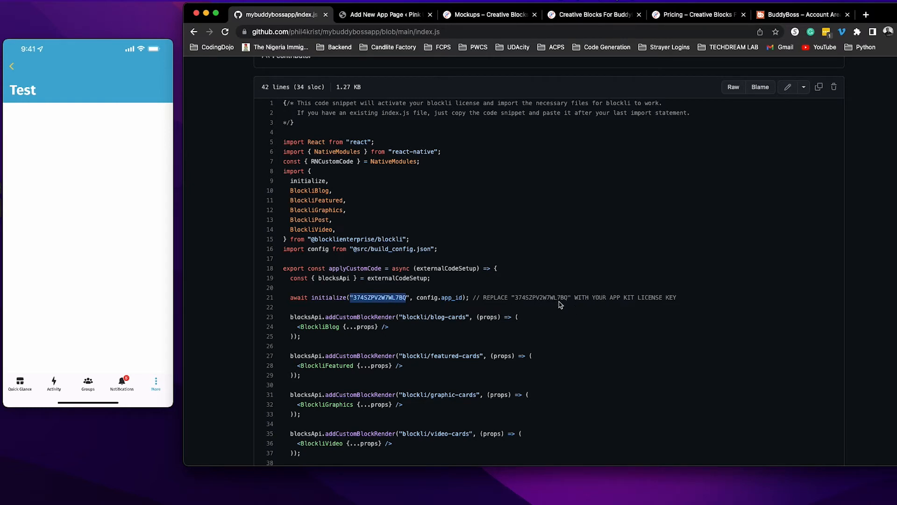
left_click(404, 297)
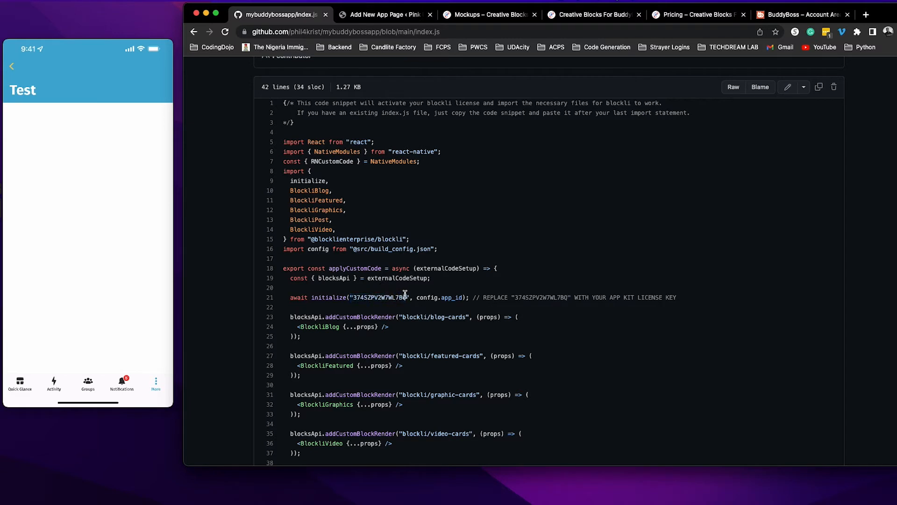
double_click(381, 297)
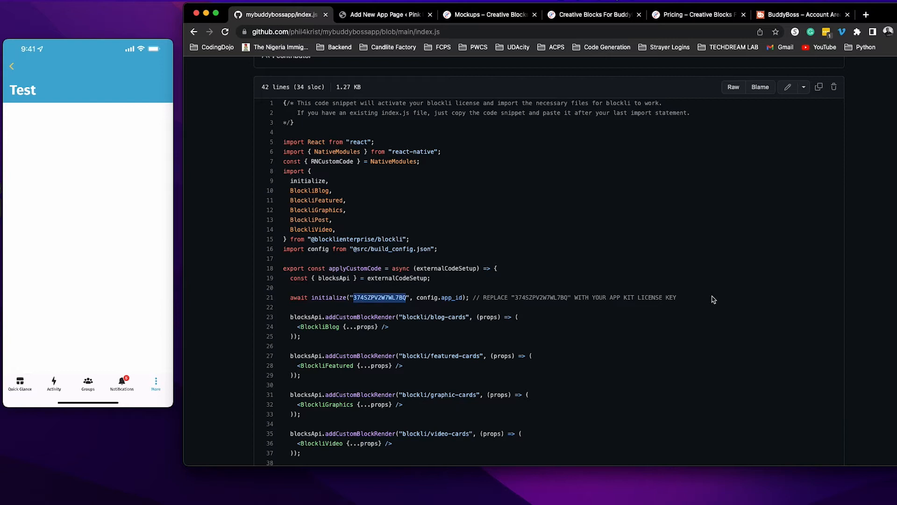
mouse_move(479, 294)
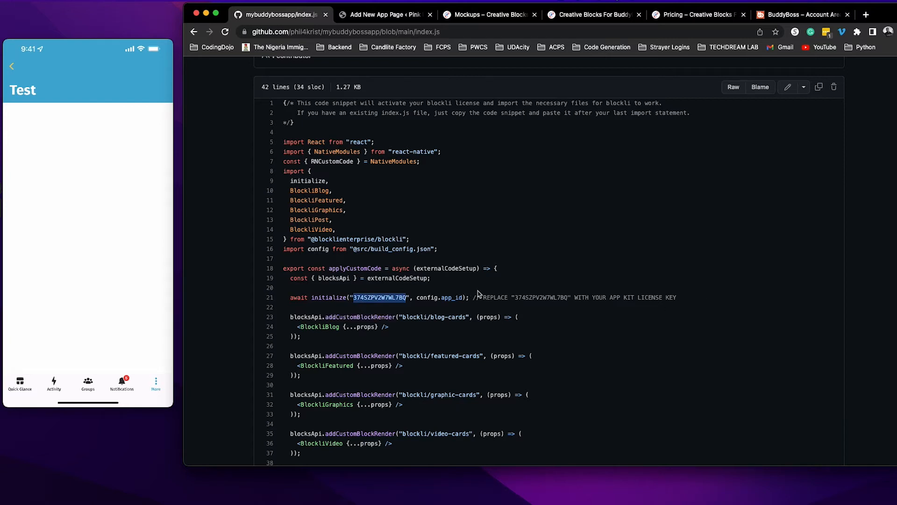
mouse_move(662, 174)
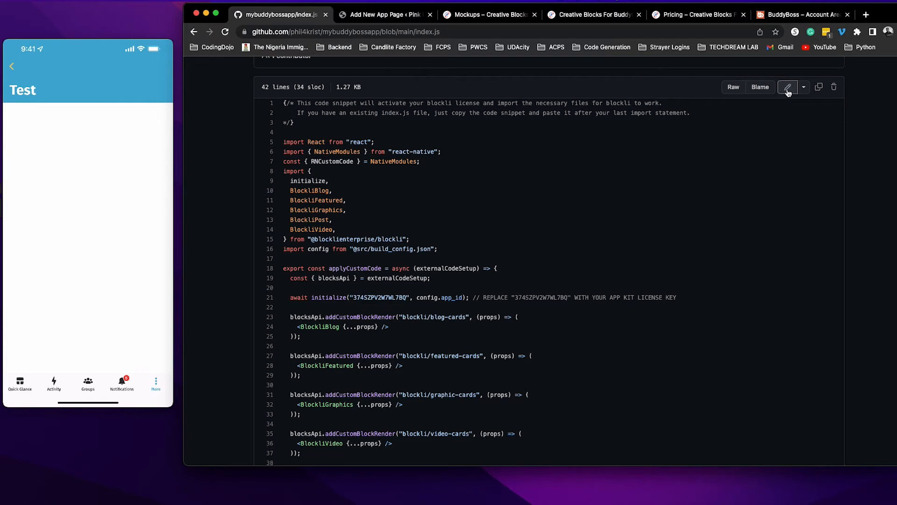
left_click(788, 86)
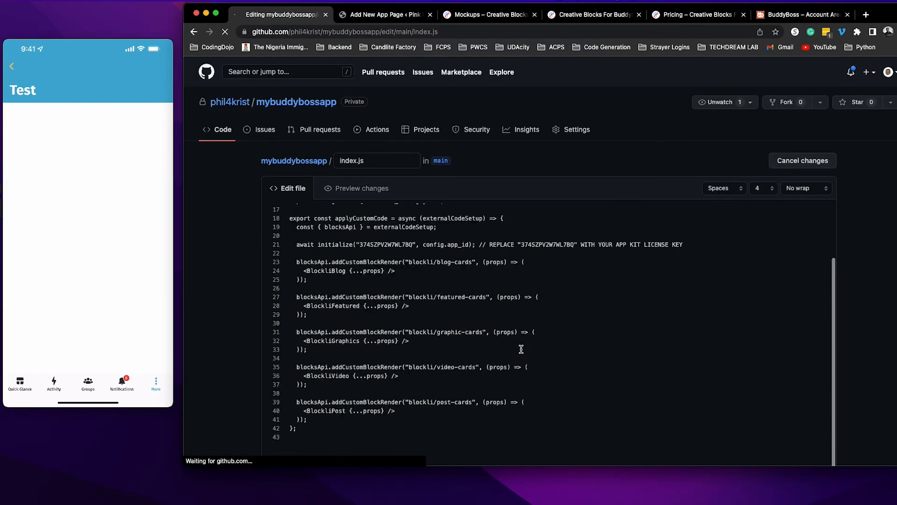
scroll("up", 3)
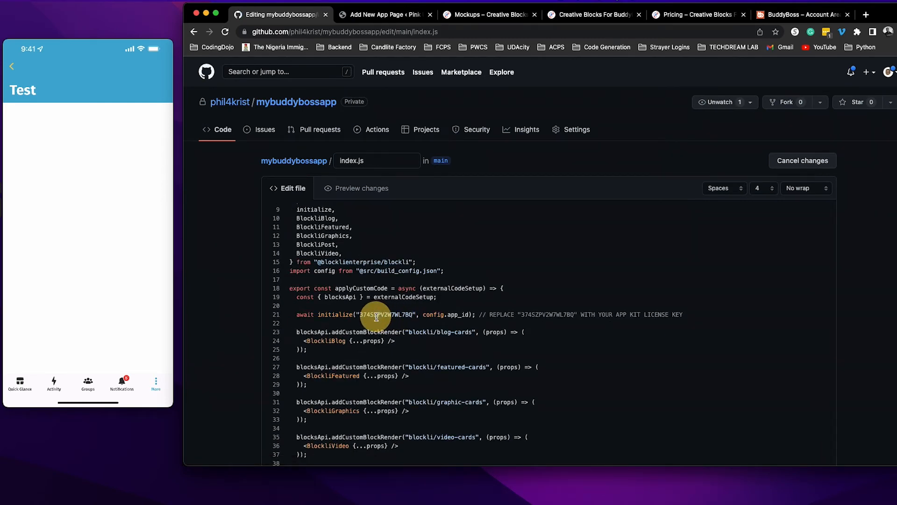
double_click(387, 314)
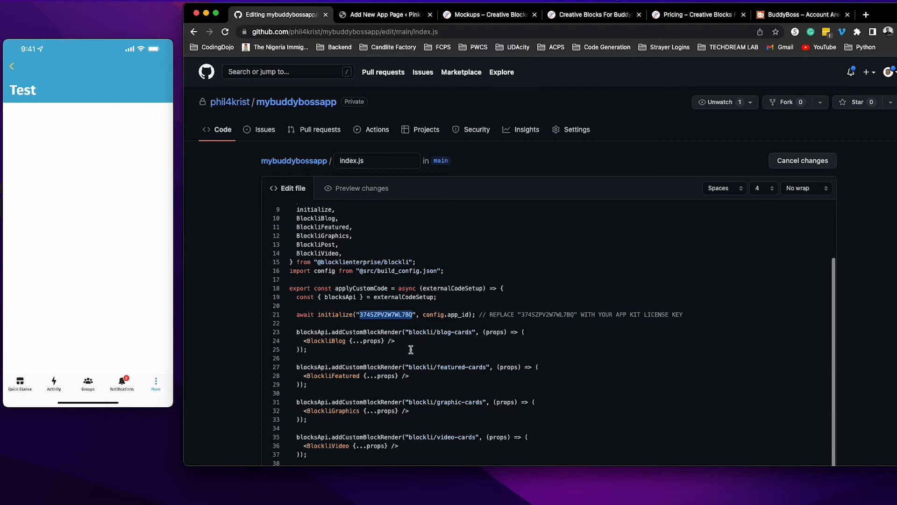
key("Delete")
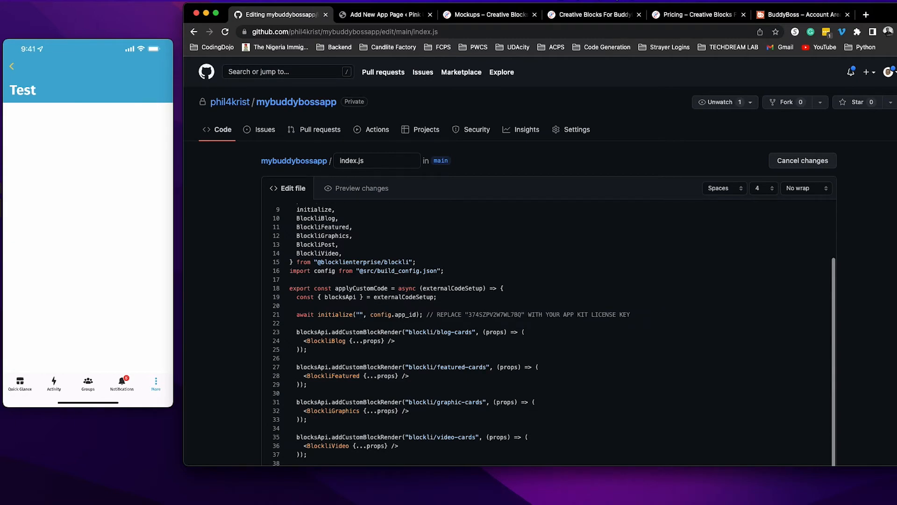
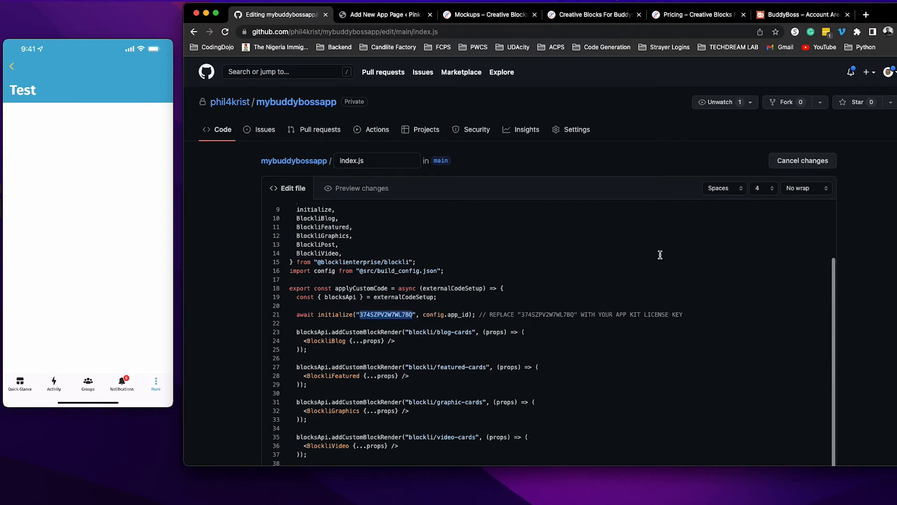
scroll("down", 3)
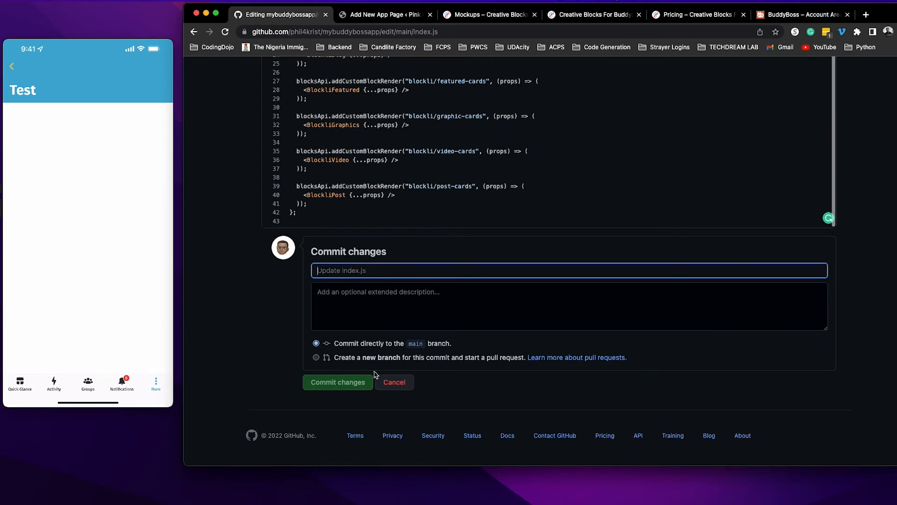
Commit the edited index.js to main with the message "Added Blockli token".
scroll("up", 3)
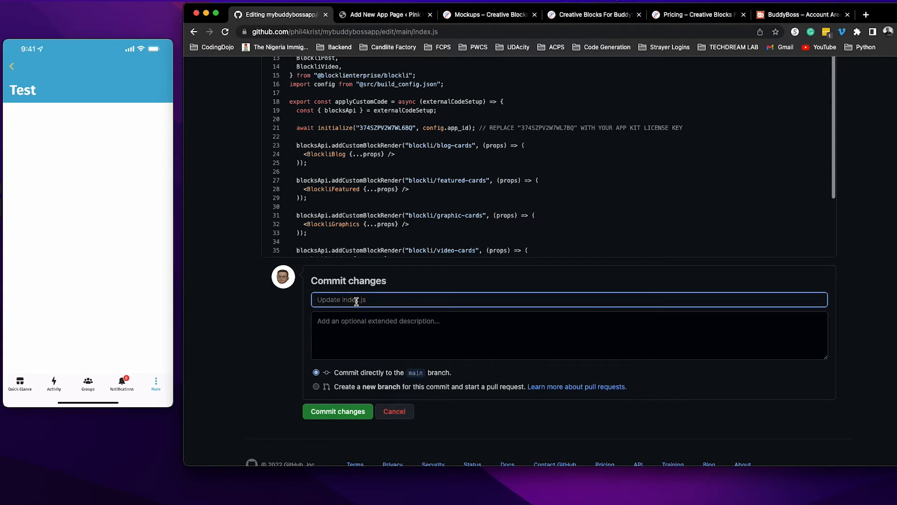
type("Added B")
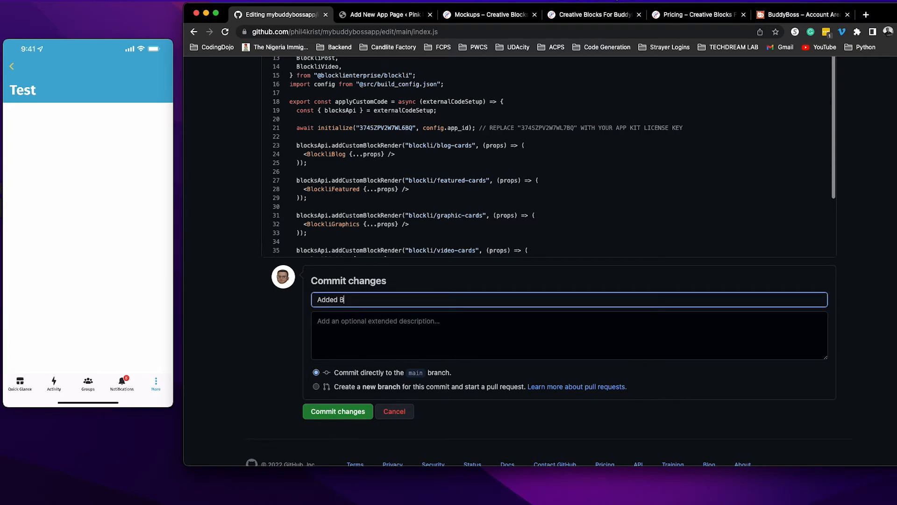
type("lock")
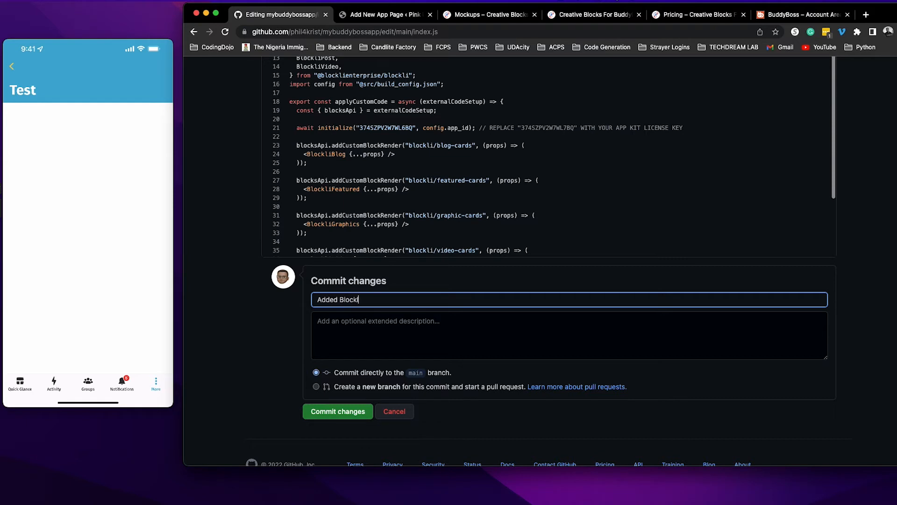
type("i")
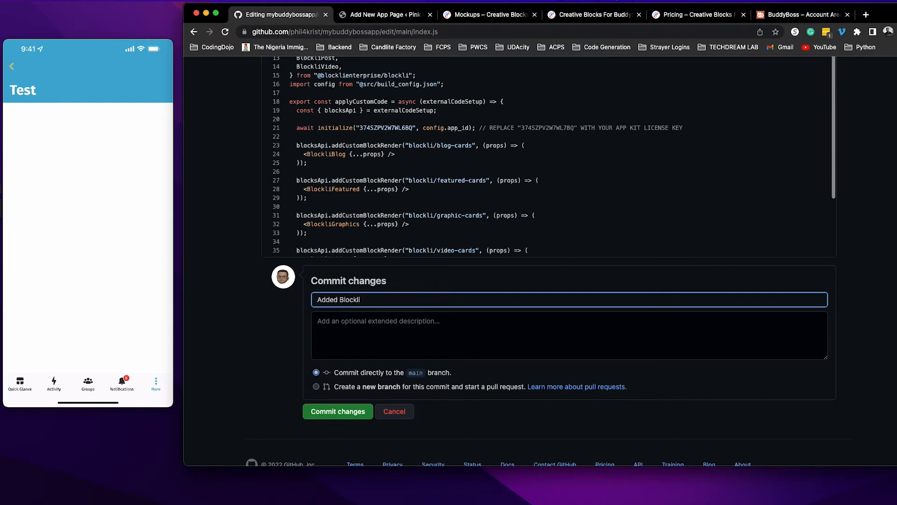
type("token")
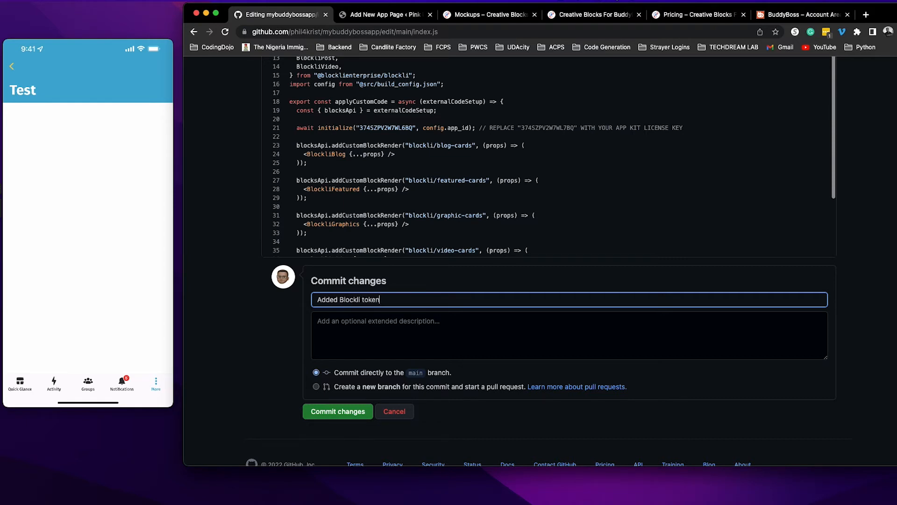
left_click(337, 411)
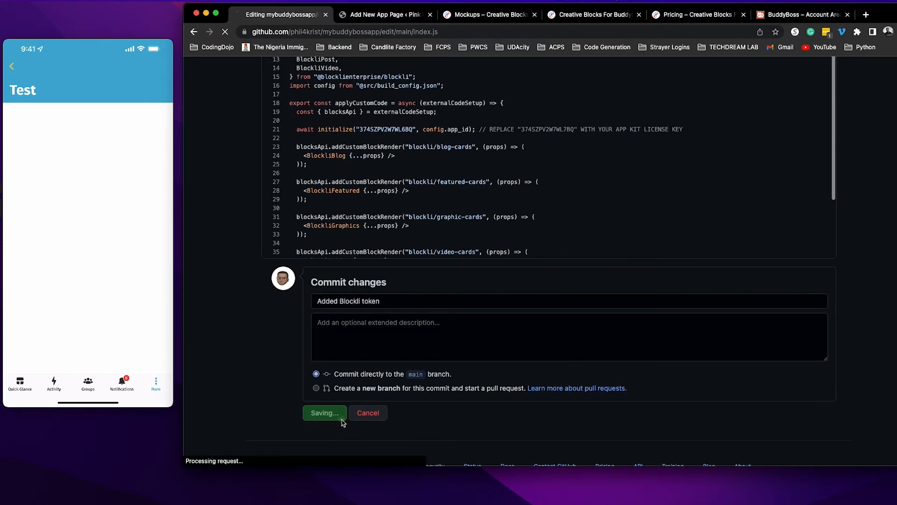
left_click(325, 412)
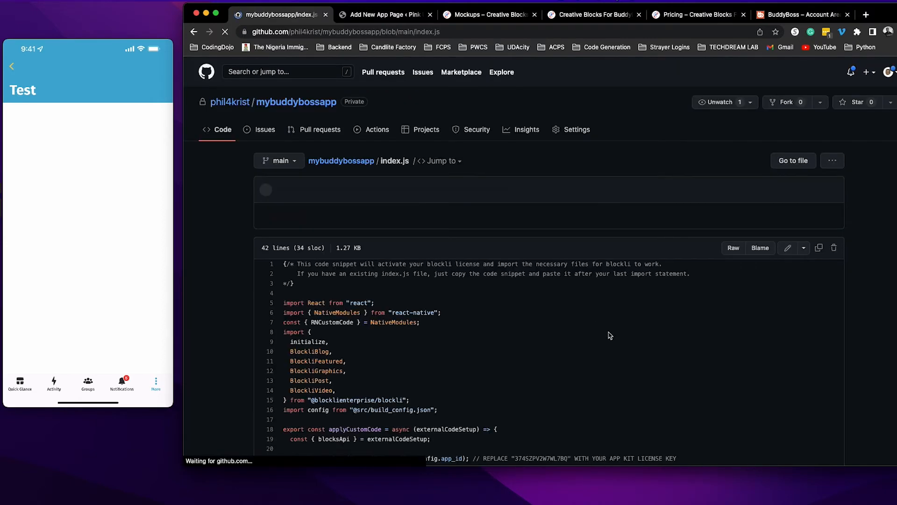
Return to the mybuddybossapp repository home page showing the latest commit.
scroll("down", 3)
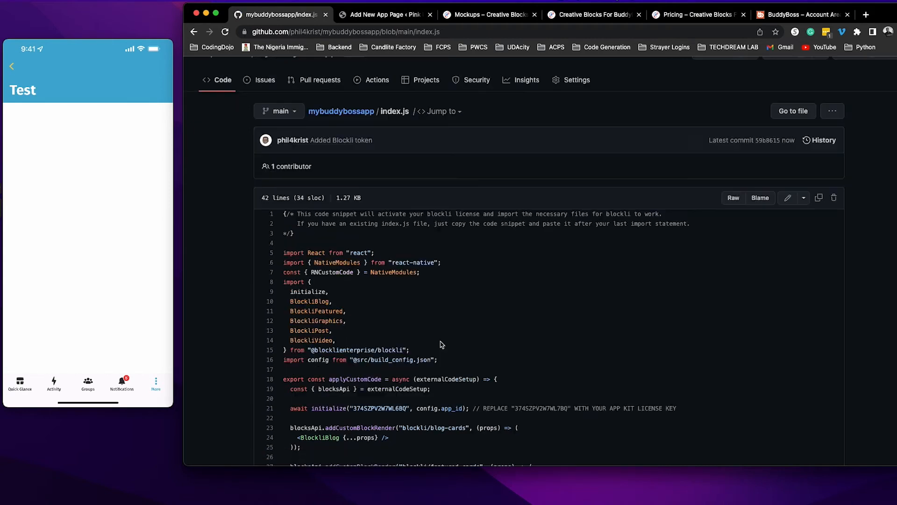
mouse_move(483, 175)
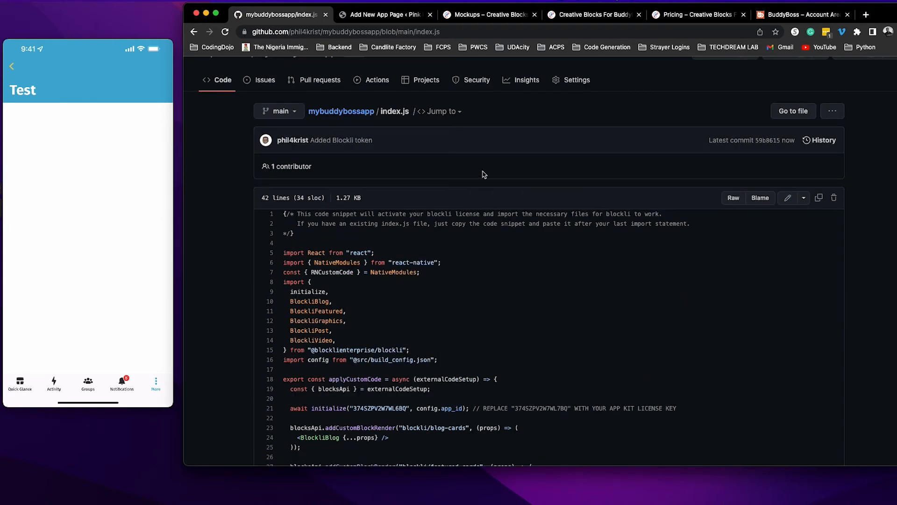
mouse_move(341, 111)
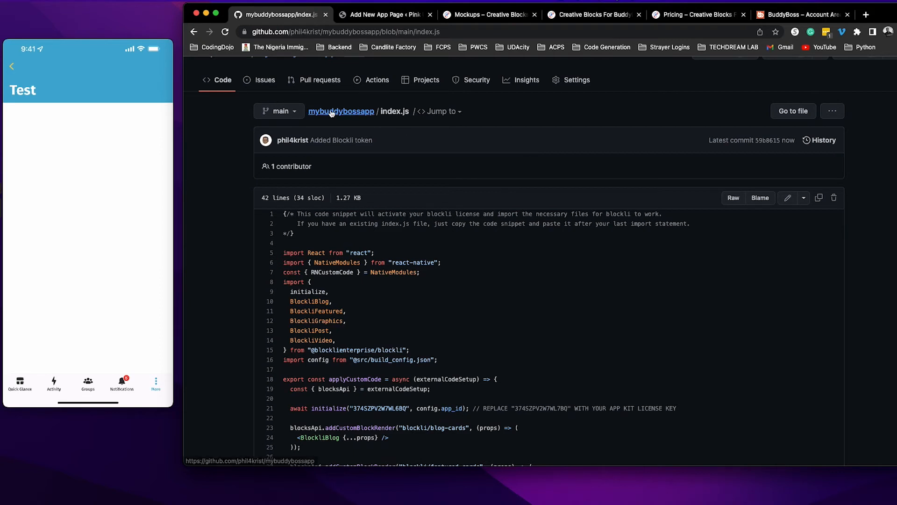
left_click(341, 111)
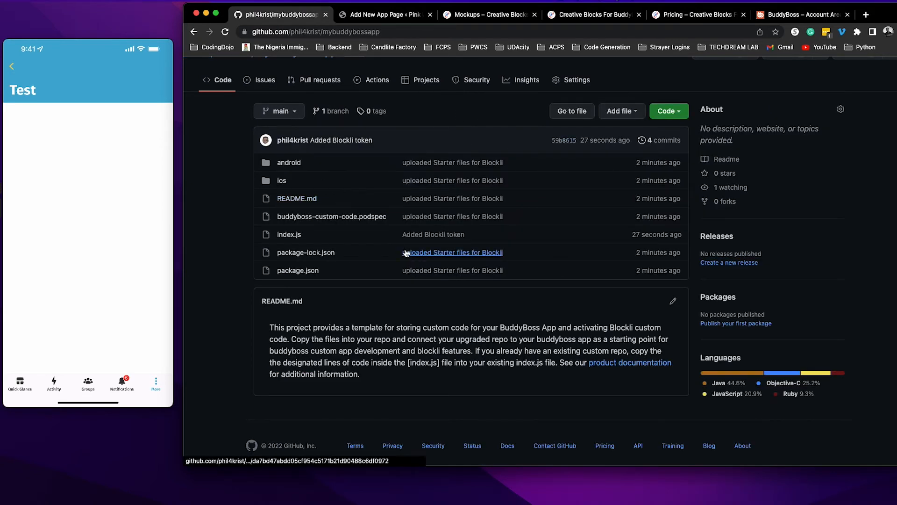
mouse_move(776, 90)
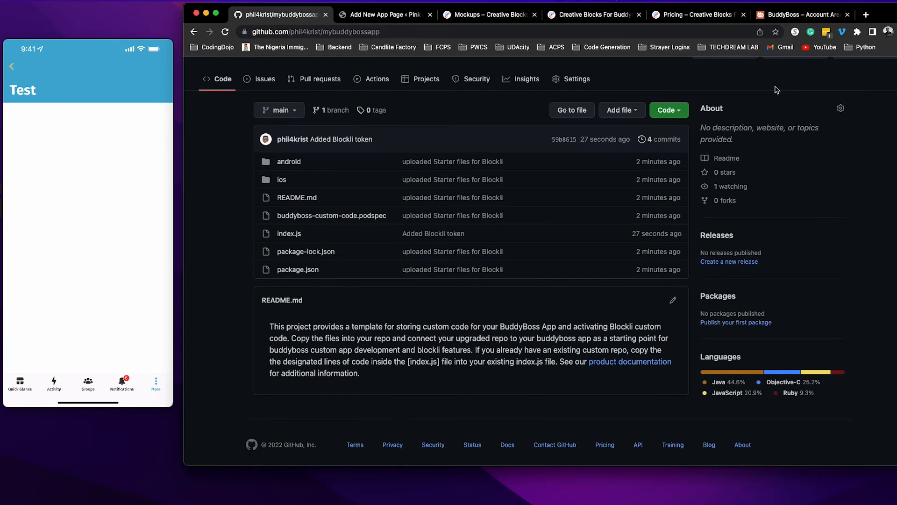
mouse_move(783, 84)
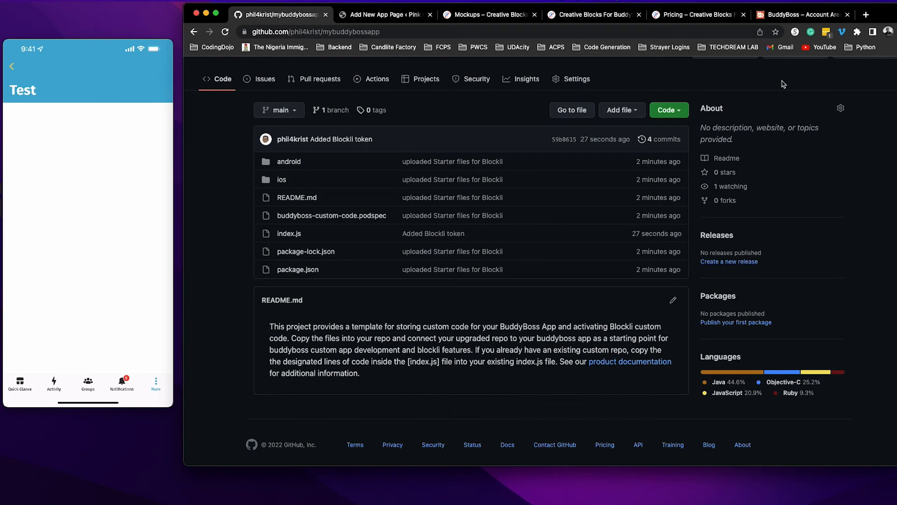
mouse_move(691, 123)
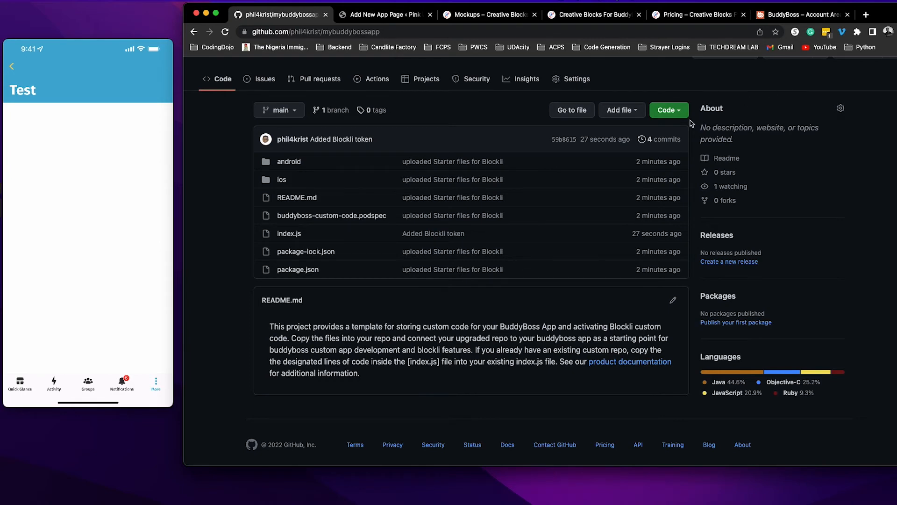
mouse_move(739, 94)
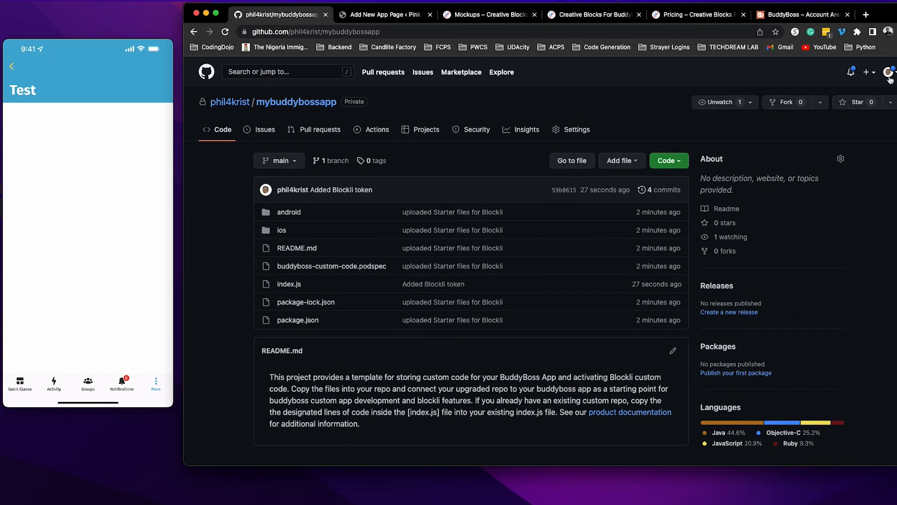
Reach Personal access tokens under Developer settings and start generating a new token.
left_click(889, 73)
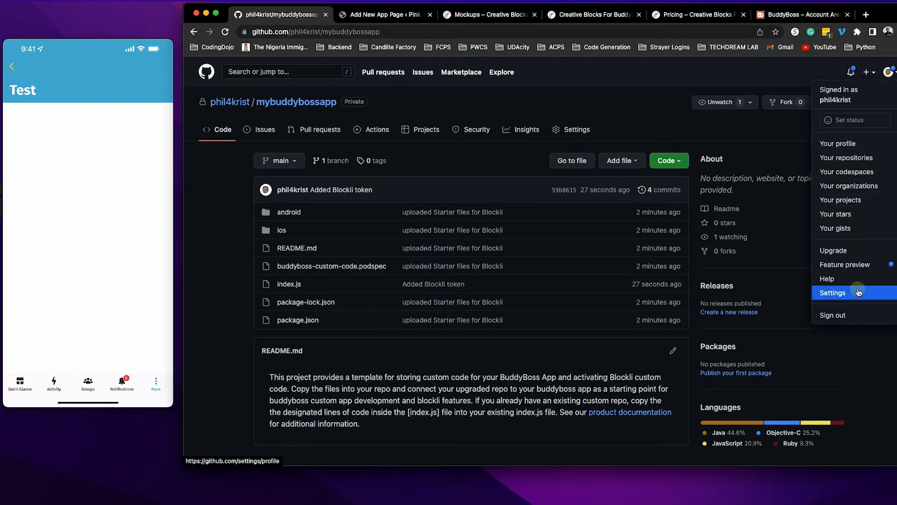
left_click(833, 293)
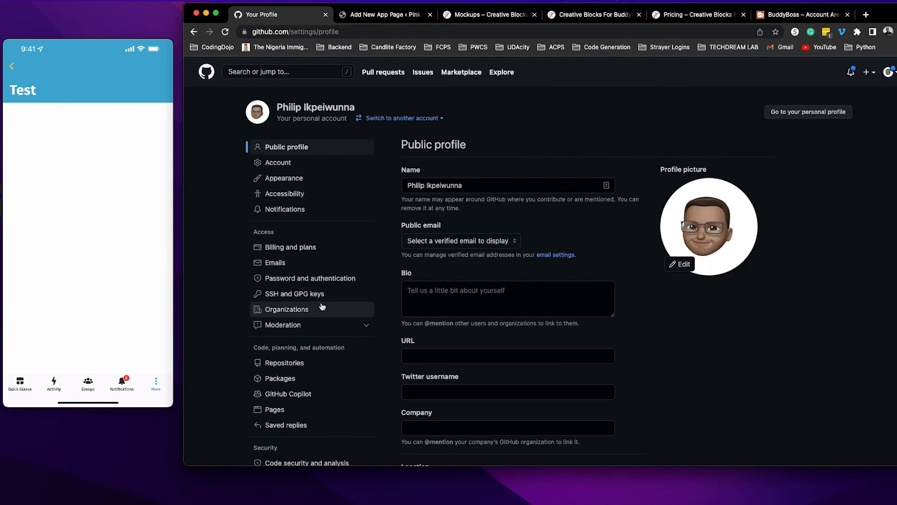
scroll("down", 3)
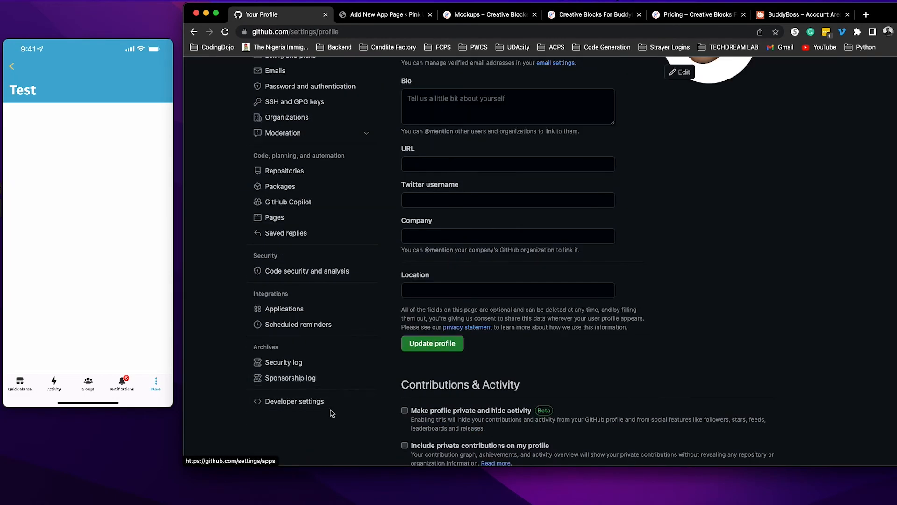
left_click(295, 401)
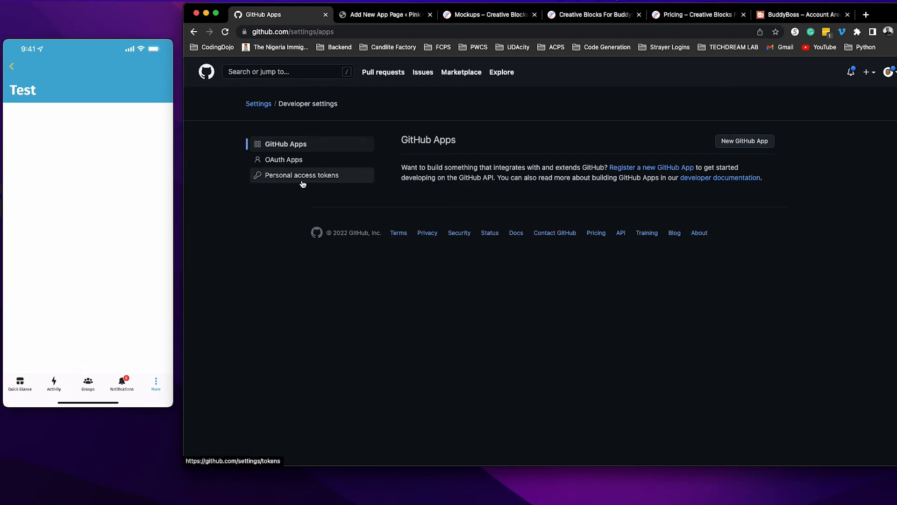
left_click(302, 175)
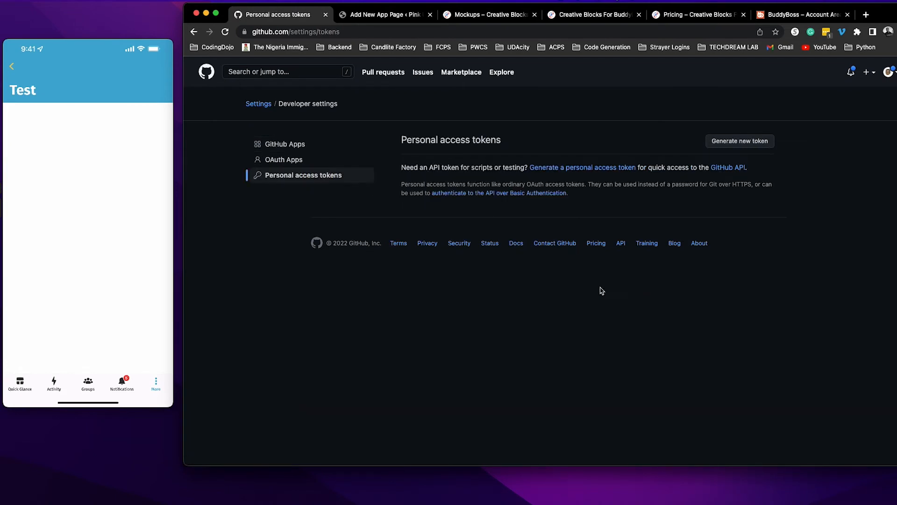
mouse_move(740, 141)
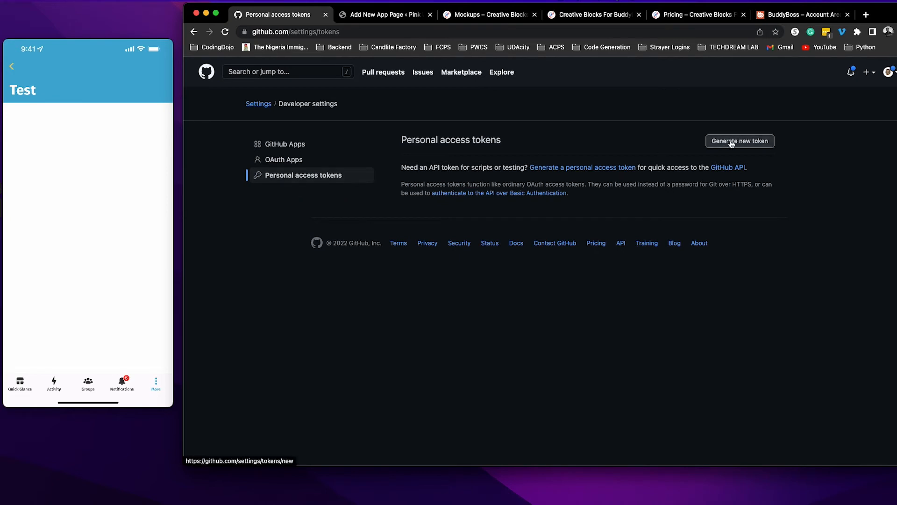
left_click(739, 141)
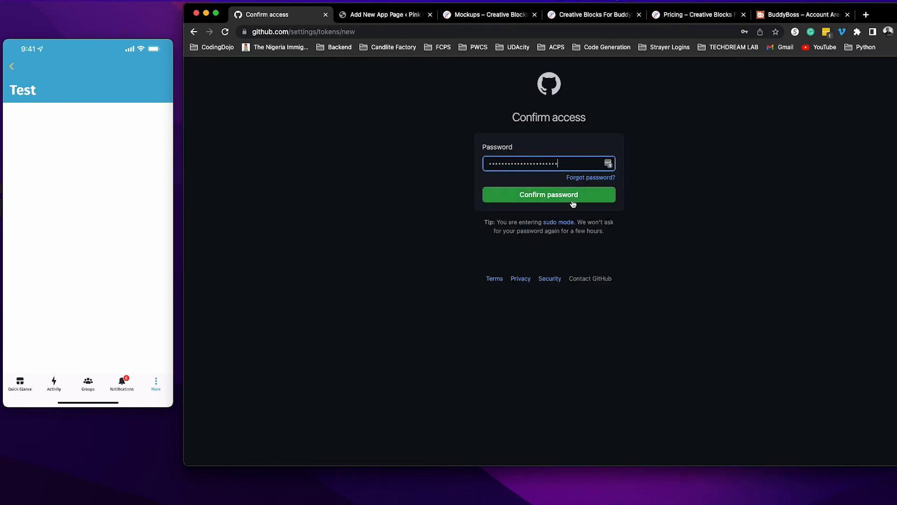
Confirm the password and note the new personal access token as 'Buddyboss App Token'.
left_click(548, 194)
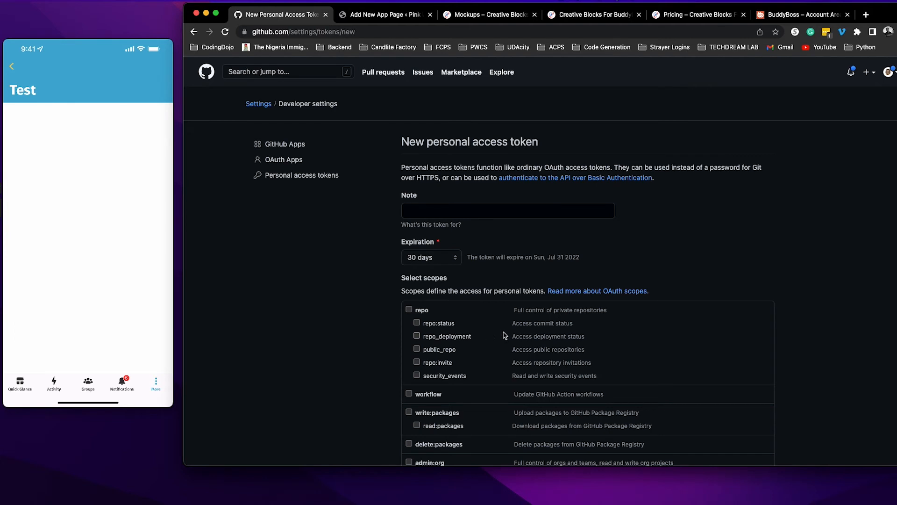
left_click(507, 211)
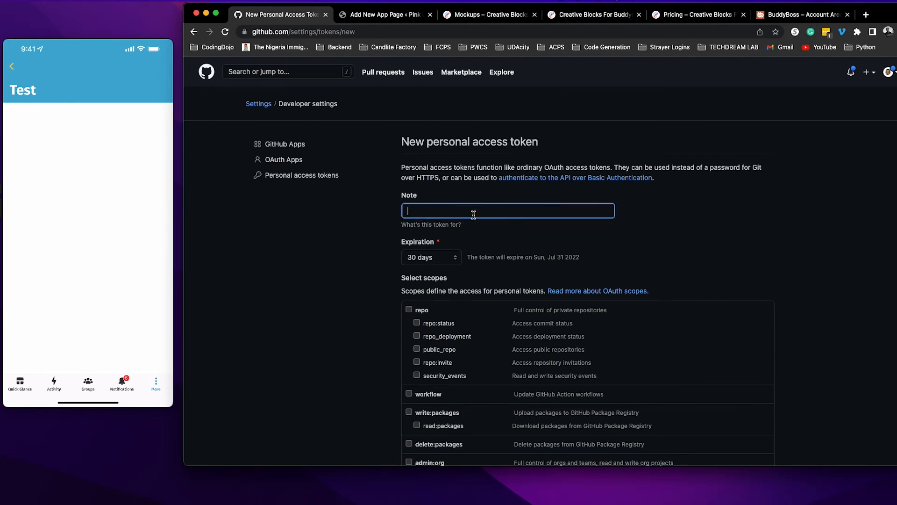
type("B")
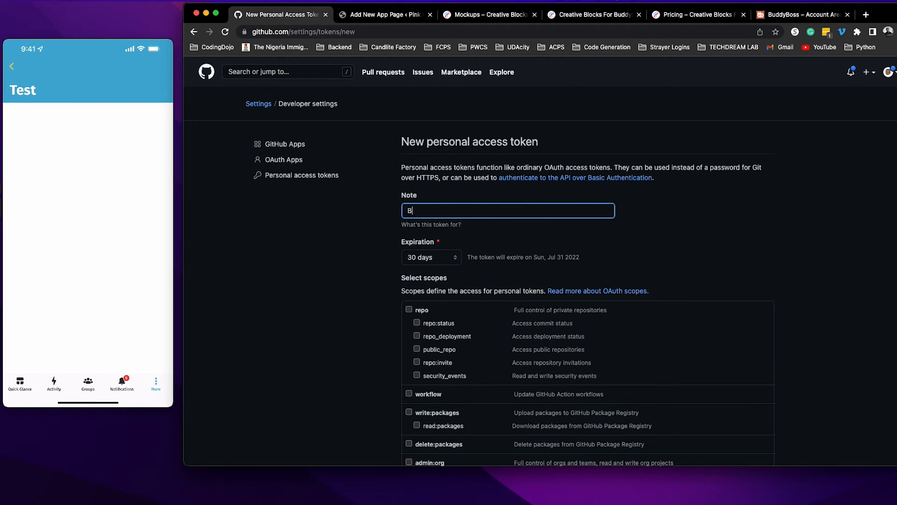
type("uddyb")
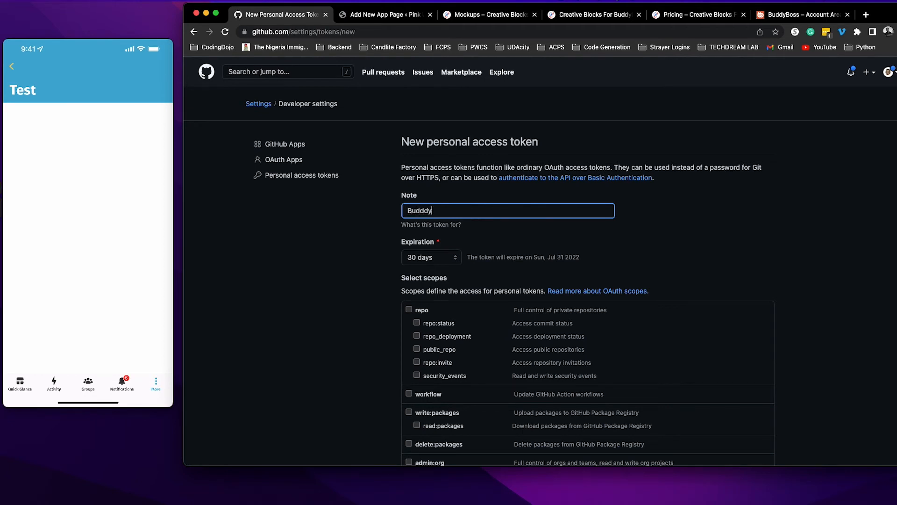
type("b")
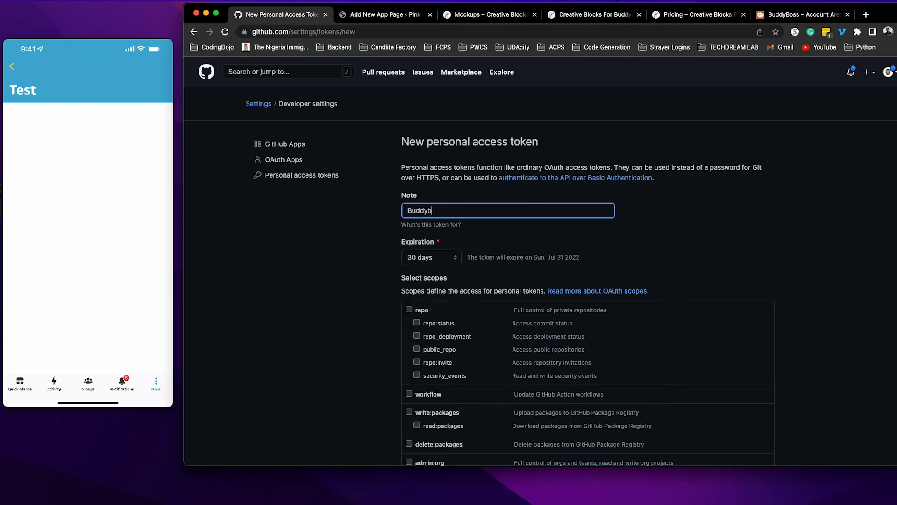
type("oss Ap")
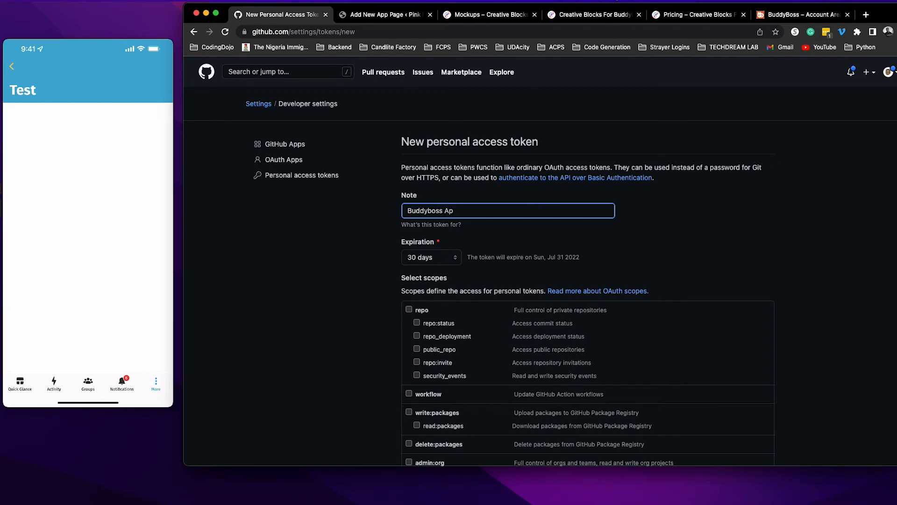
type("p To")
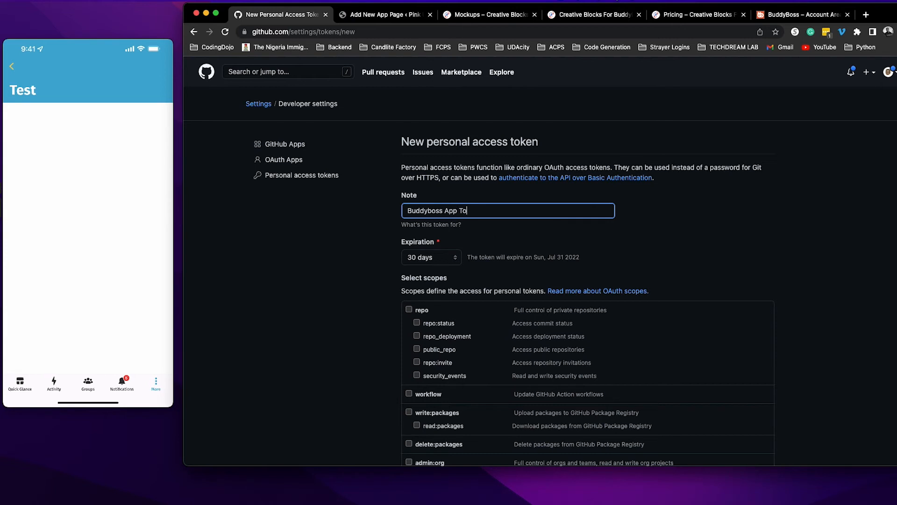
type("ken")
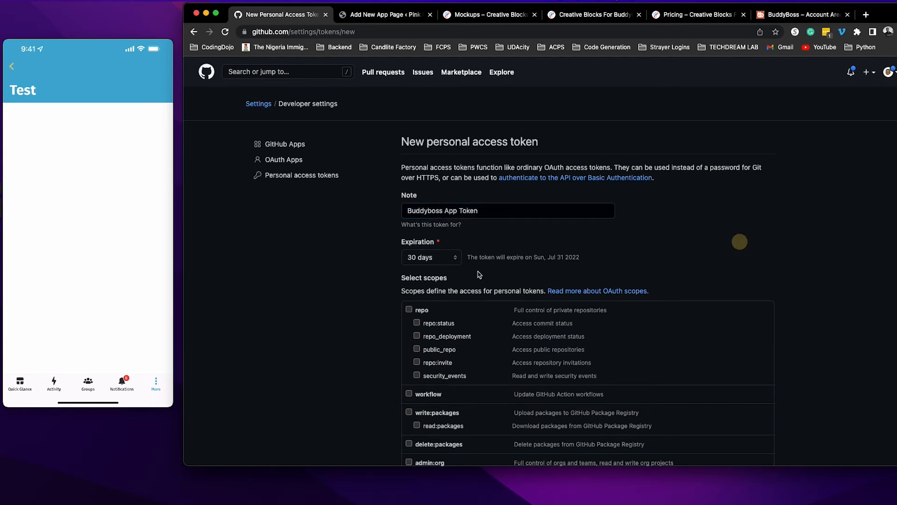
Set the token to never expire and grant it full repo scope.
left_click(430, 257)
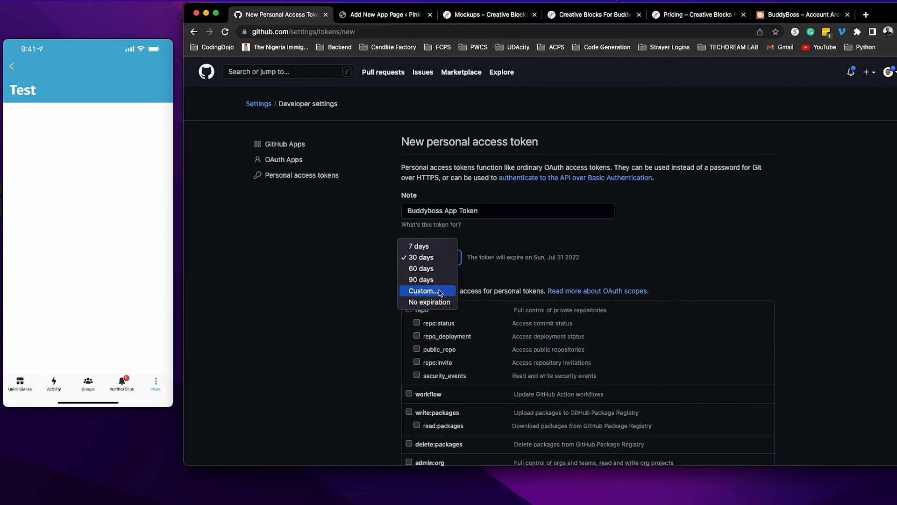
left_click(429, 302)
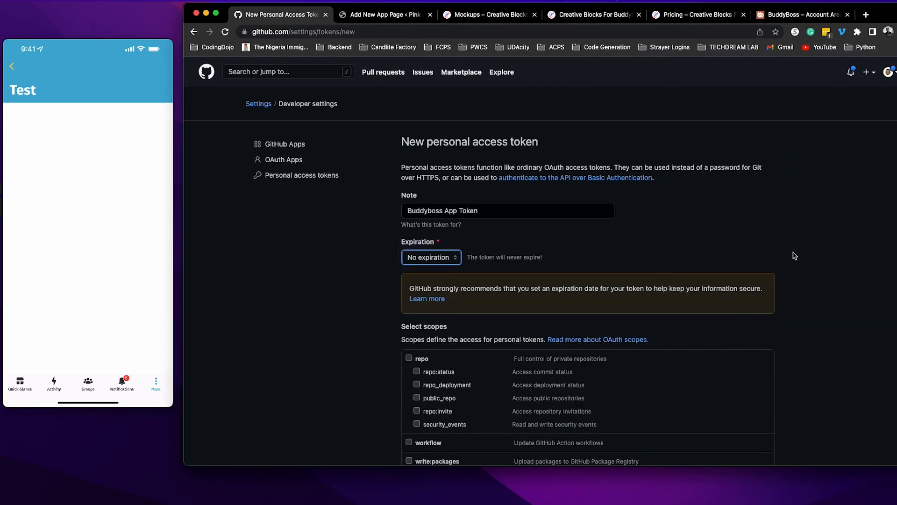
scroll("down", 3)
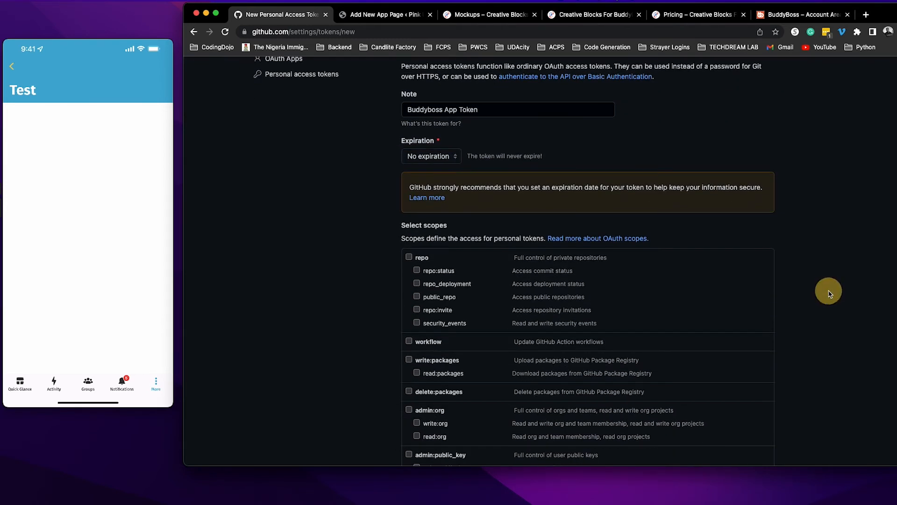
left_click(408, 257)
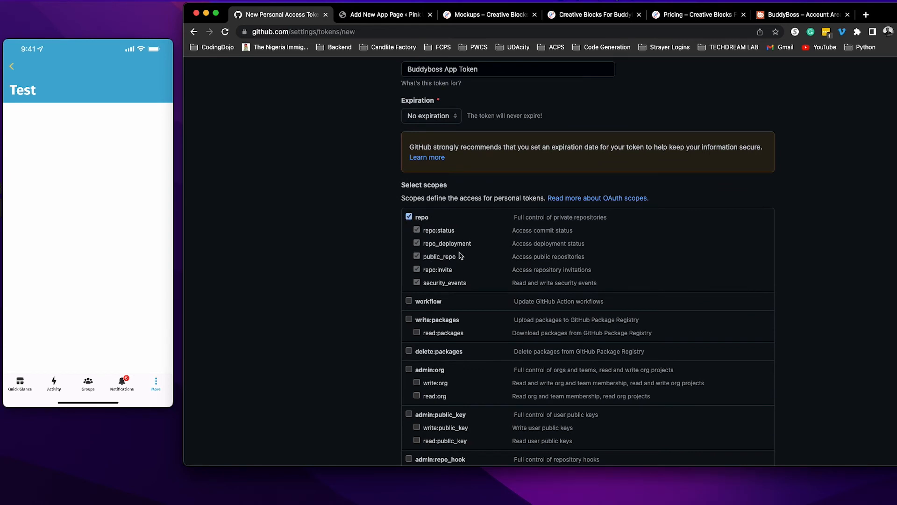
Generate the personal access token and copy its value.
scroll("down", 3)
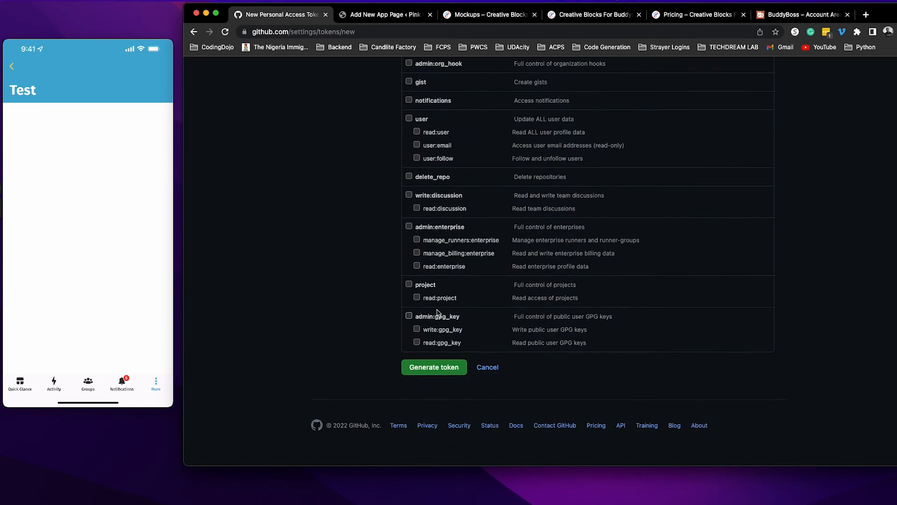
scroll("down", 3)
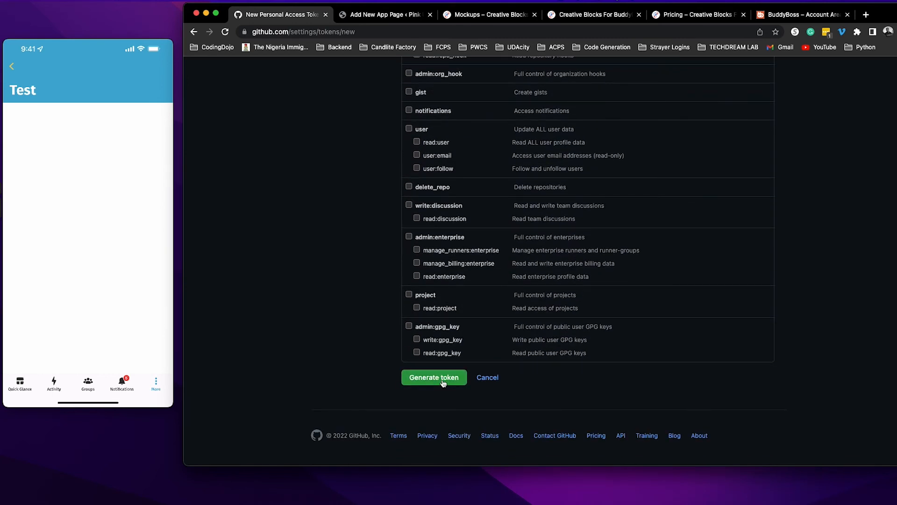
left_click(434, 377)
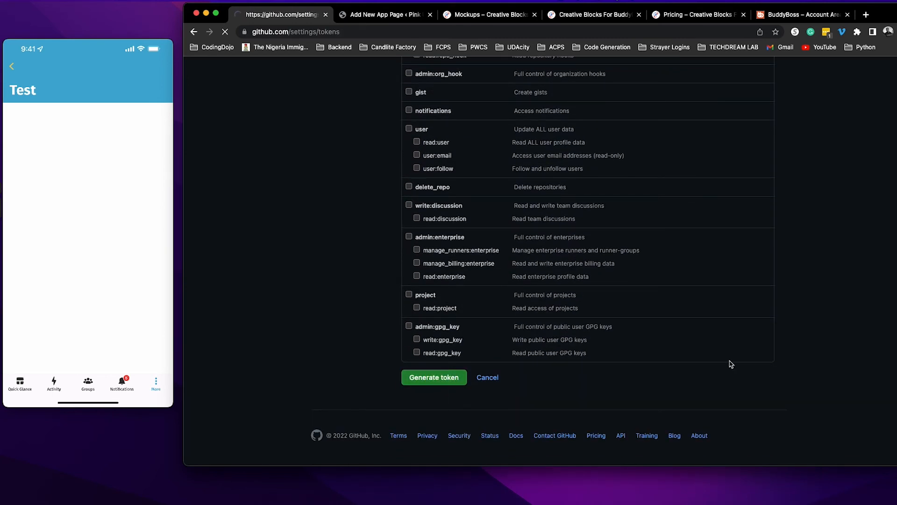
left_click(433, 377)
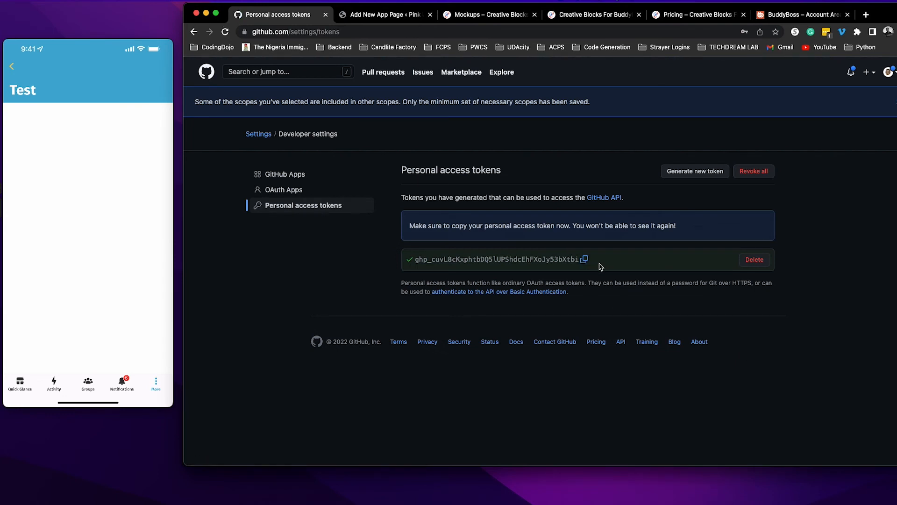
mouse_move(793, 22)
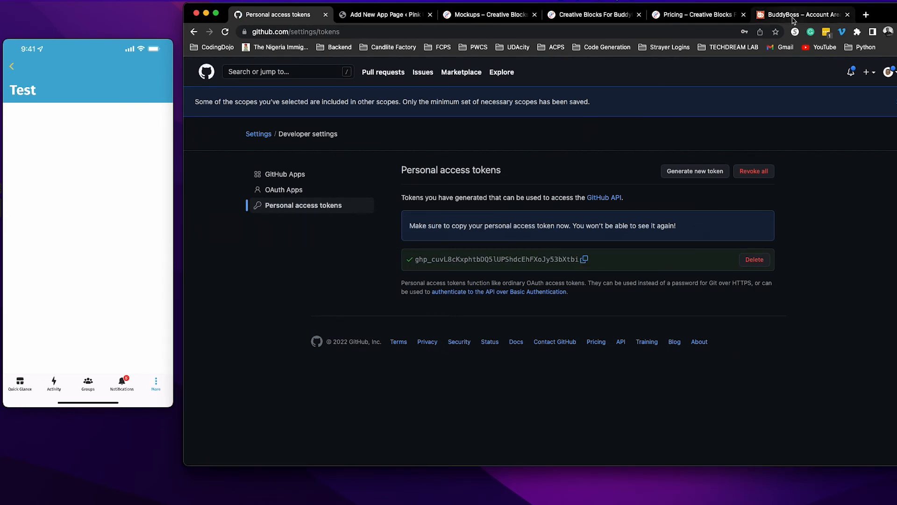
In the BuddyBoss account, select the existing Access Token value for replacement.
left_click(801, 14)
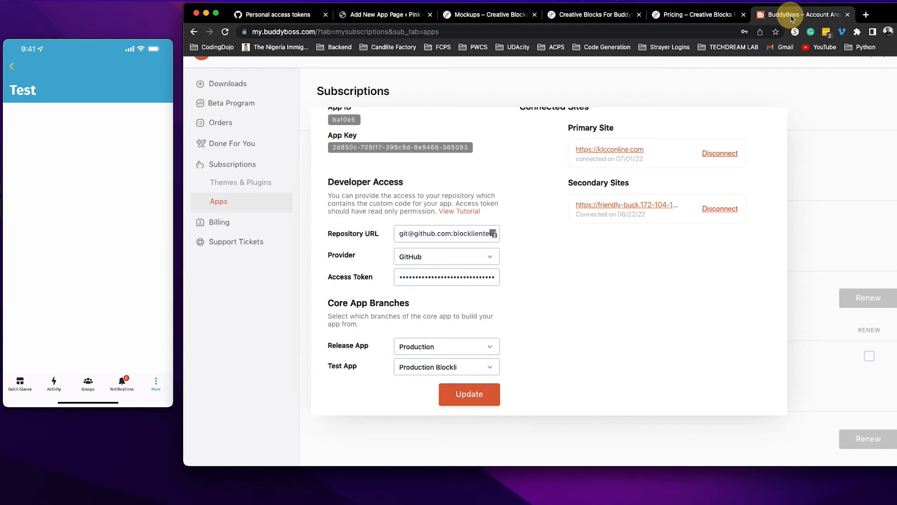
left_click(447, 277)
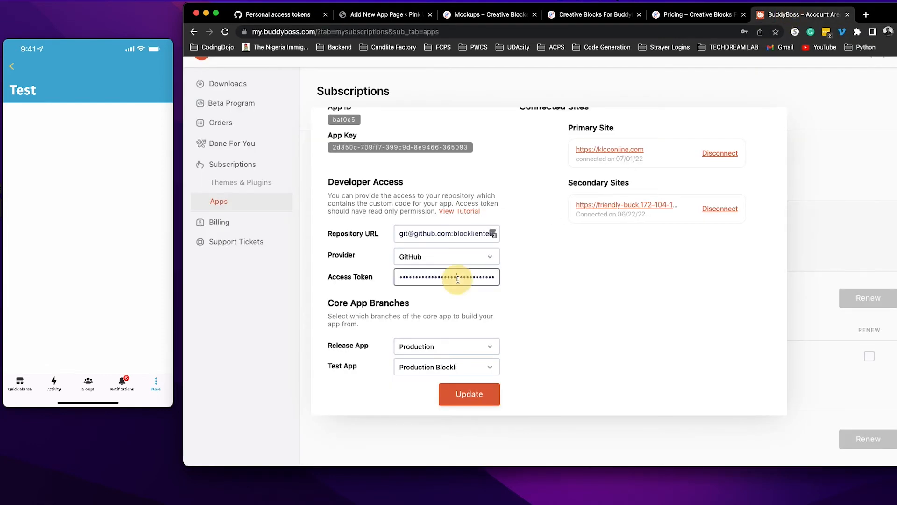
triple_click(446, 276)
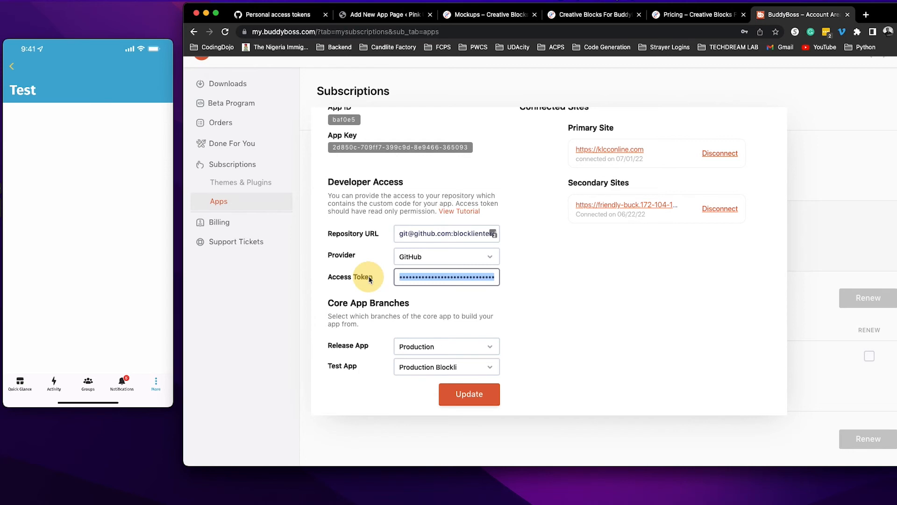
mouse_move(616, 293)
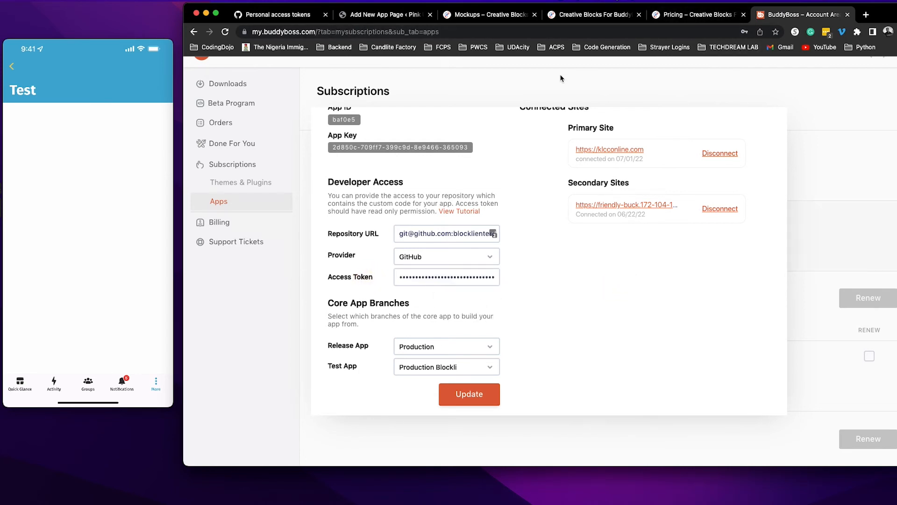
mouse_move(378, 14)
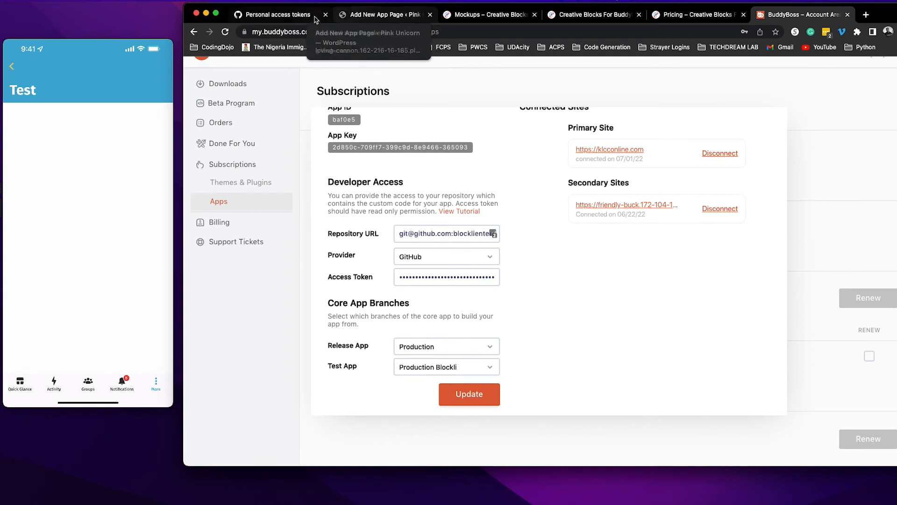
Return to GitHub and open the mybuddybossapp repository from Your repositories.
left_click(278, 14)
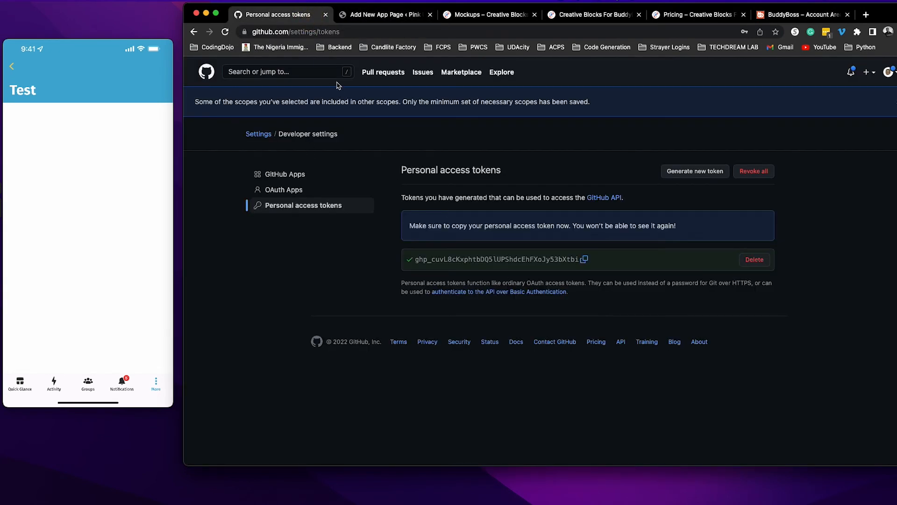
mouse_move(869, 71)
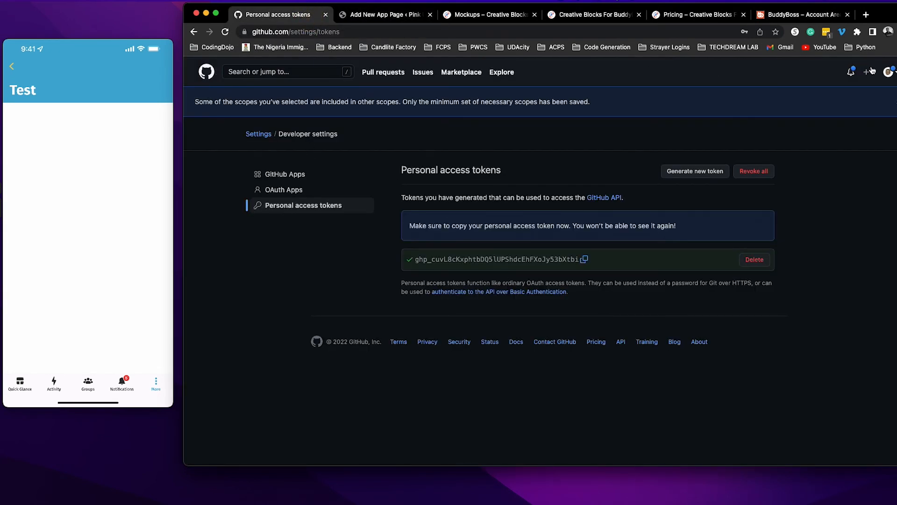
left_click(891, 72)
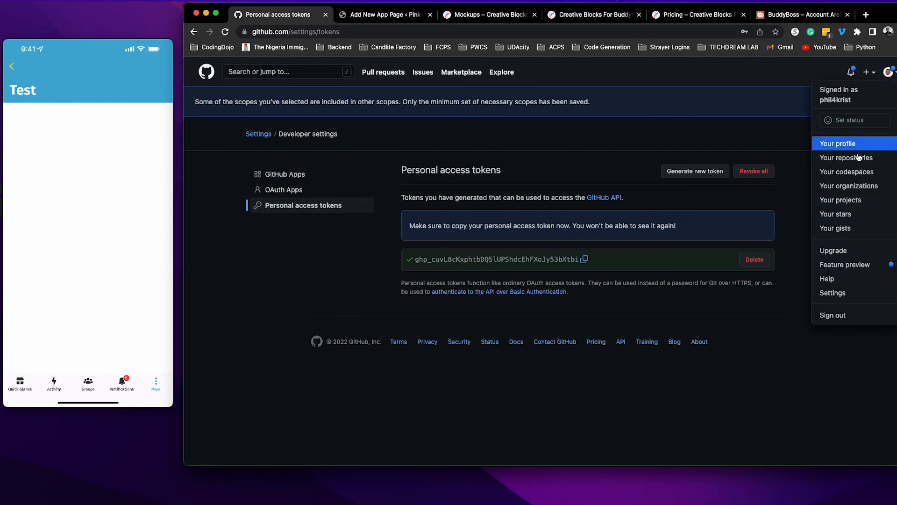
left_click(847, 157)
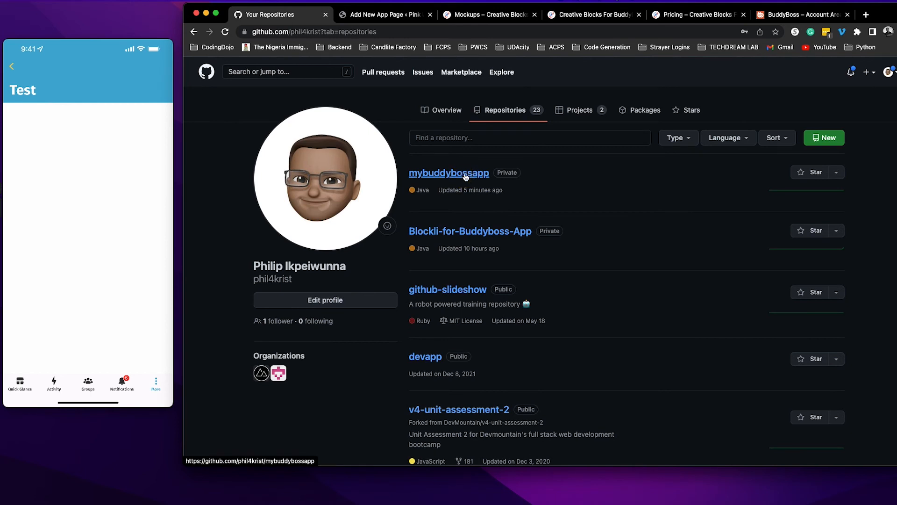
left_click(449, 172)
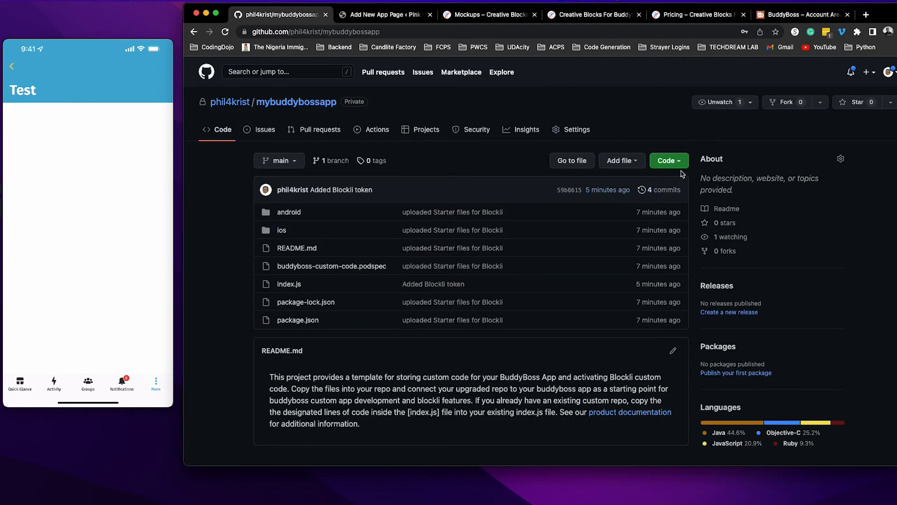
Copy the repository's SSH clone address from the Code menu.
left_click(668, 160)
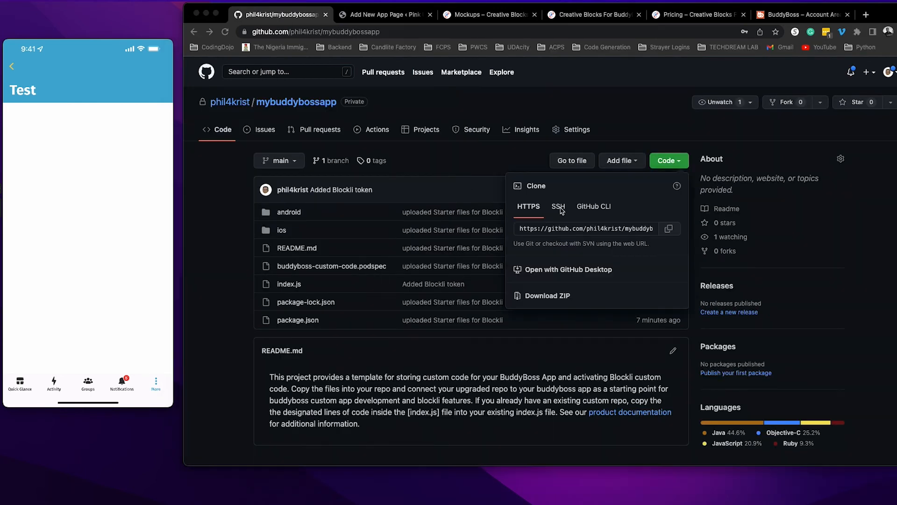
left_click(557, 206)
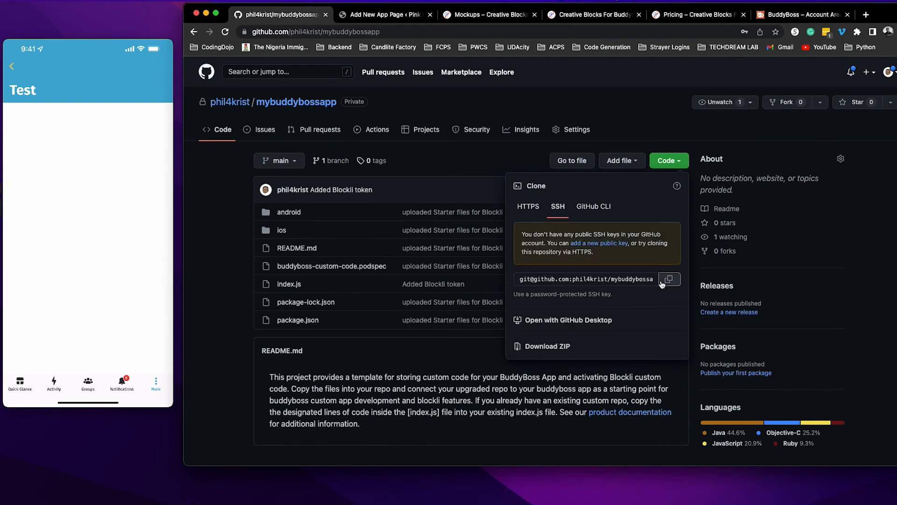
left_click(669, 280)
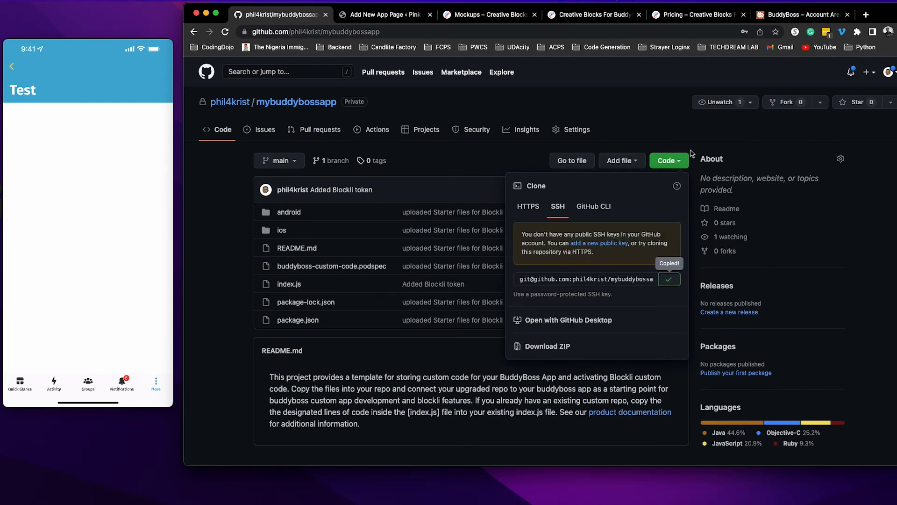
left_click(801, 14)
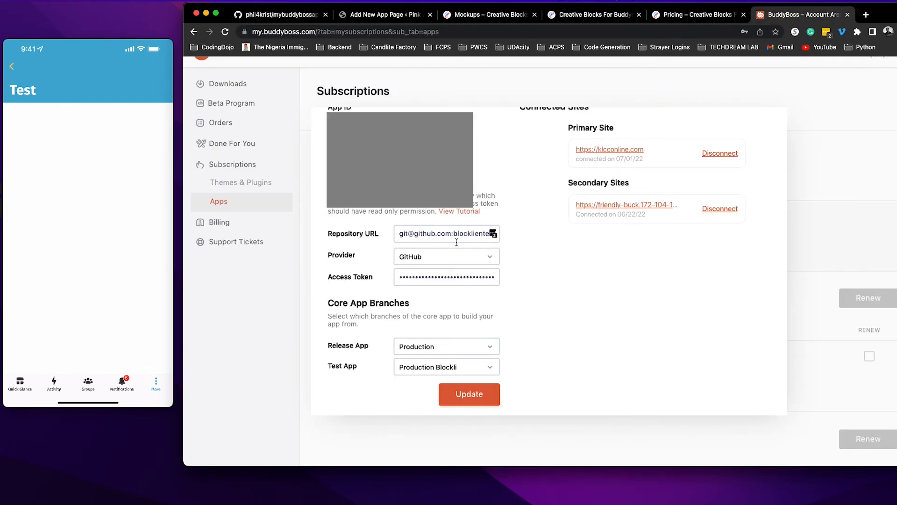
left_click(447, 234)
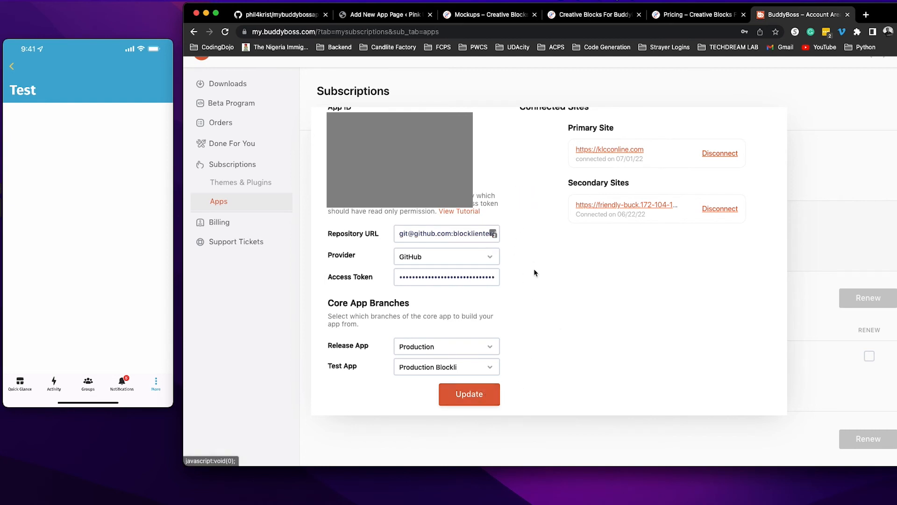
mouse_move(686, 384)
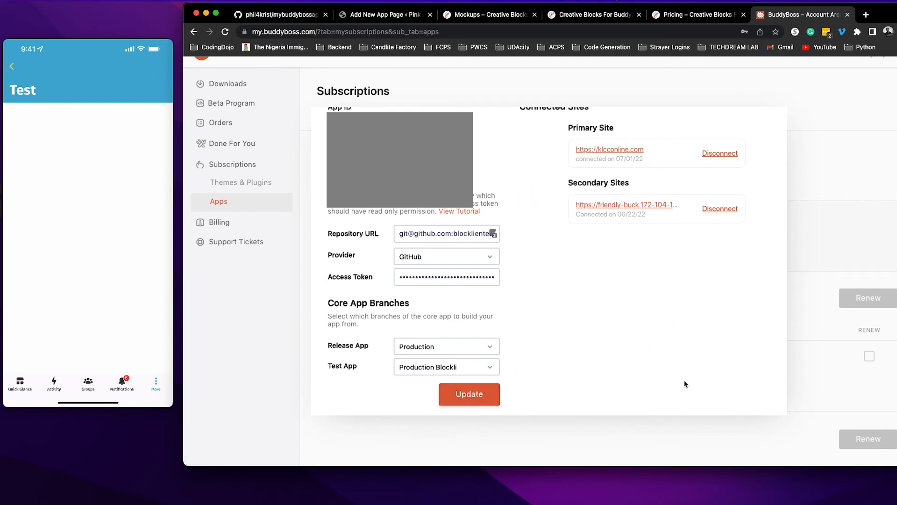
mouse_move(547, 348)
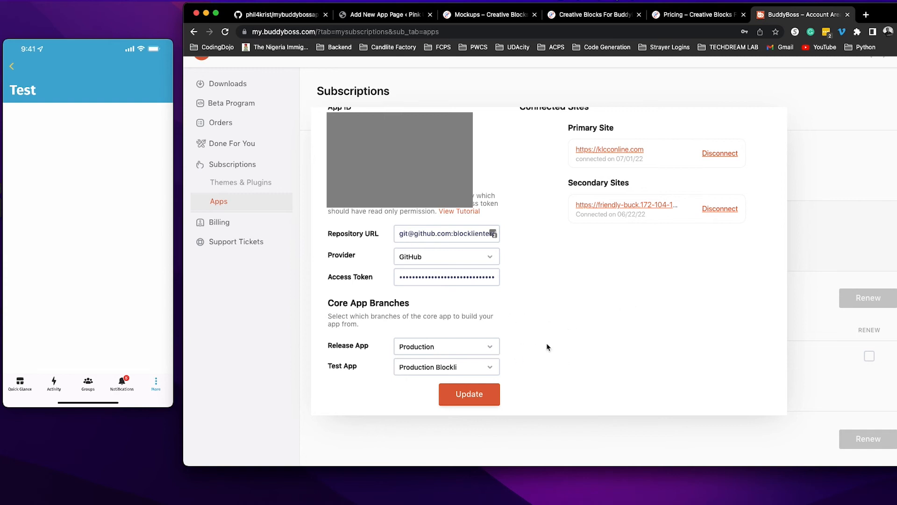
mouse_move(778, 172)
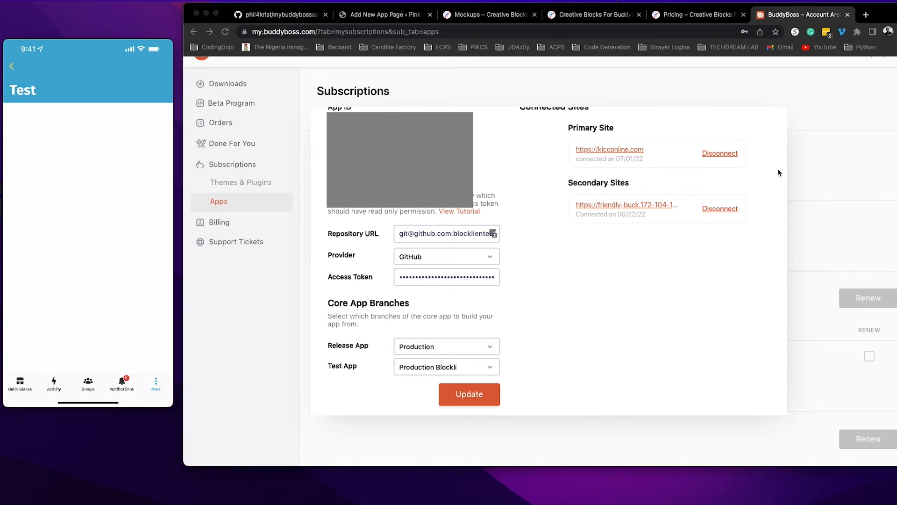
mouse_move(515, 186)
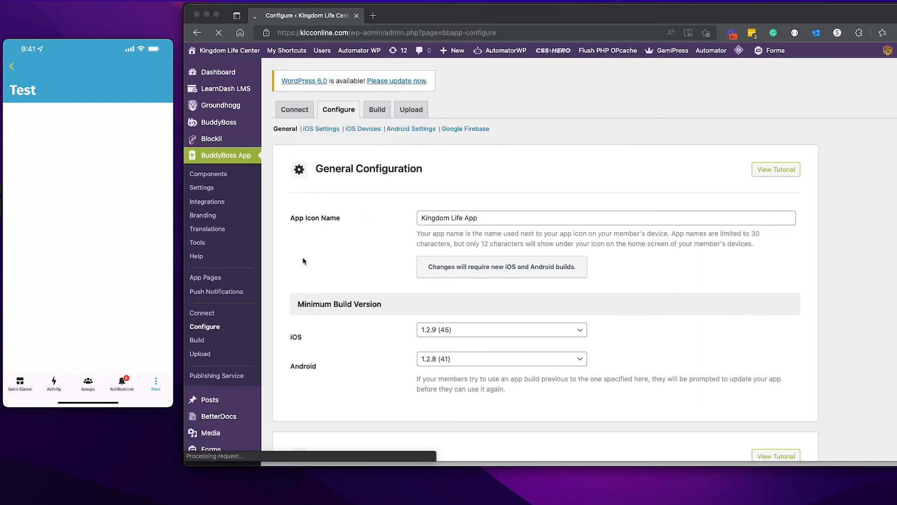
mouse_move(205, 330)
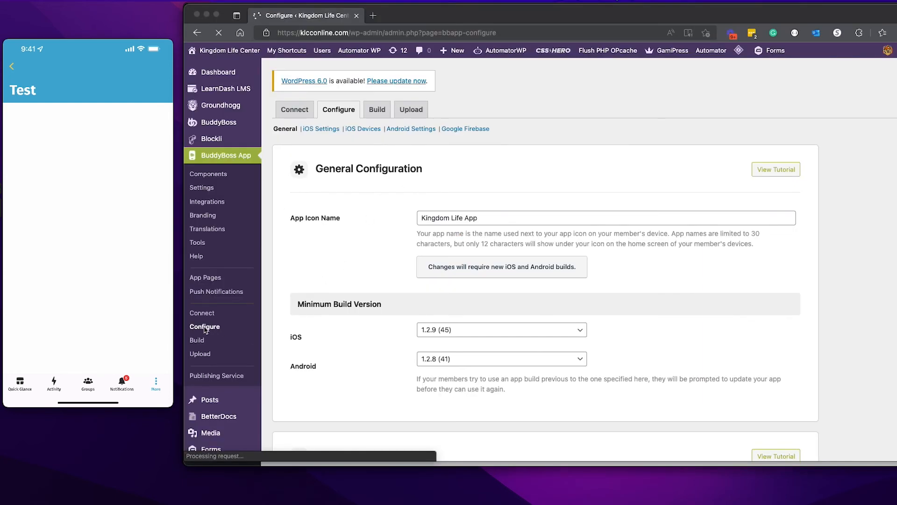
scroll("down", 3)
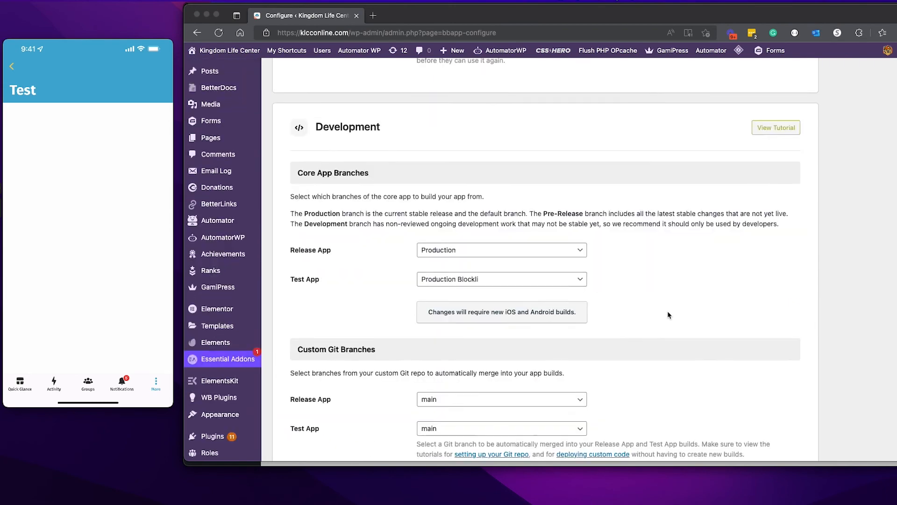
scroll("down", 3)
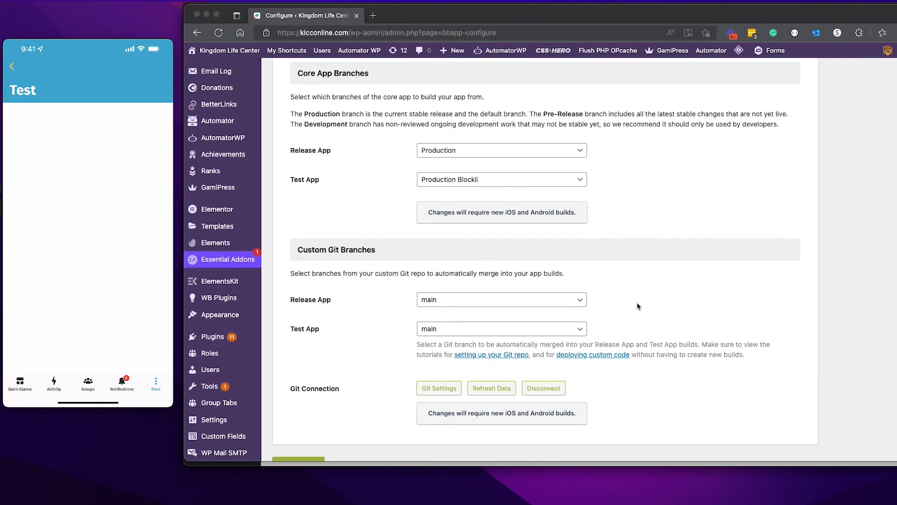
scroll("down", 3)
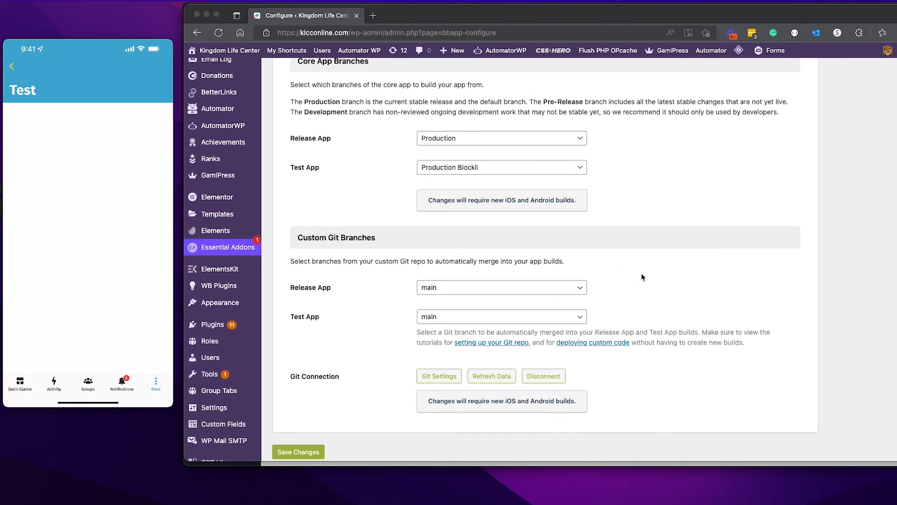
mouse_move(579, 289)
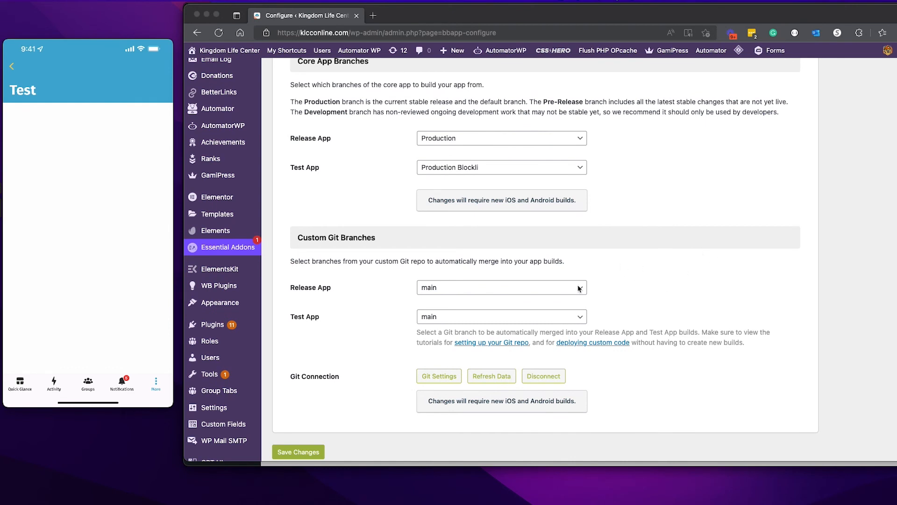
mouse_move(626, 298)
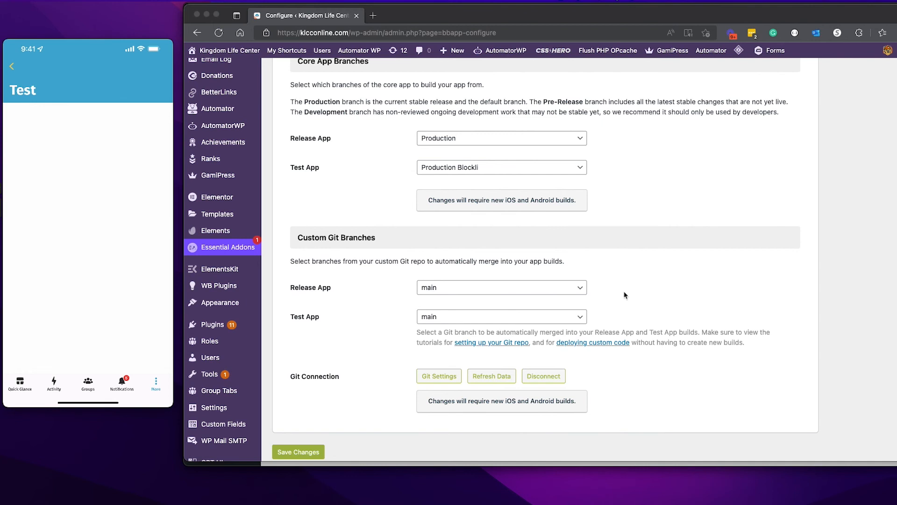
mouse_move(637, 225)
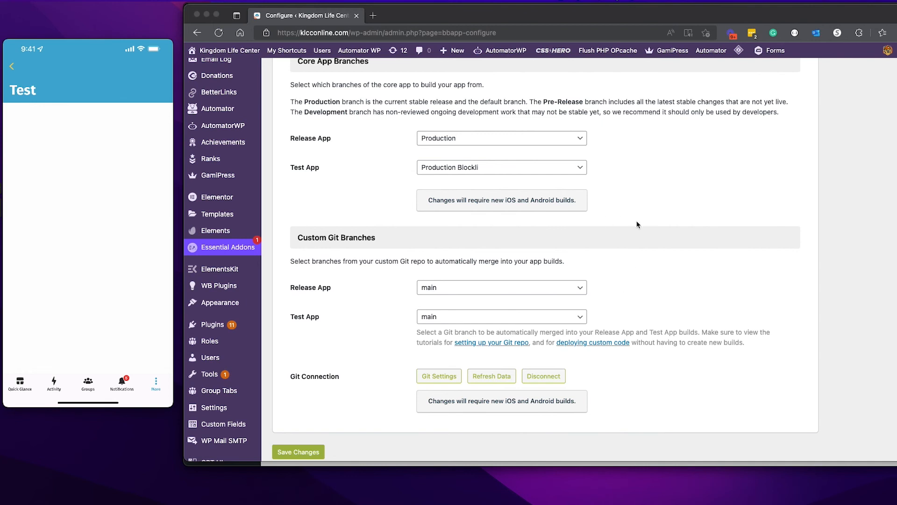
mouse_move(634, 269)
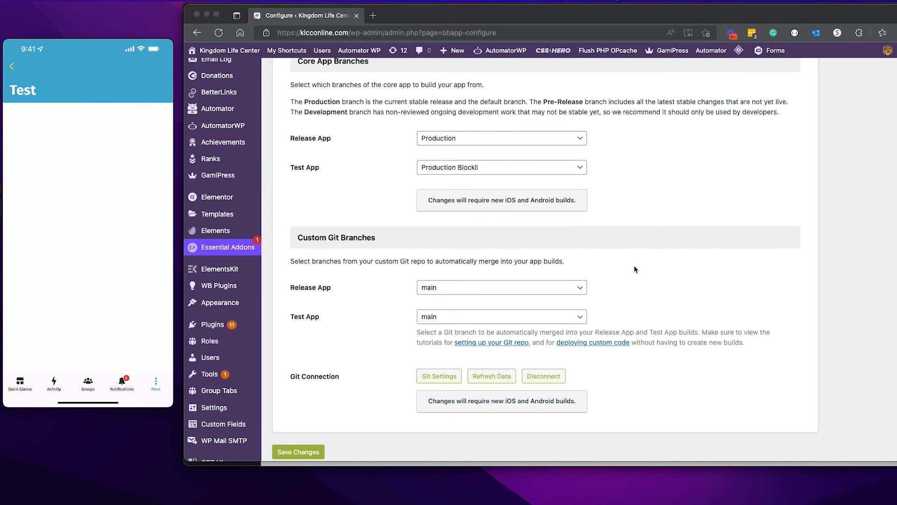
mouse_move(639, 257)
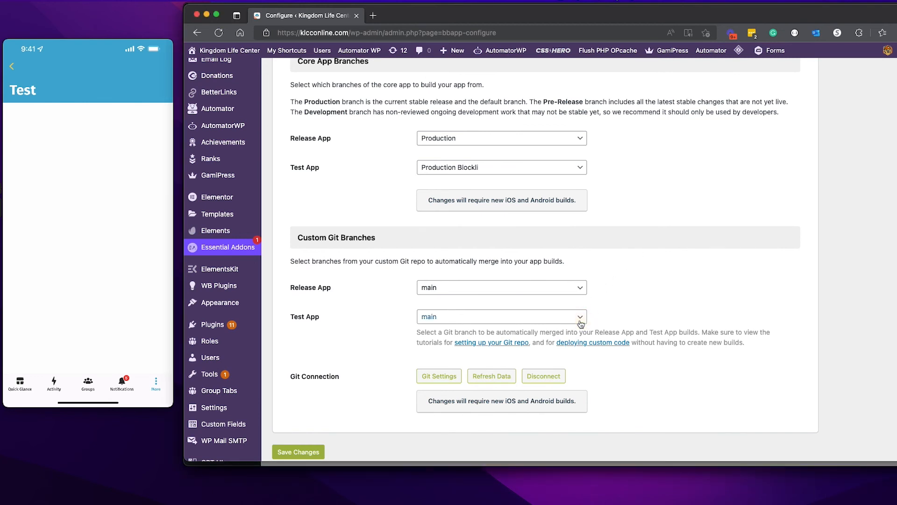
left_click(579, 317)
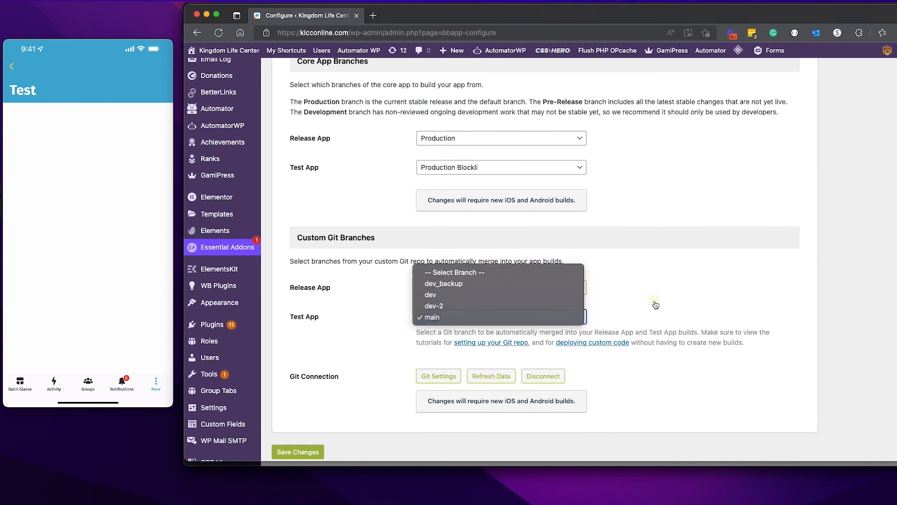
left_click(430, 317)
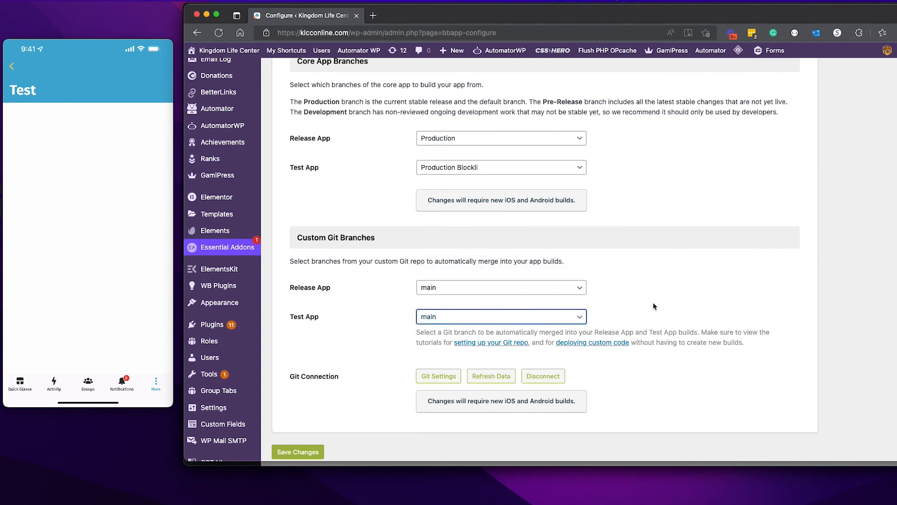
mouse_move(595, 320)
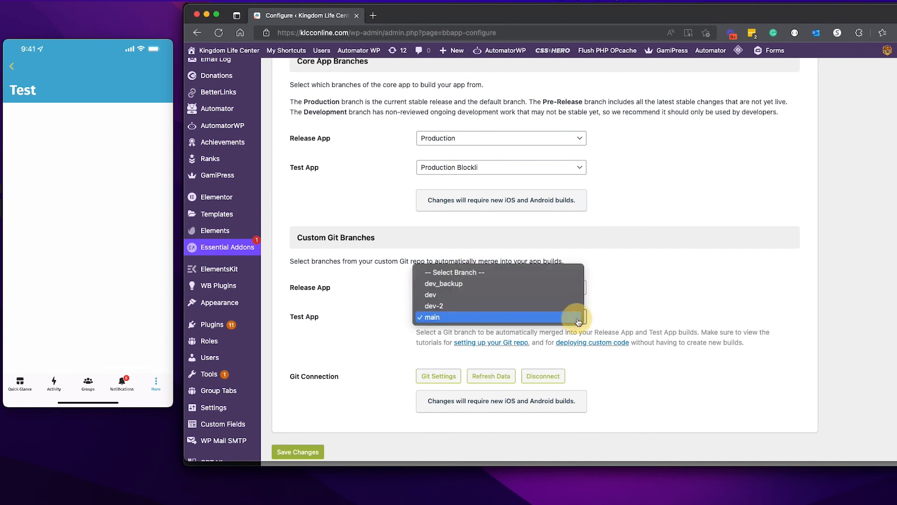
left_click(431, 317)
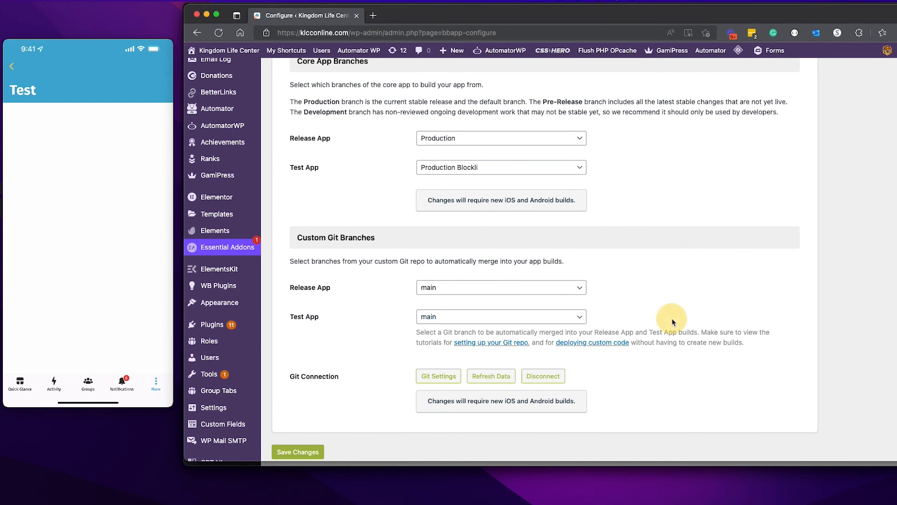
mouse_move(623, 303)
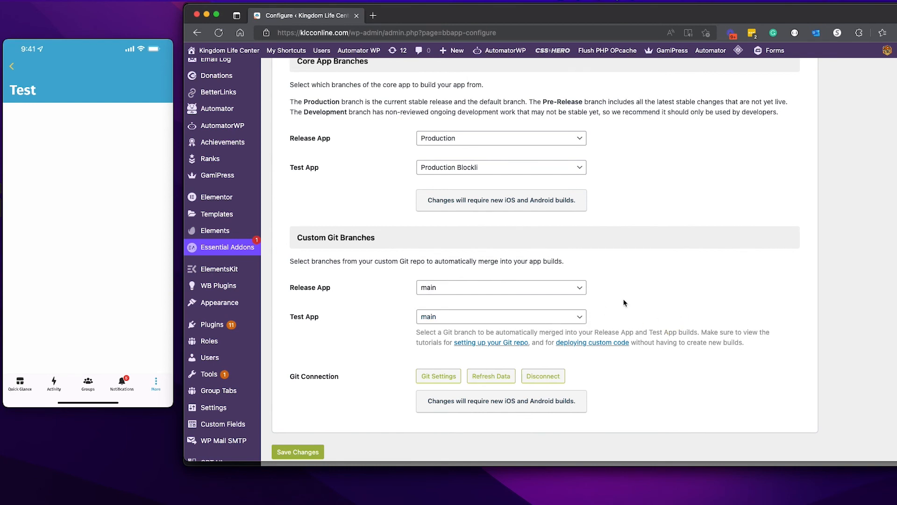
mouse_move(628, 198)
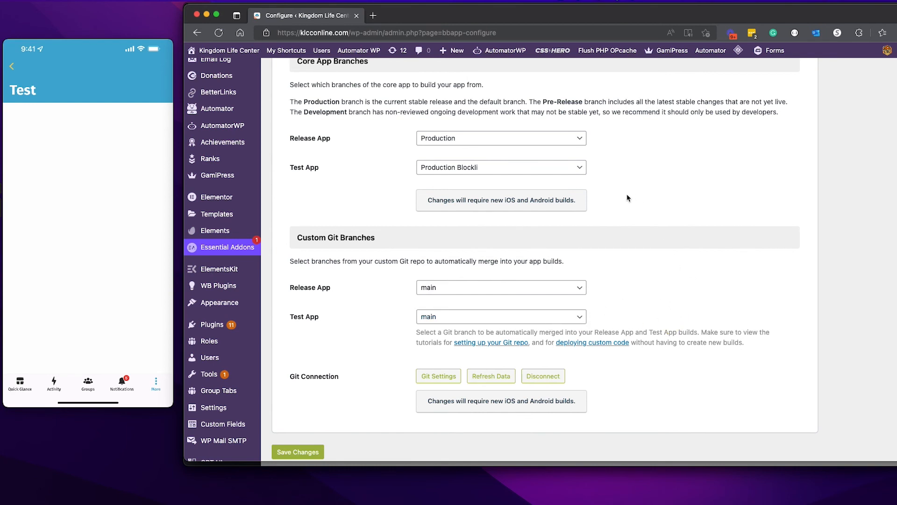
scroll("up", 3)
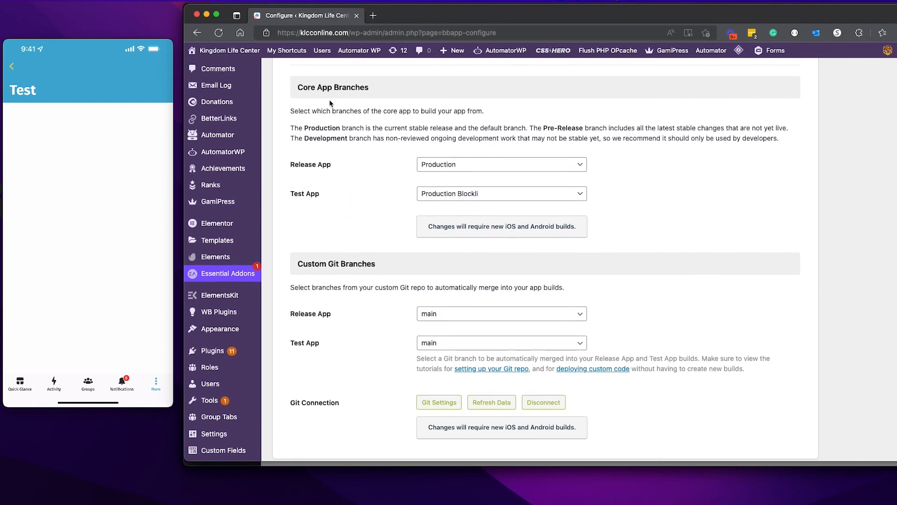
left_click(501, 193)
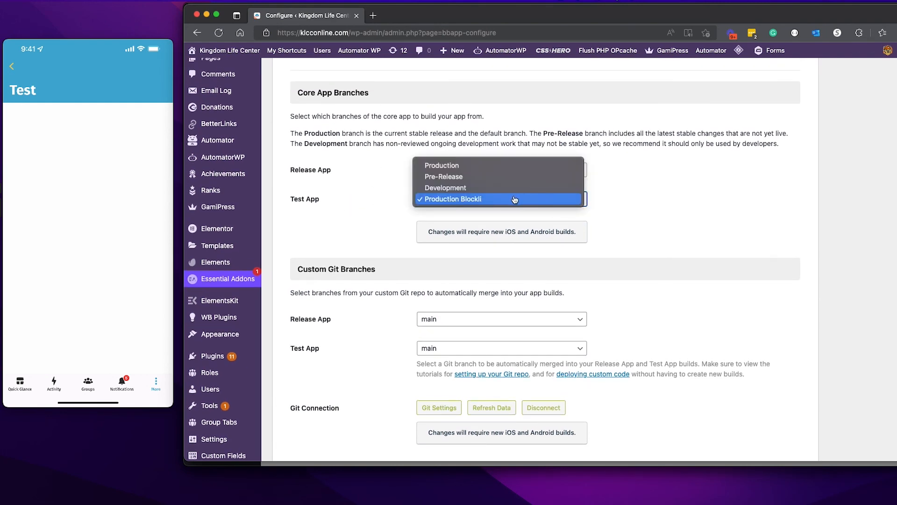
mouse_move(661, 214)
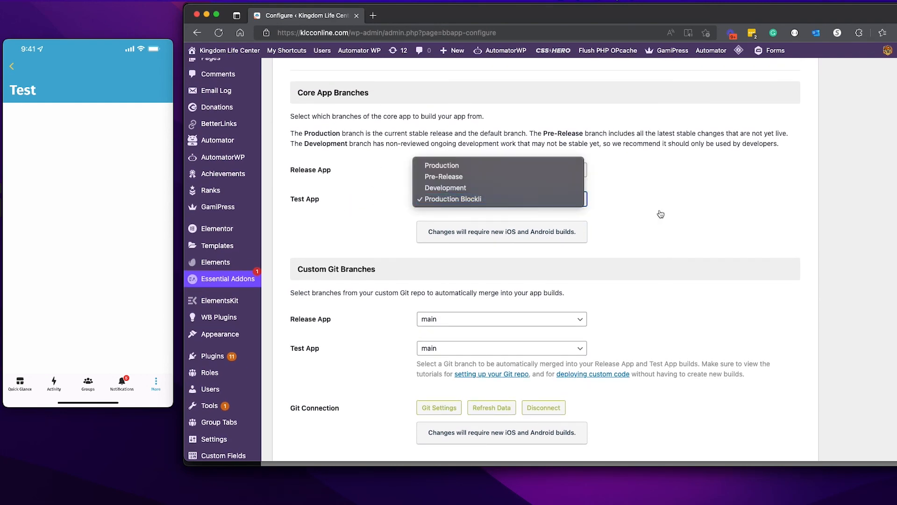
left_click(452, 198)
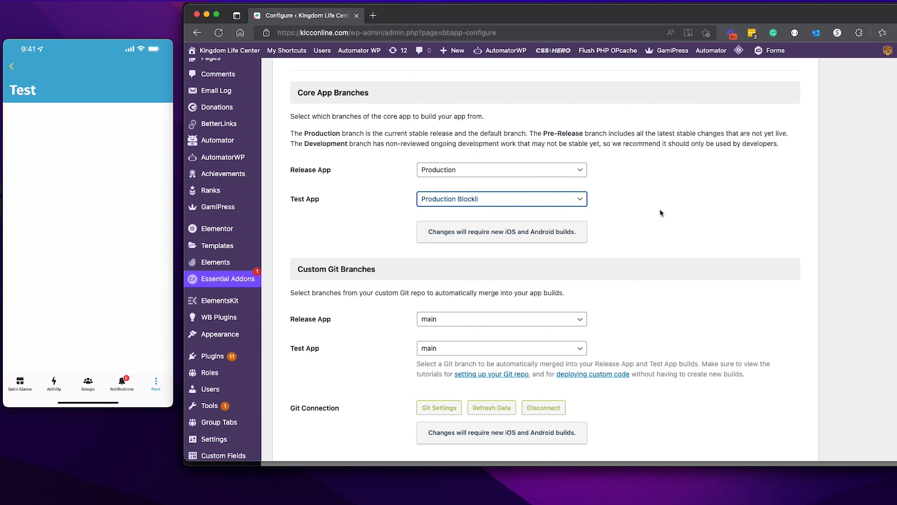
mouse_move(625, 206)
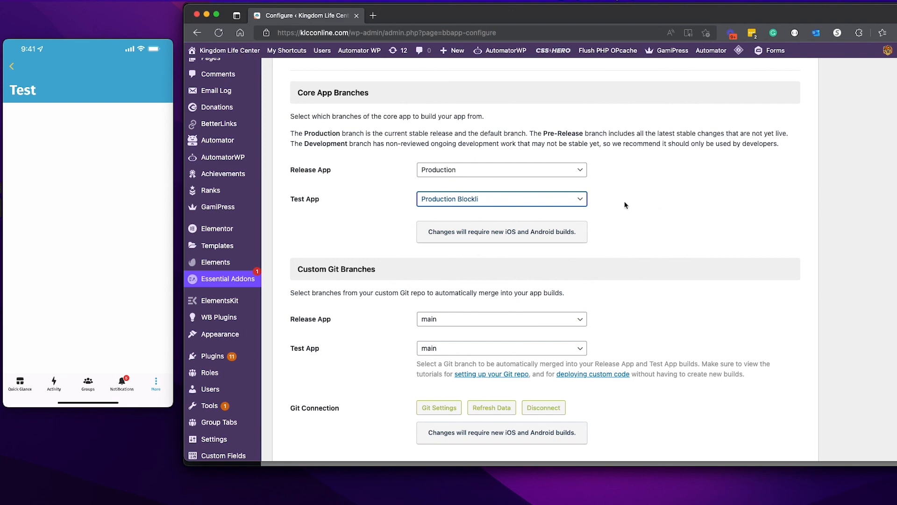
mouse_move(650, 197)
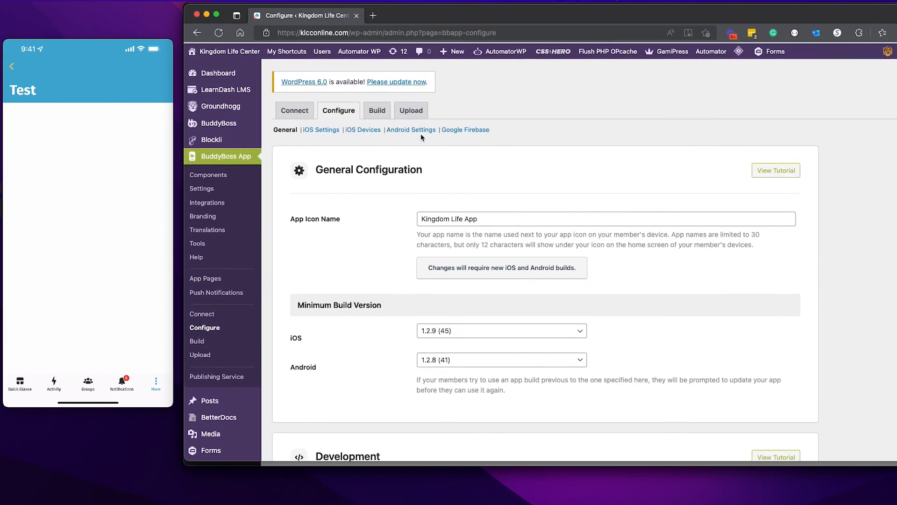
scroll("down", 3)
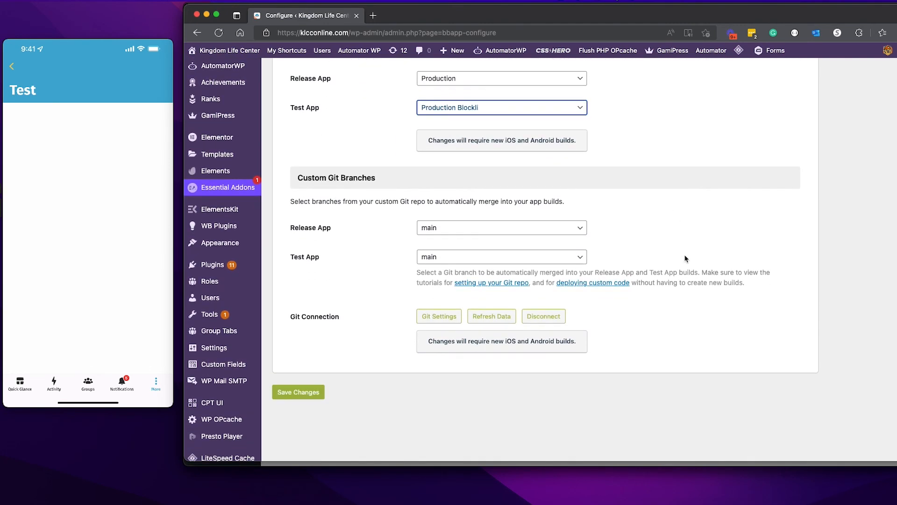
mouse_move(753, 198)
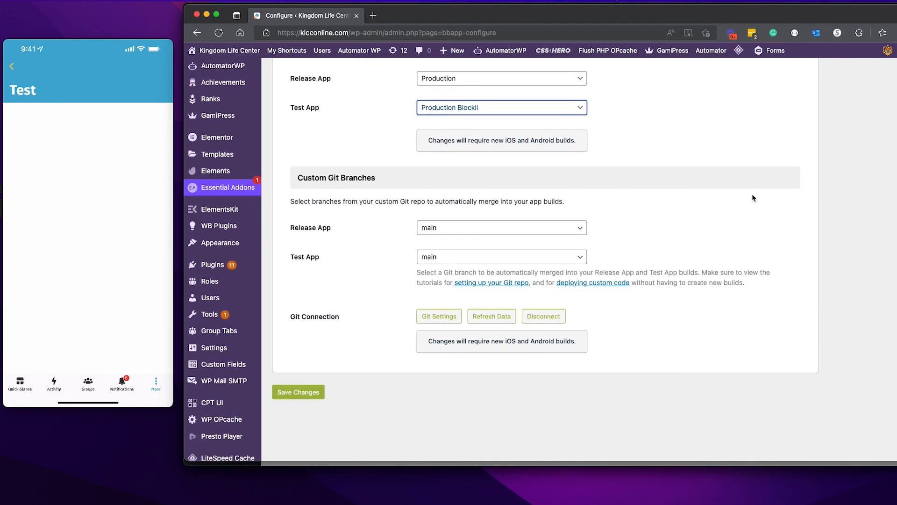
mouse_move(739, 274)
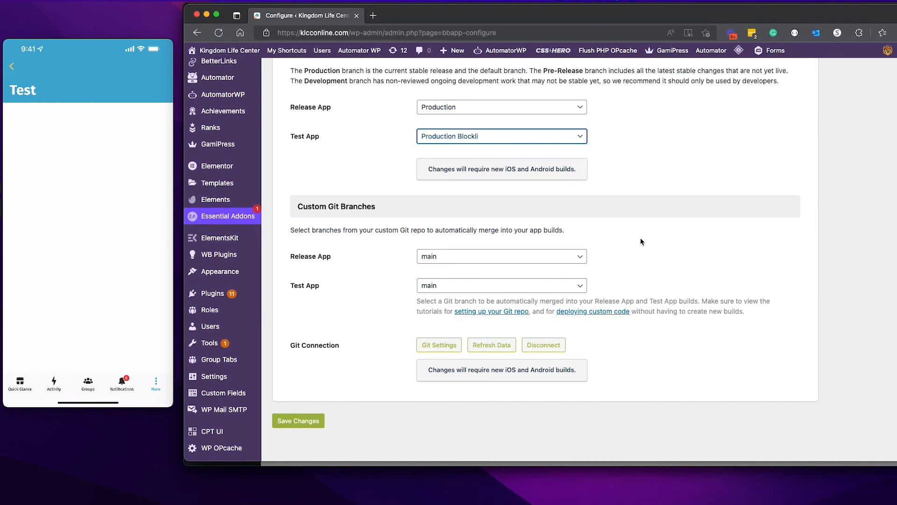
left_click(501, 257)
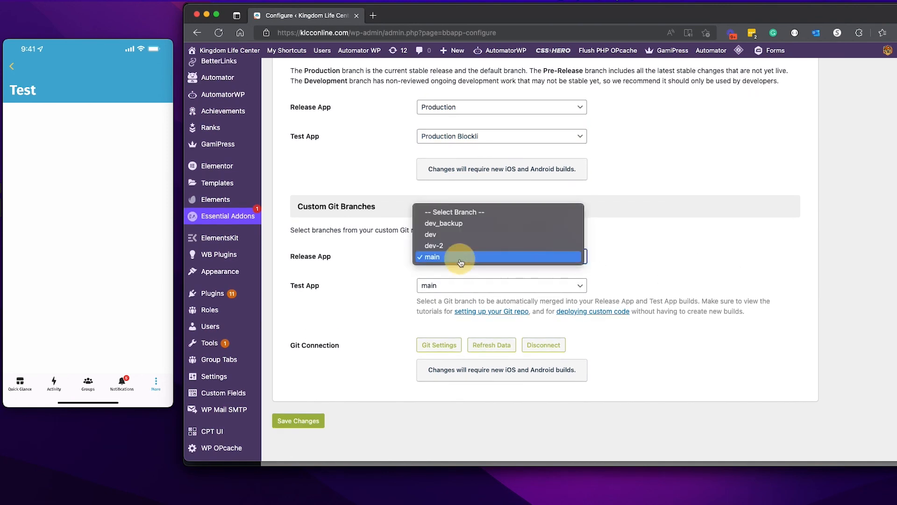
mouse_move(464, 258)
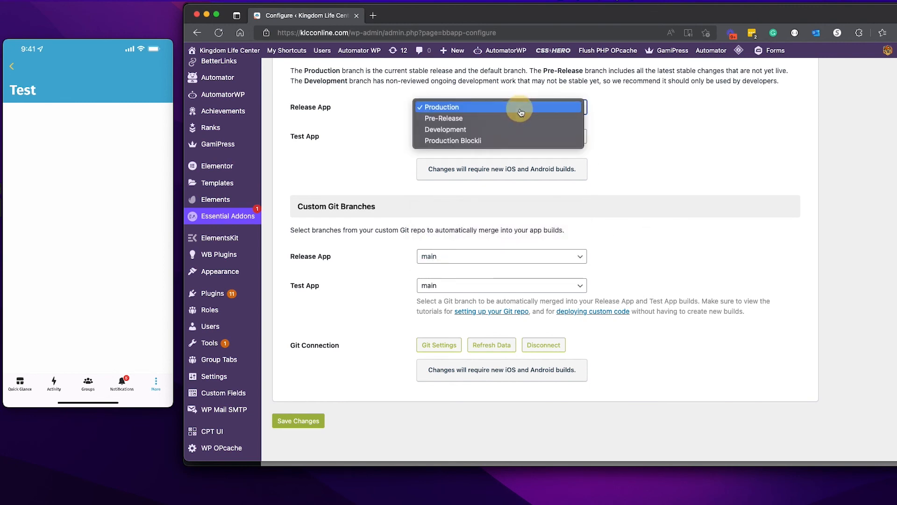
left_click(441, 106)
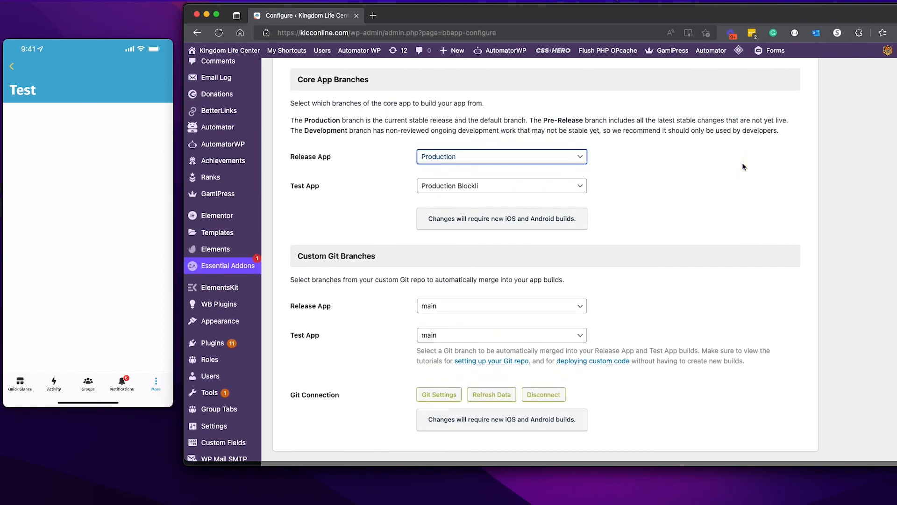
left_click(501, 156)
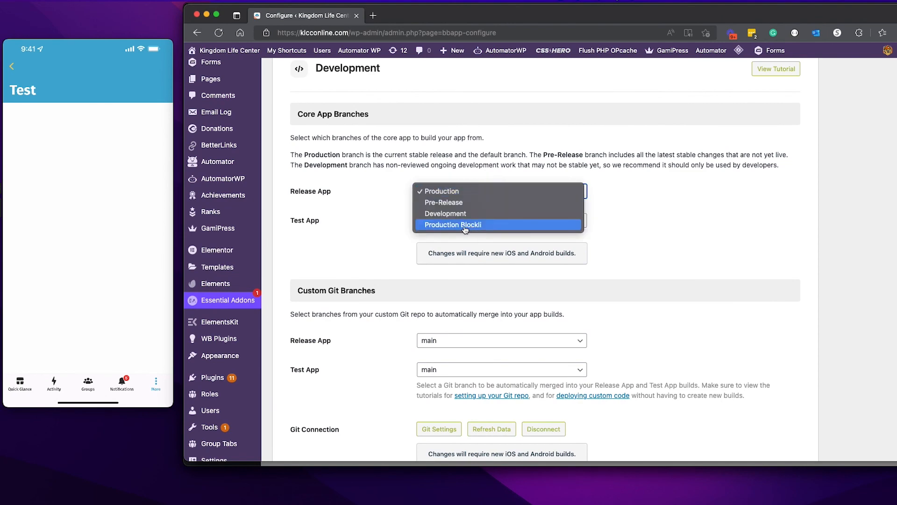
left_click(453, 224)
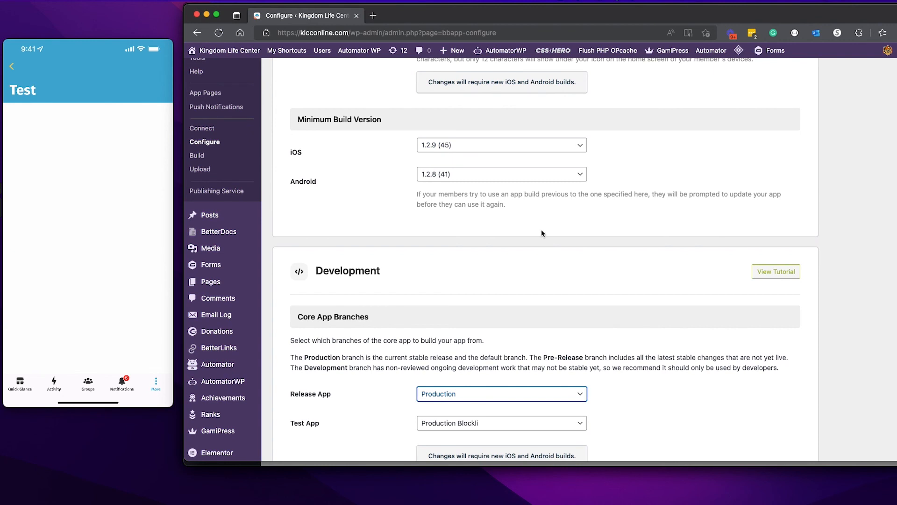
mouse_move(547, 231)
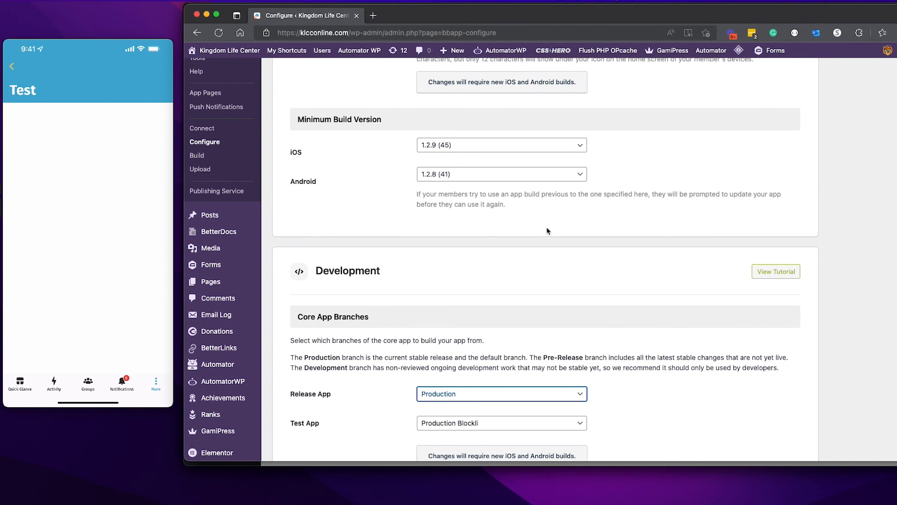
mouse_move(555, 224)
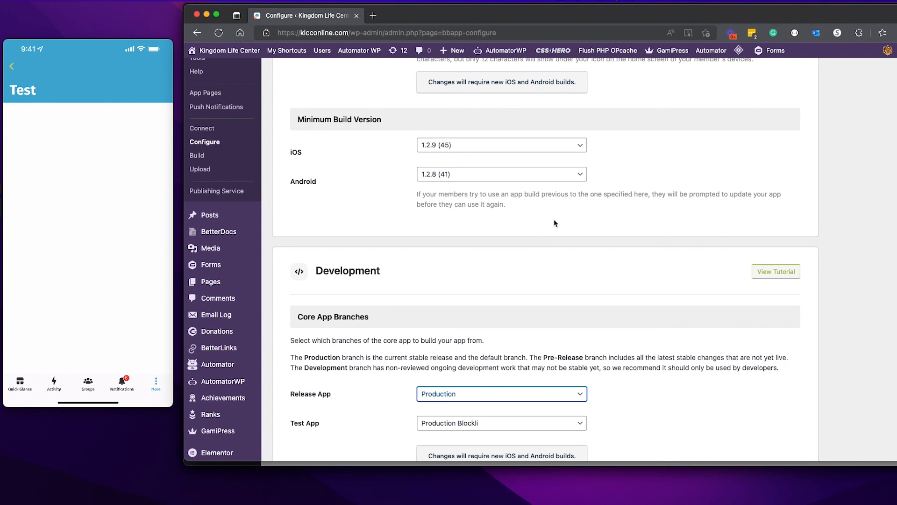